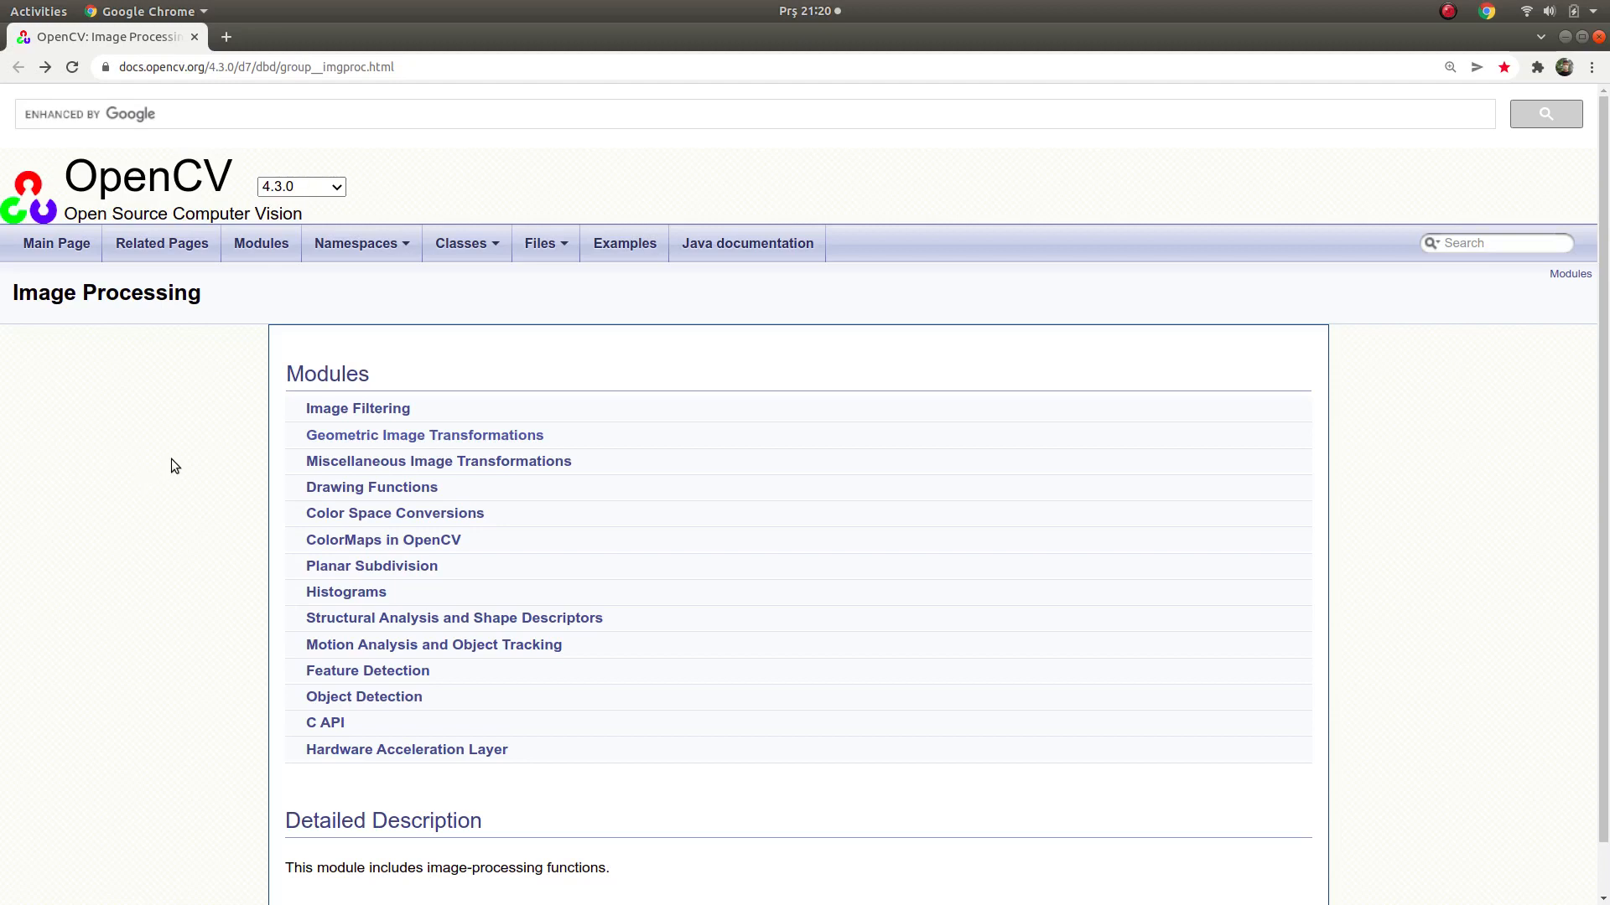
{"action": "mouse_move", "coordinate": [438, 461]}
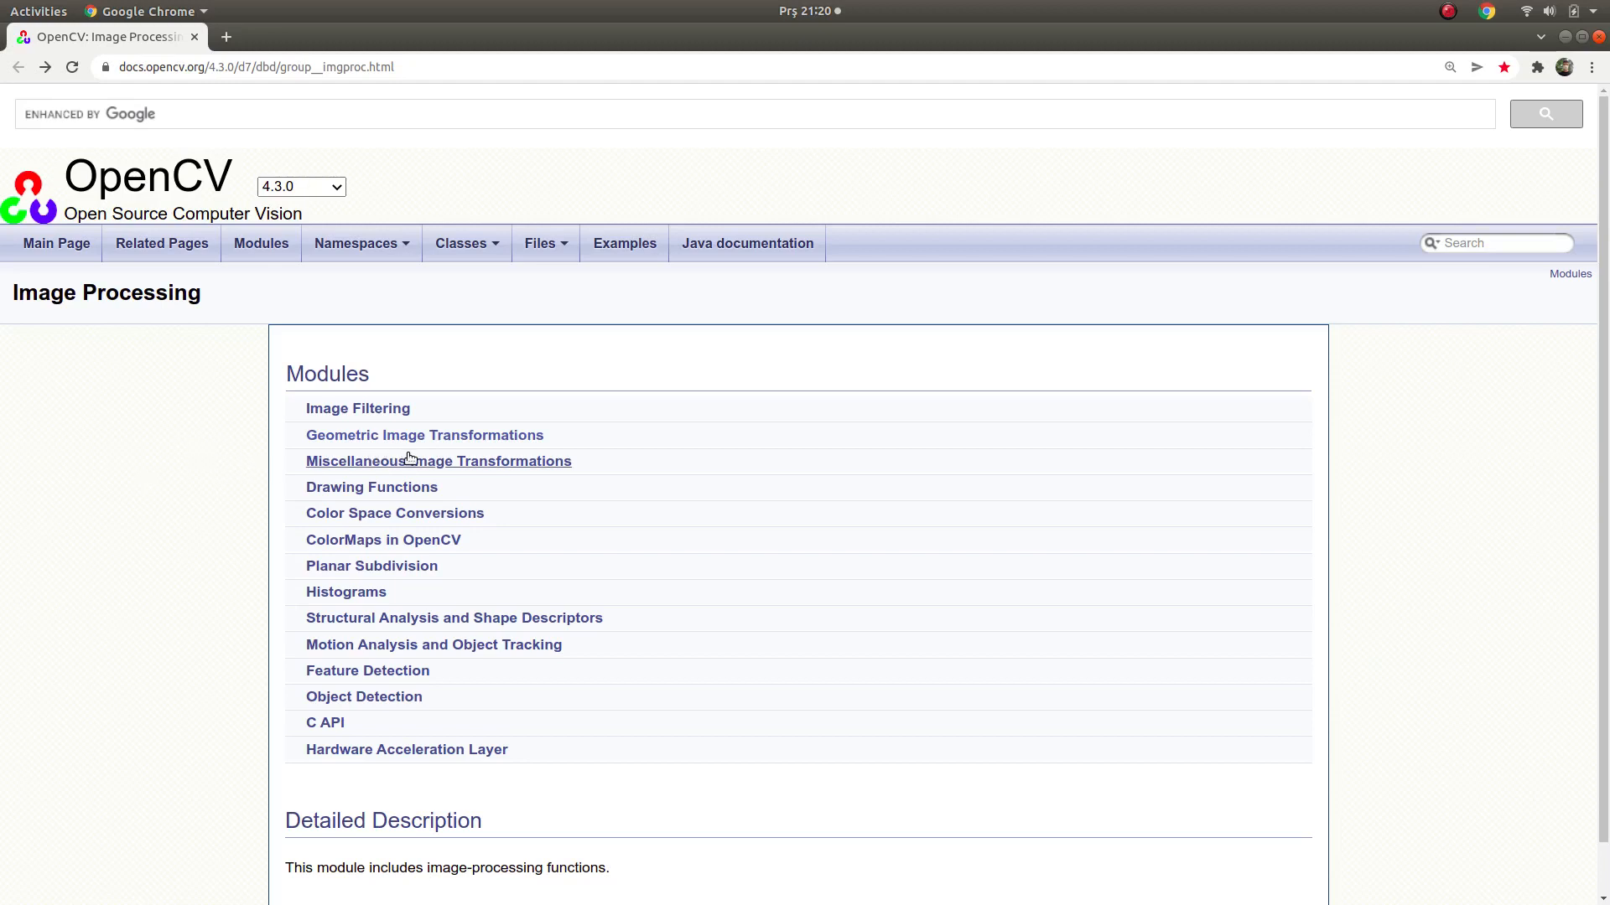
Reach the Functions list on the OpenCV Geometric Image Transformations page.
{"action": "left_click", "coordinate": [425, 434]}
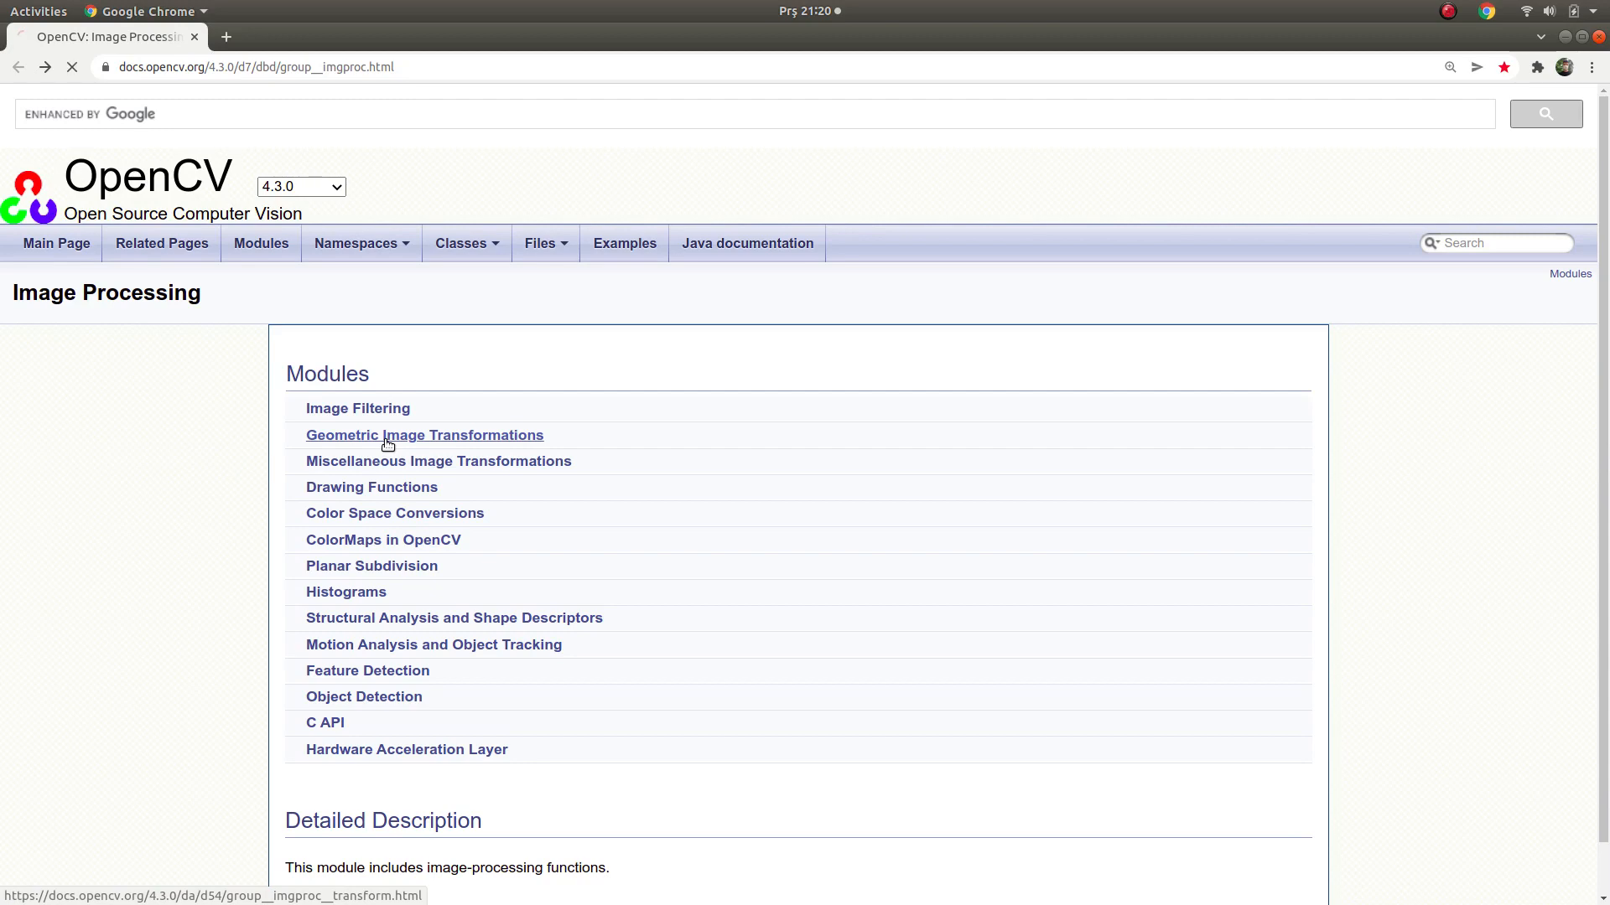
{"action": "left_click", "coordinate": [424, 434]}
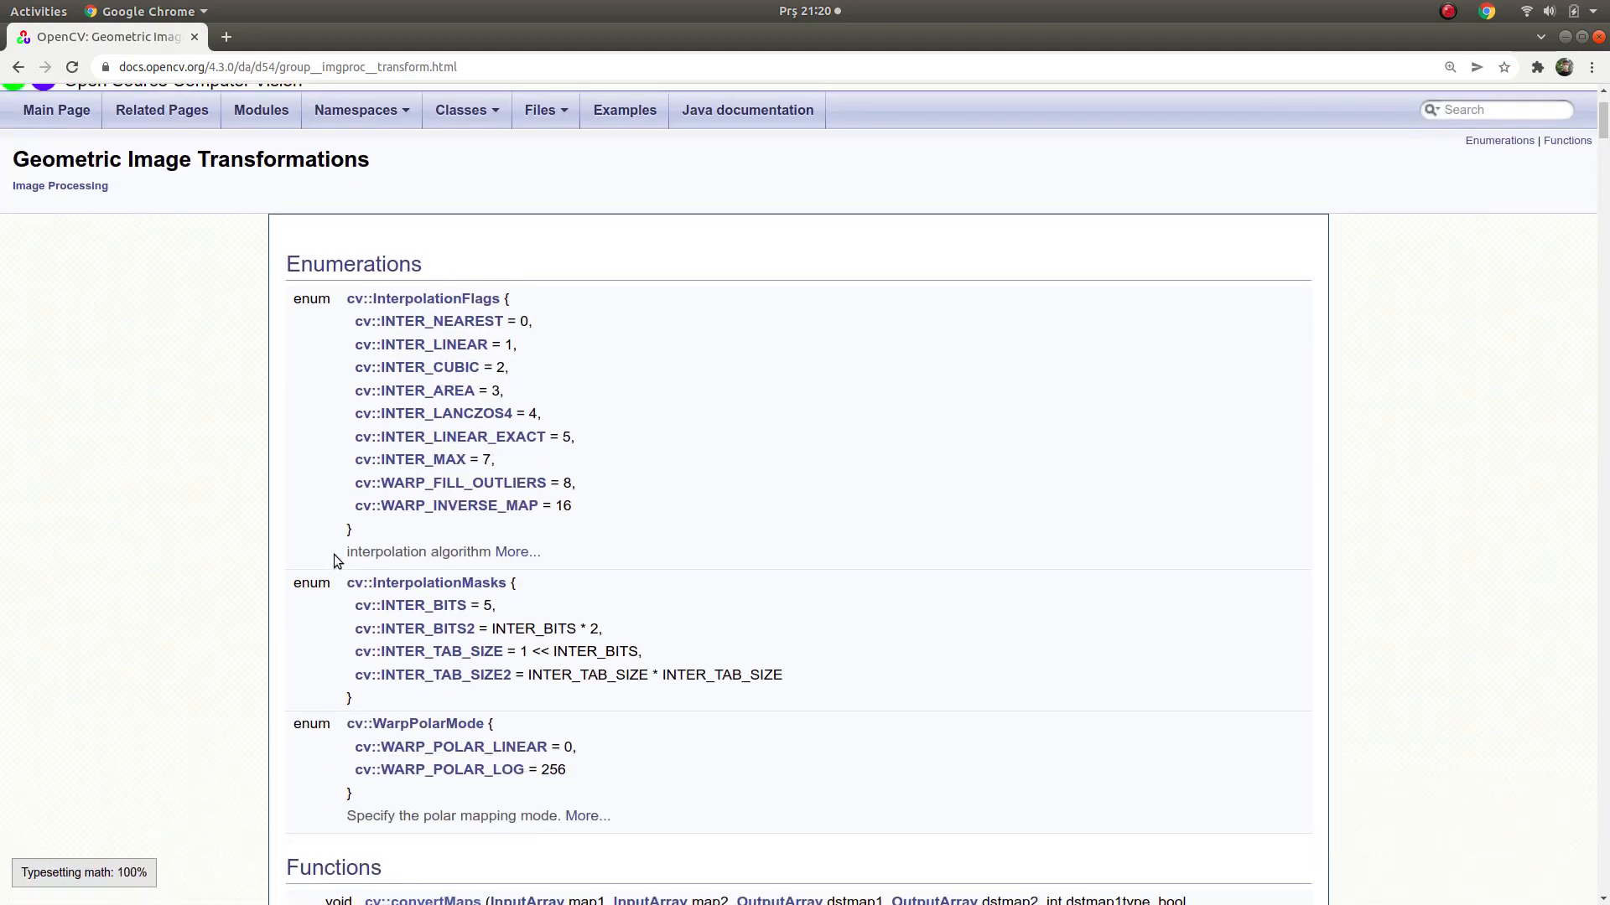
{"action": "scroll", "scroll_direction": "down", "scroll_amount": 3}
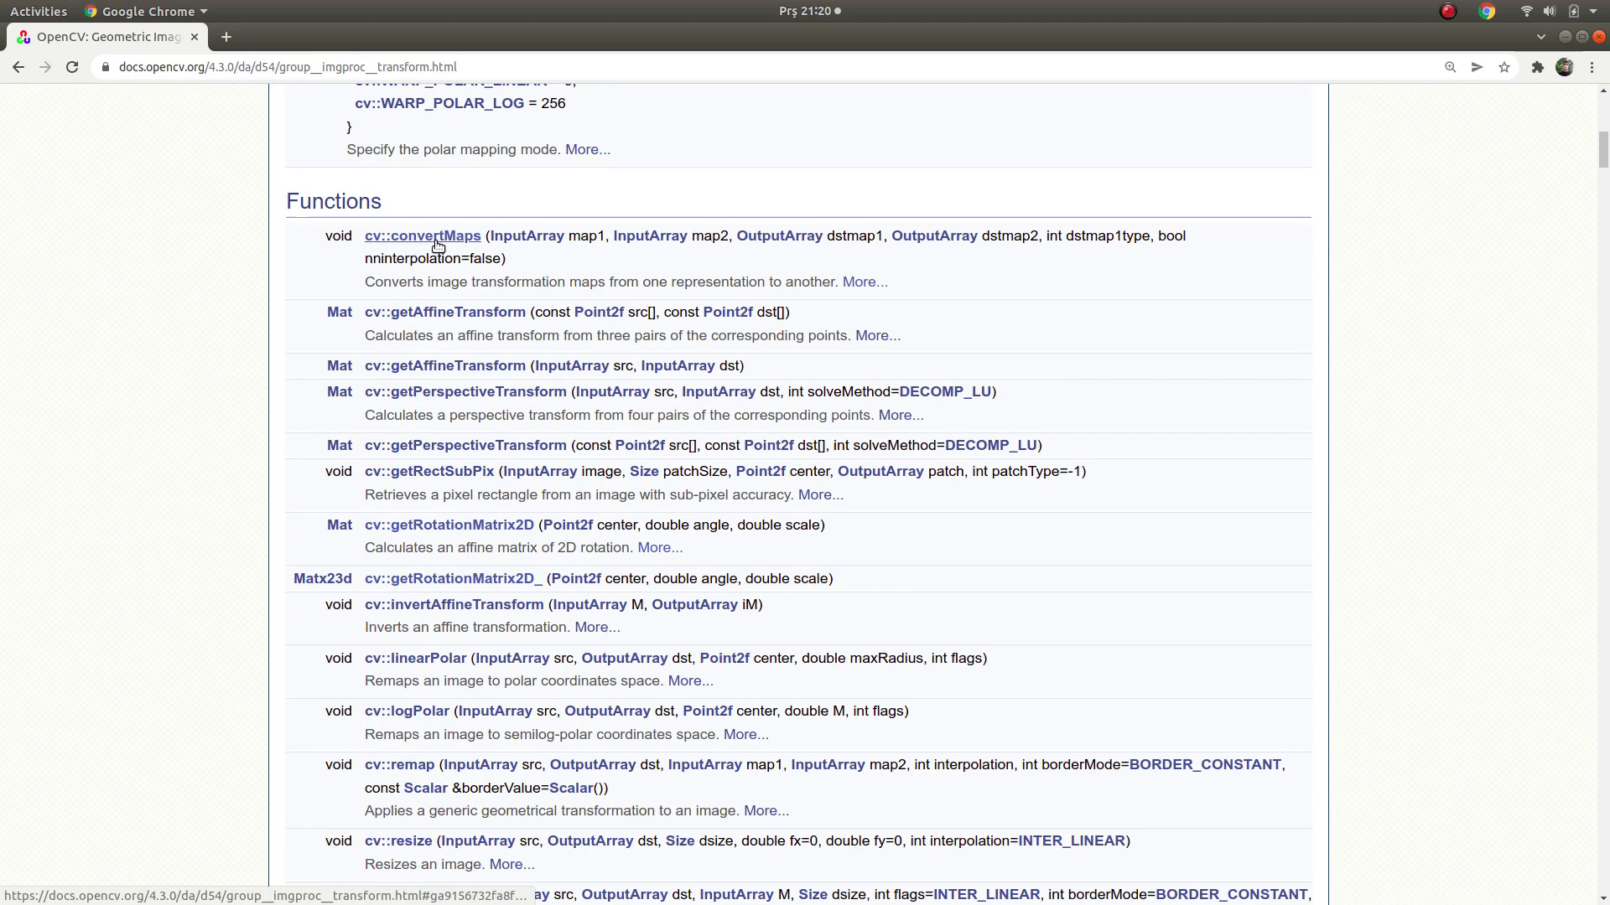
Show the cv::convertMaps entry with its description and supported type conversions.
{"action": "left_click", "coordinate": [423, 235]}
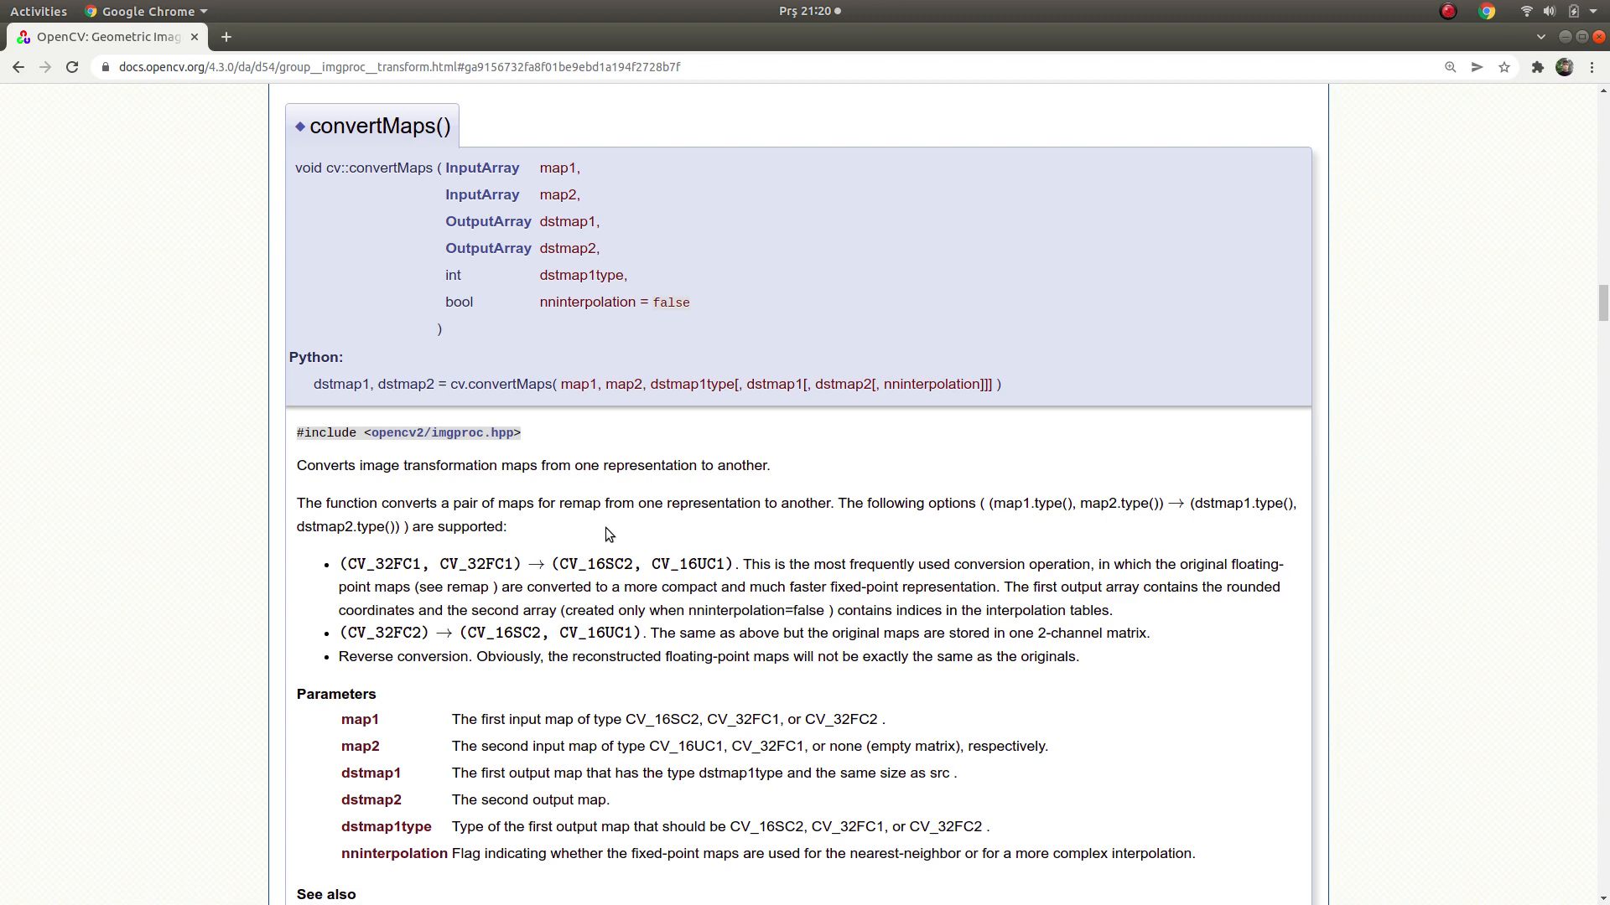
{"action": "mouse_move", "coordinate": [590, 688]}
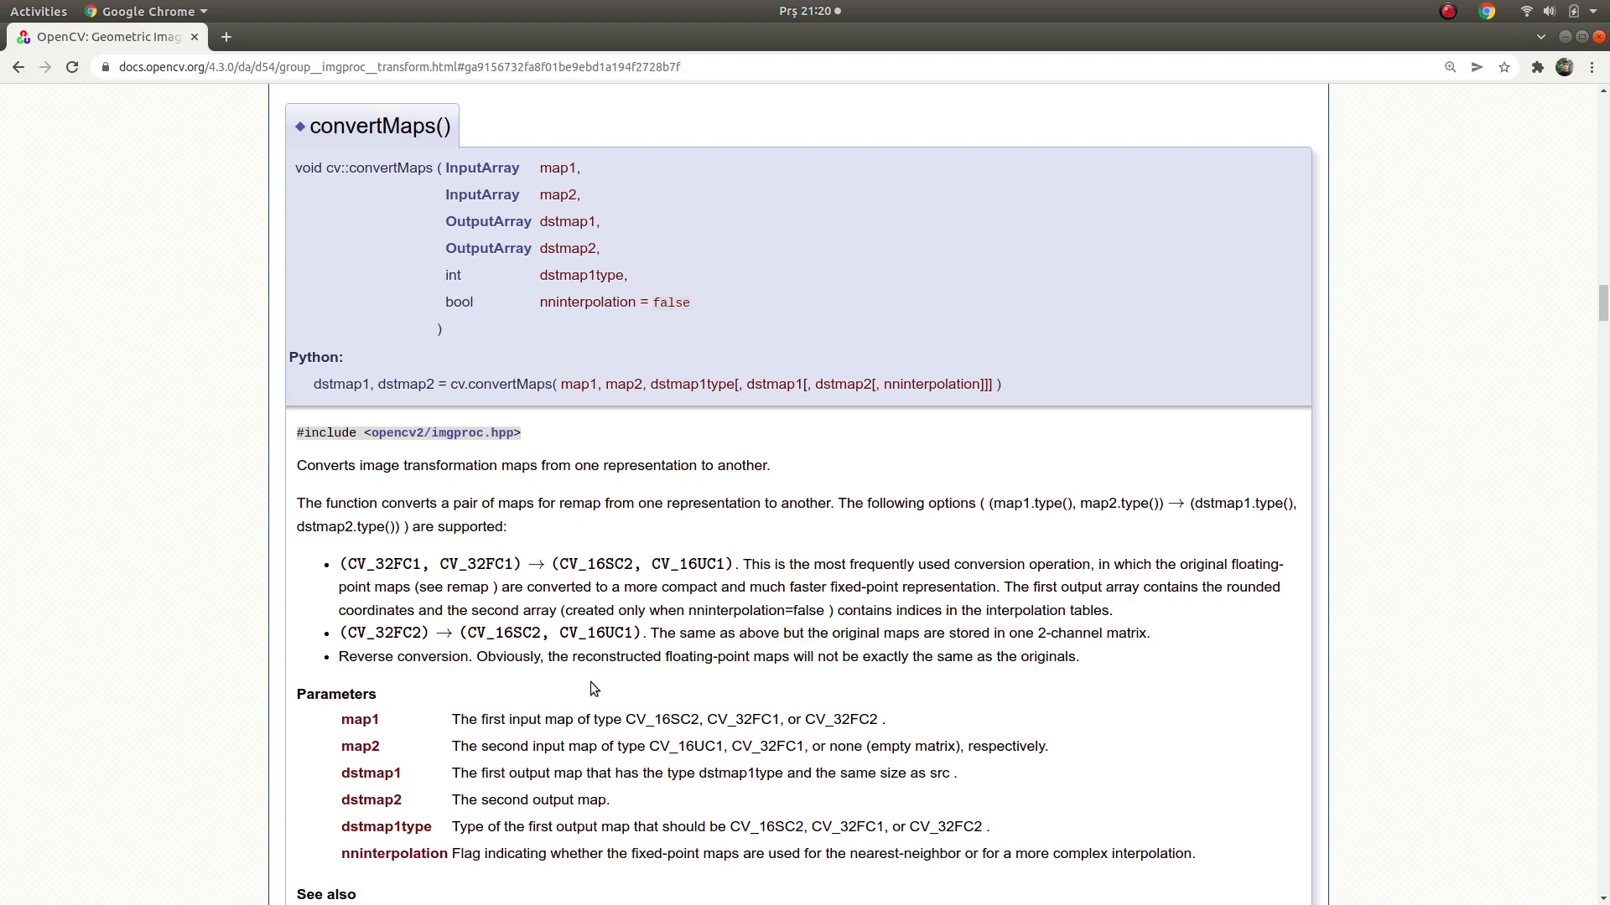
{"action": "scroll", "scroll_direction": "down", "scroll_amount": 3}
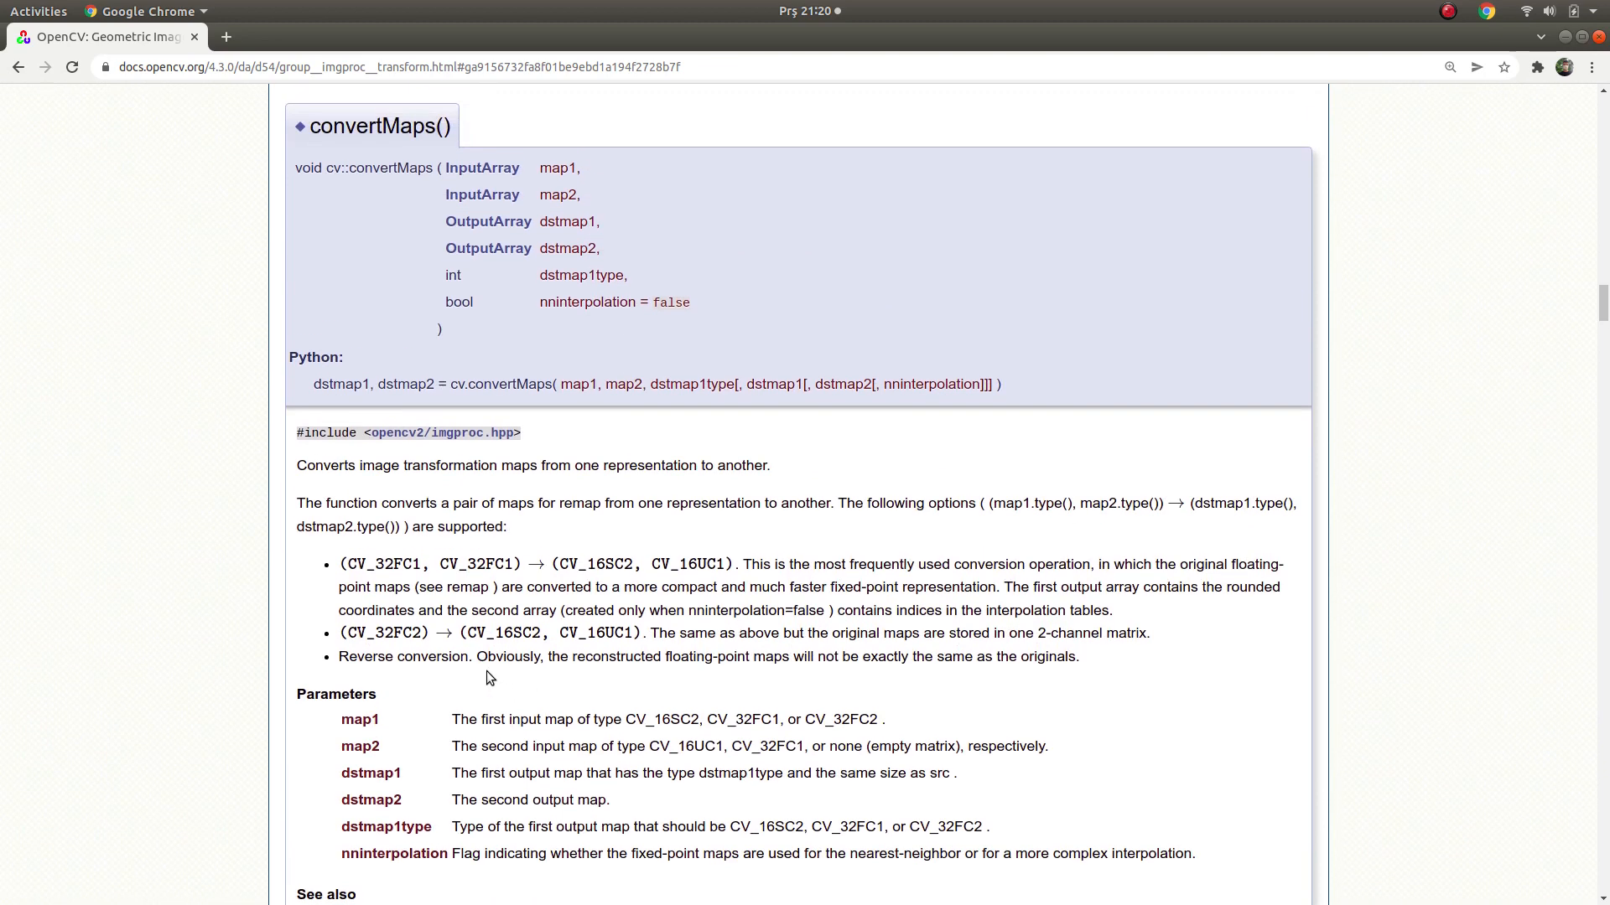
{"action": "scroll", "scroll_direction": "down", "scroll_amount": 3}
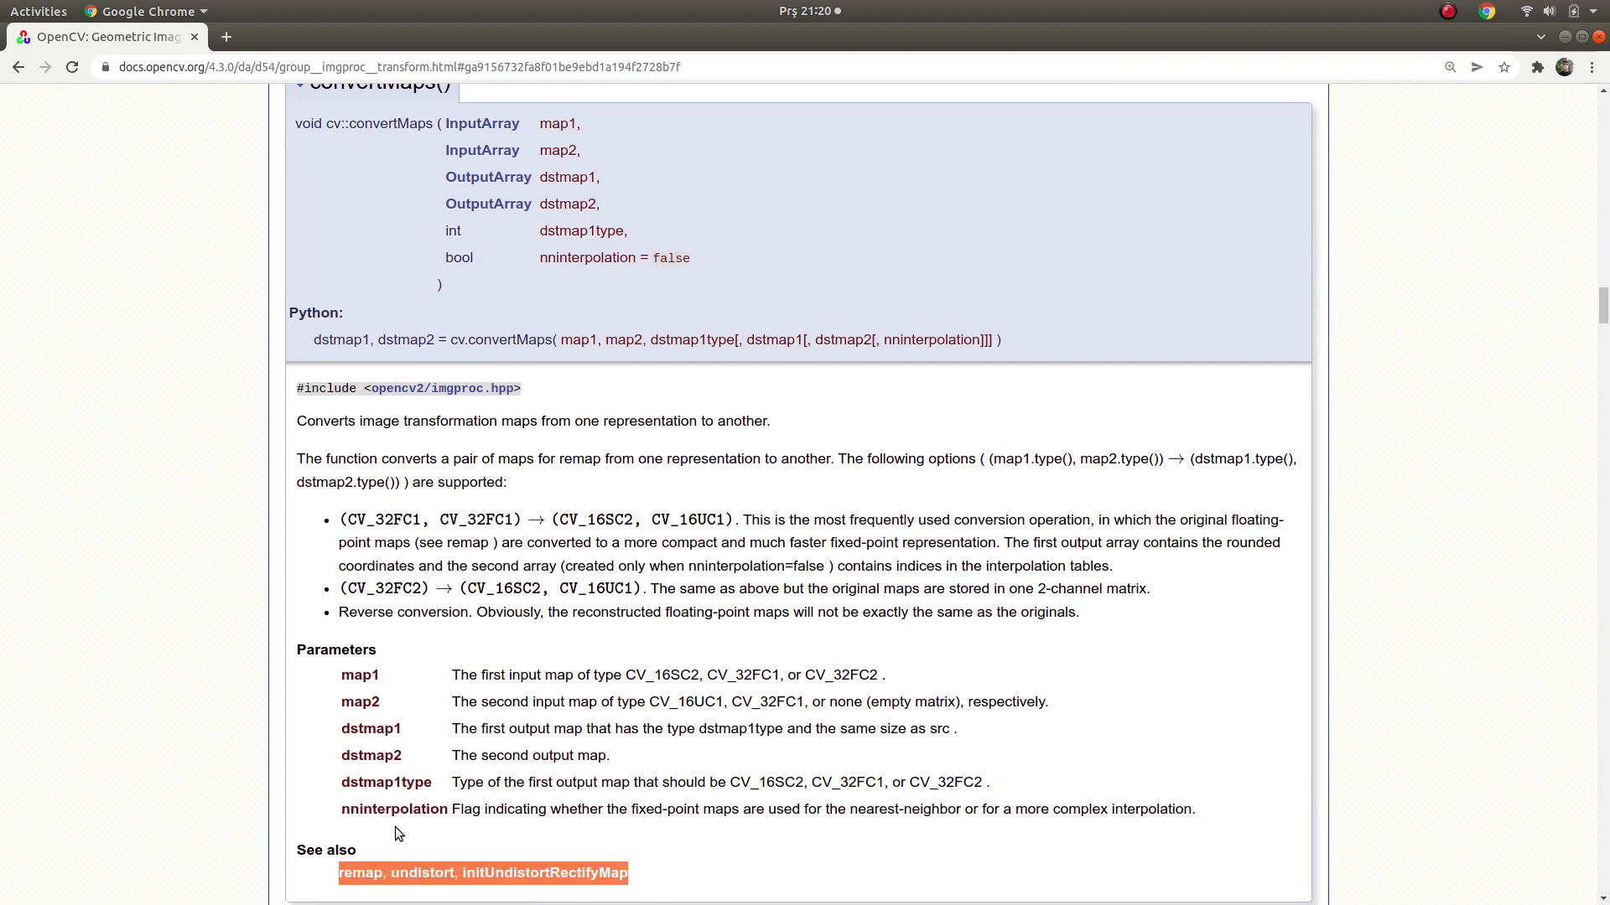
{"action": "scroll", "scroll_direction": "down", "scroll_amount": 3}
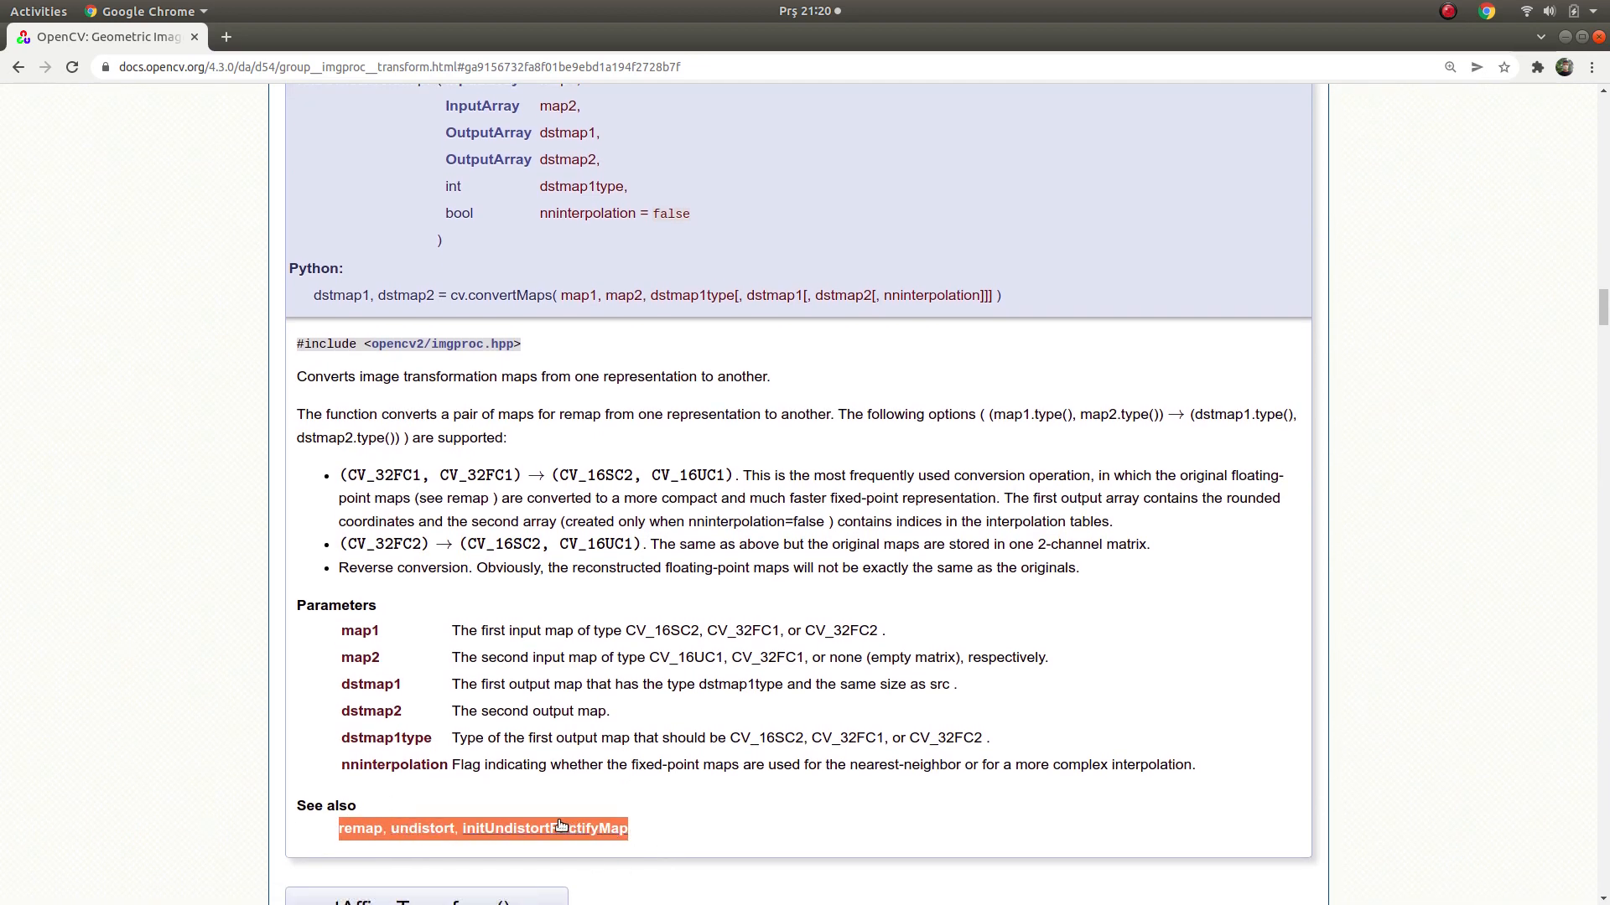
{"action": "mouse_move", "coordinate": [659, 845]}
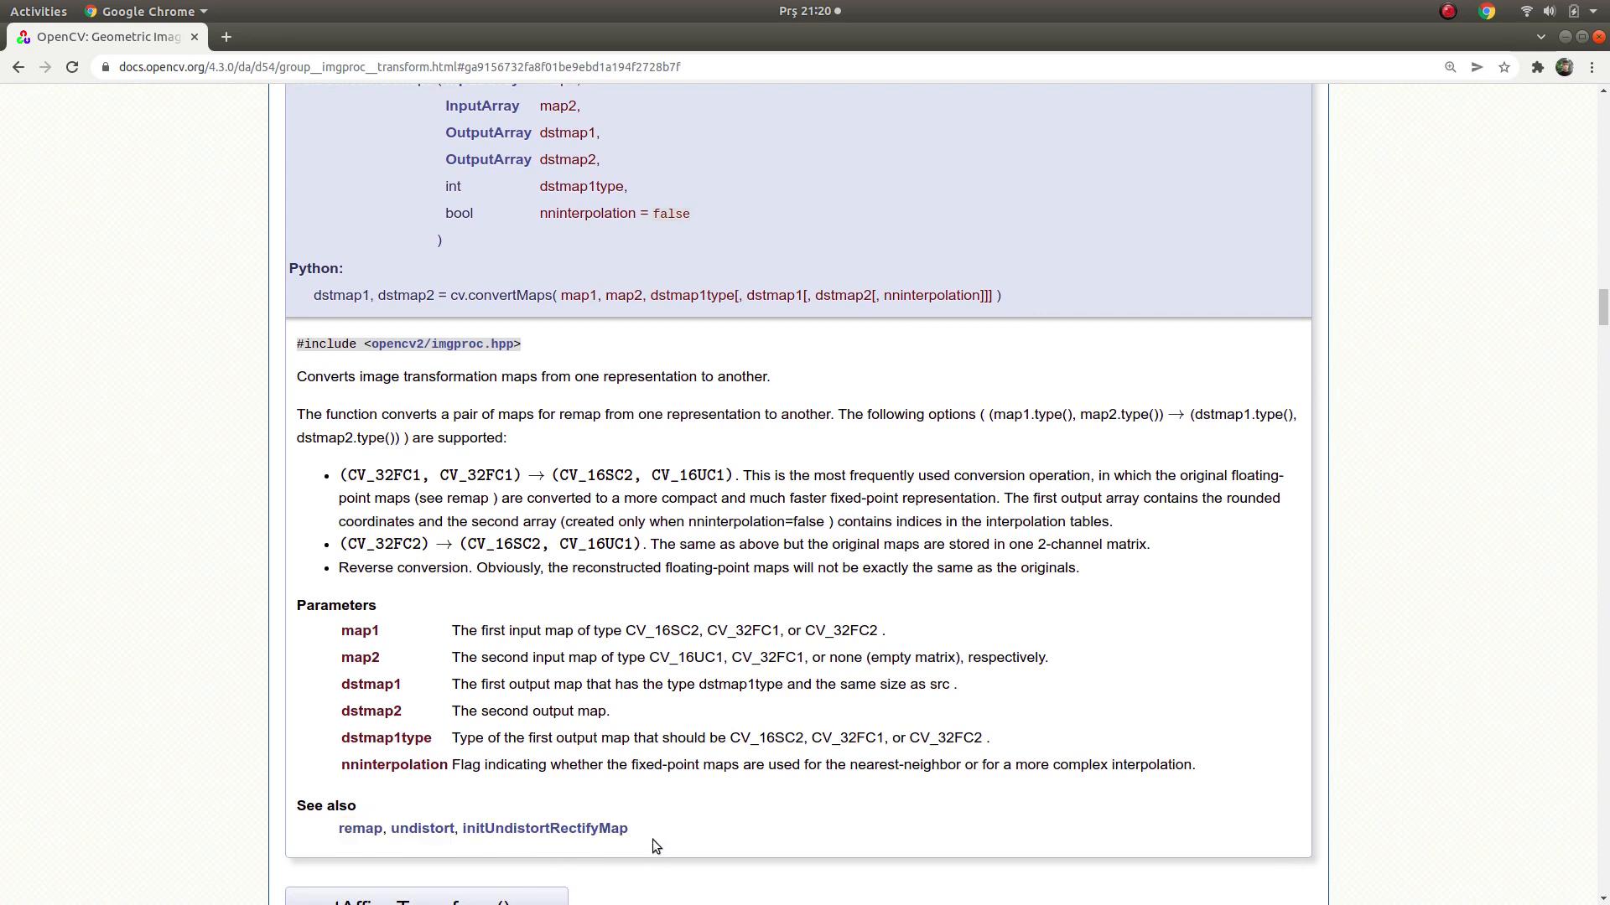
{"action": "mouse_move", "coordinate": [384, 833]}
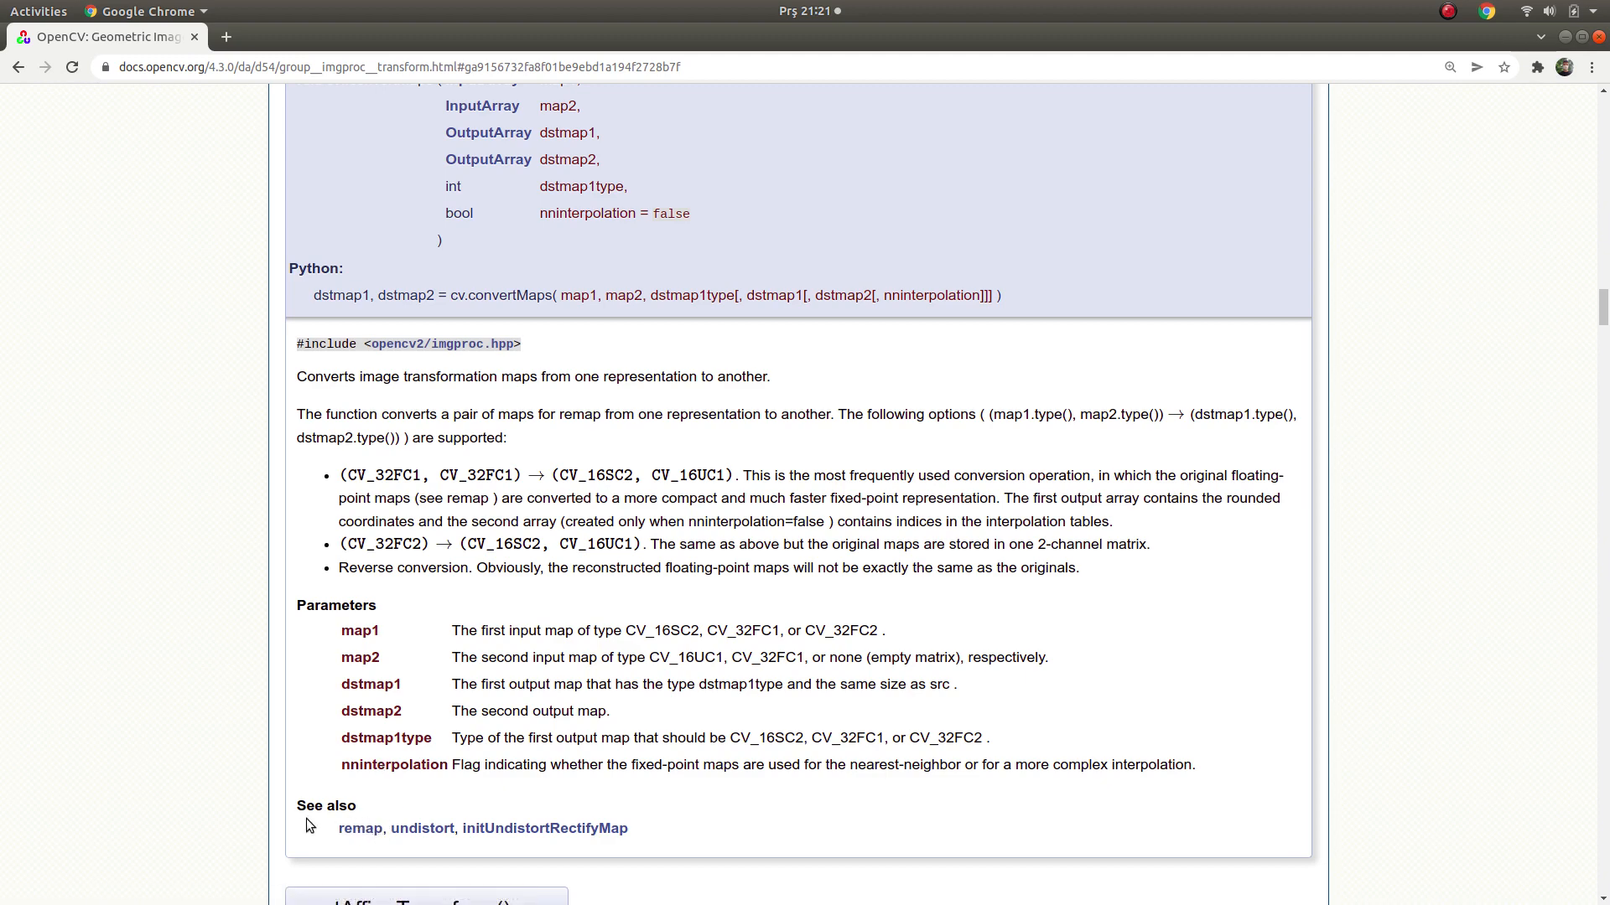
{"action": "left_click_drag", "start_coordinate": [338, 828], "coordinate": [629, 828]}
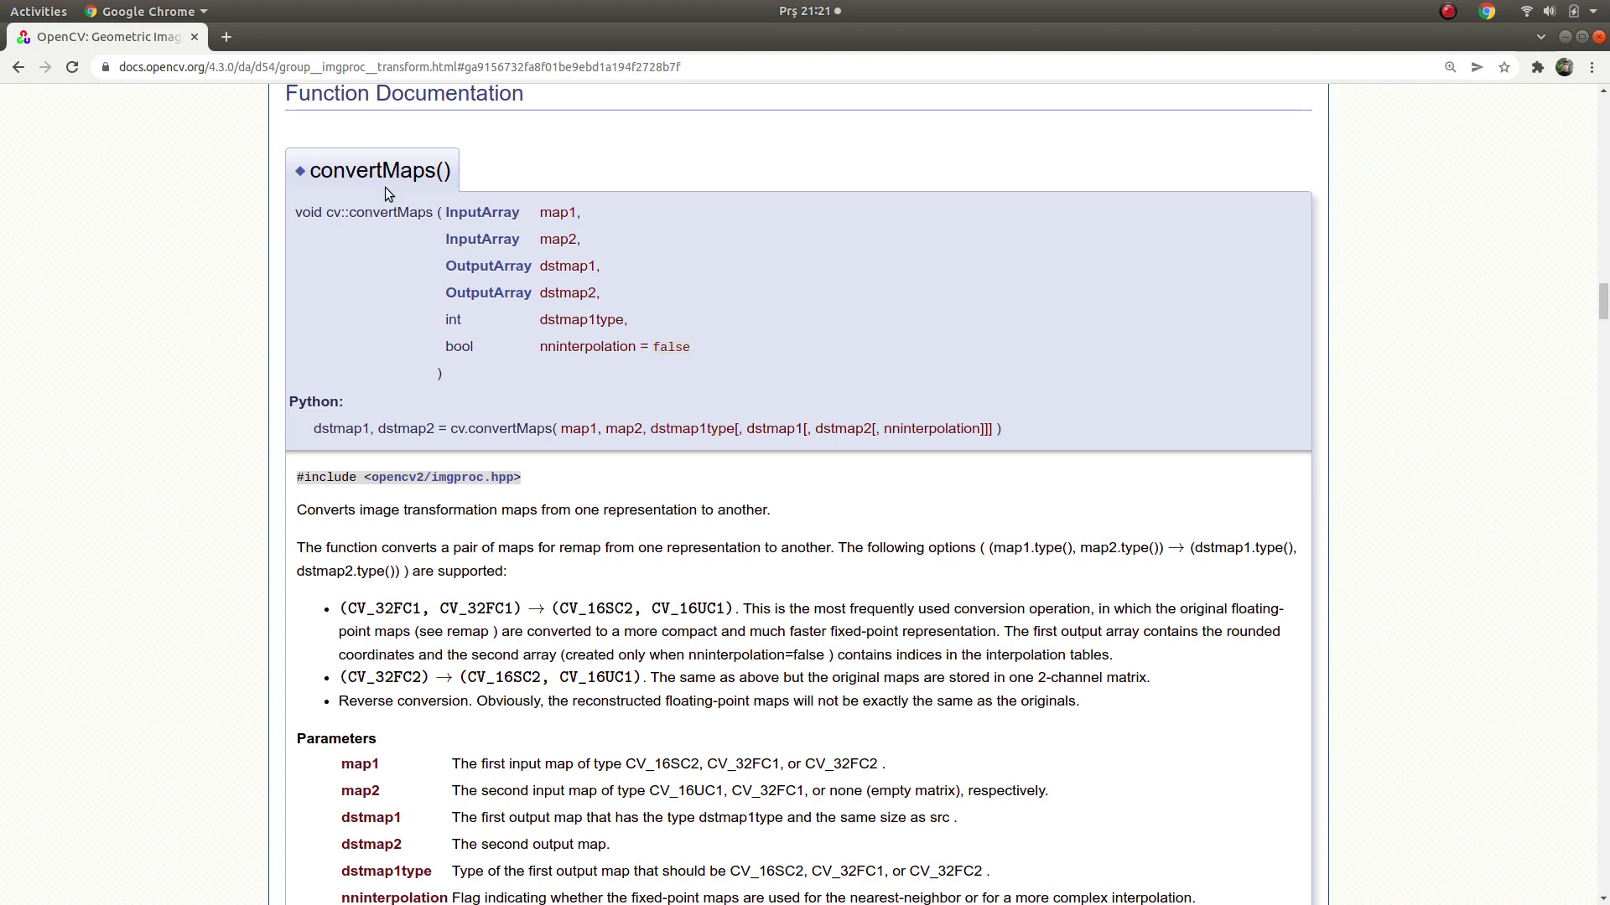
Review the convertMaps name, parameters and See also section further down.
{"action": "double_click", "coordinate": [372, 169]}
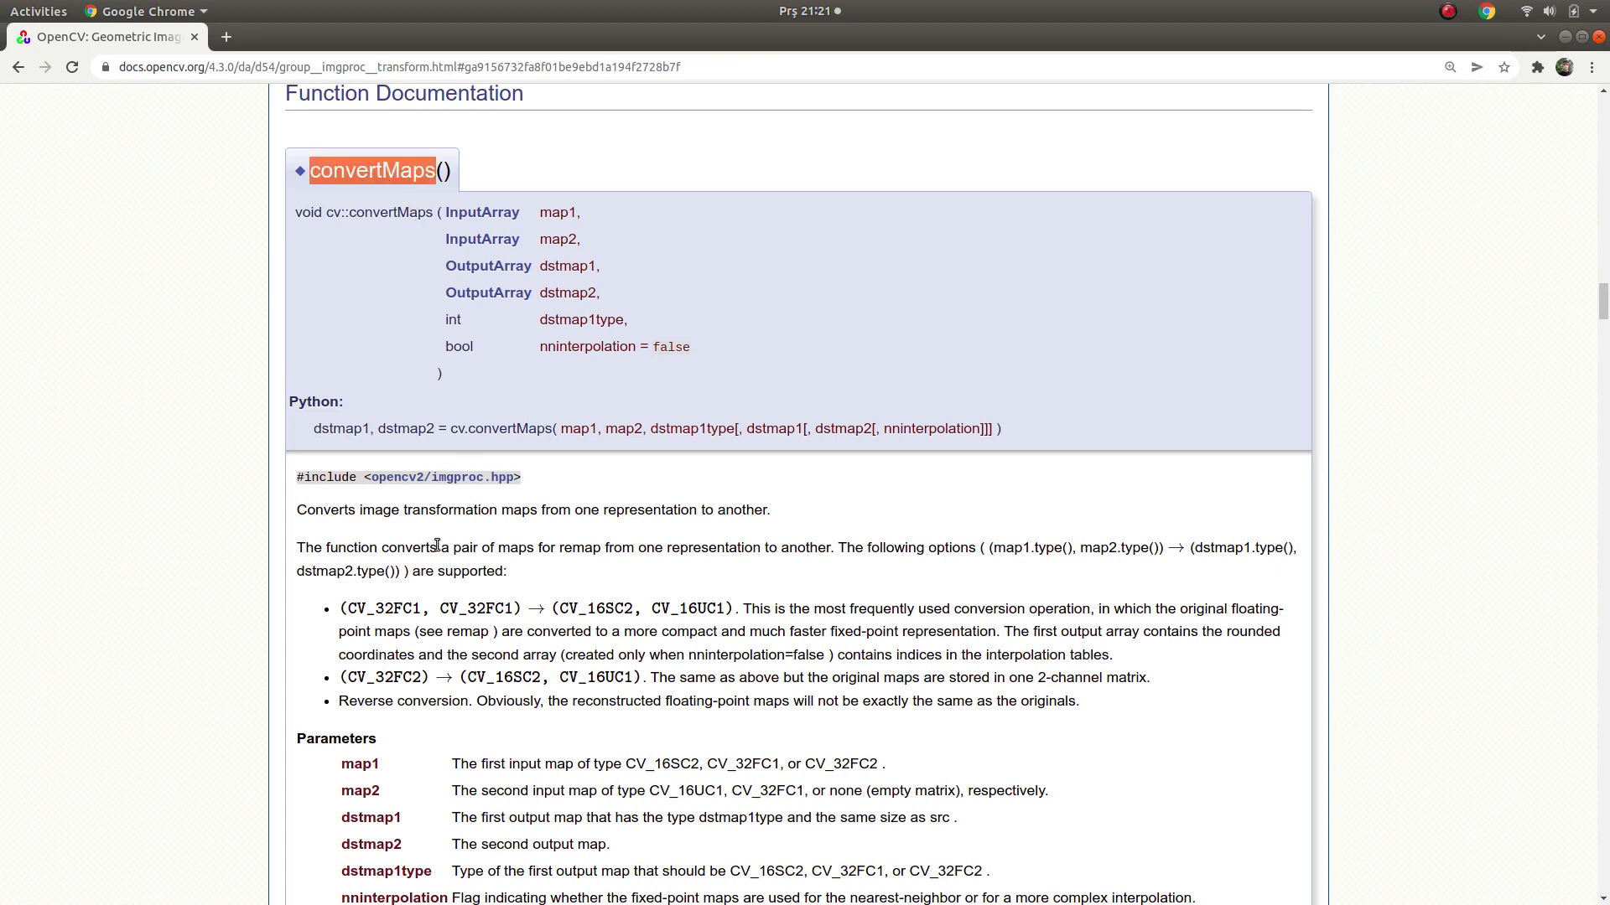
{"action": "mouse_move", "coordinate": [502, 575]}
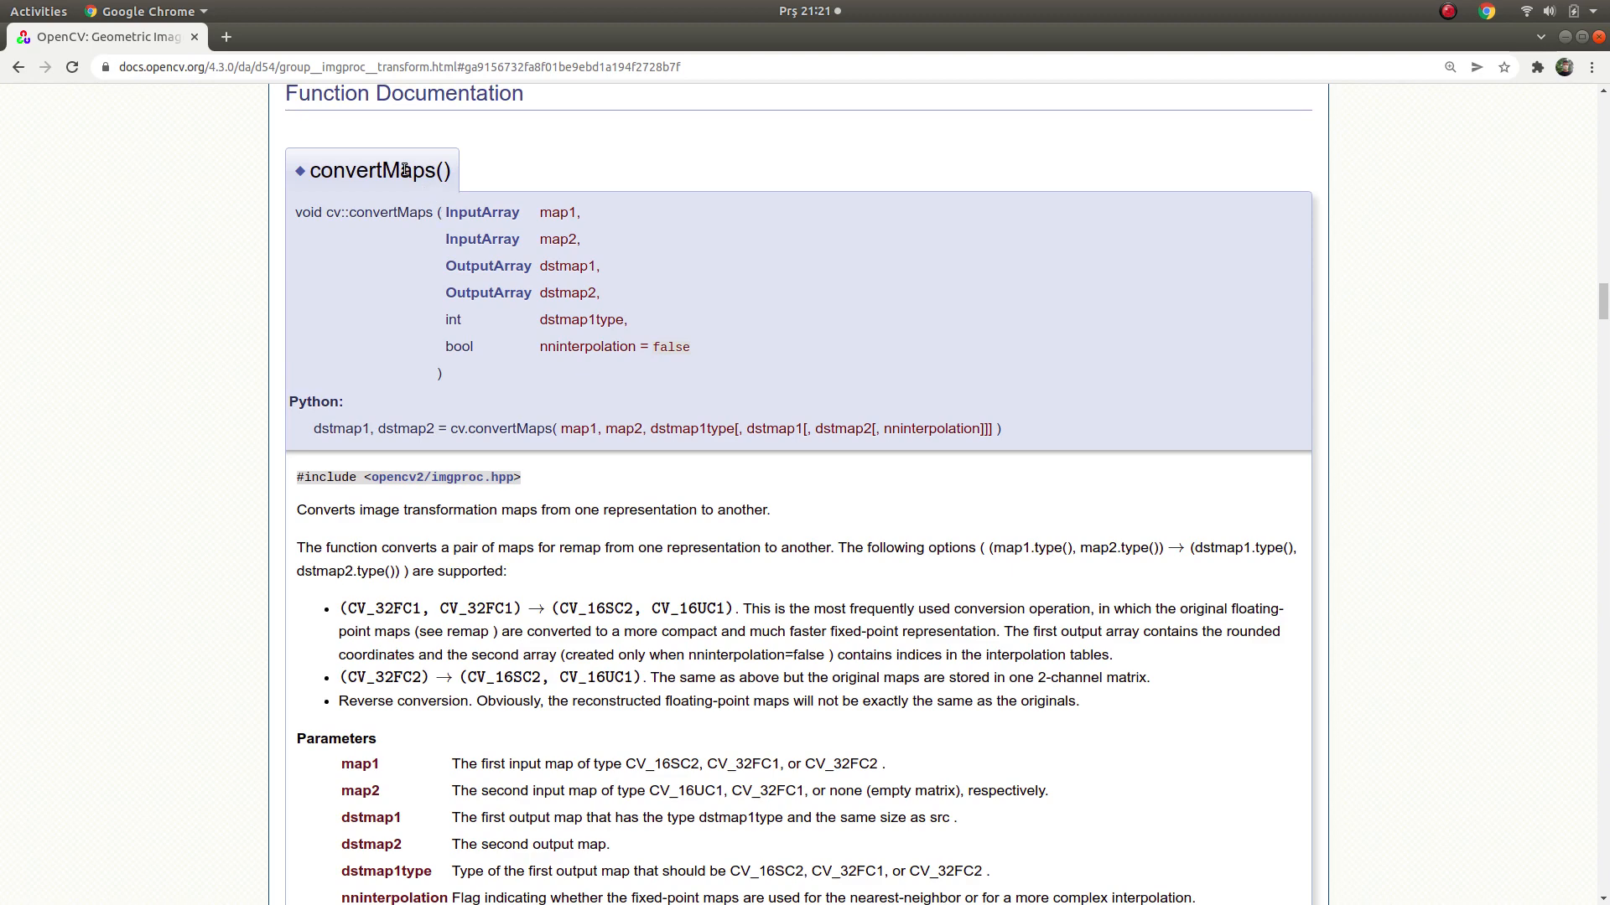
{"action": "double_click", "coordinate": [373, 171]}
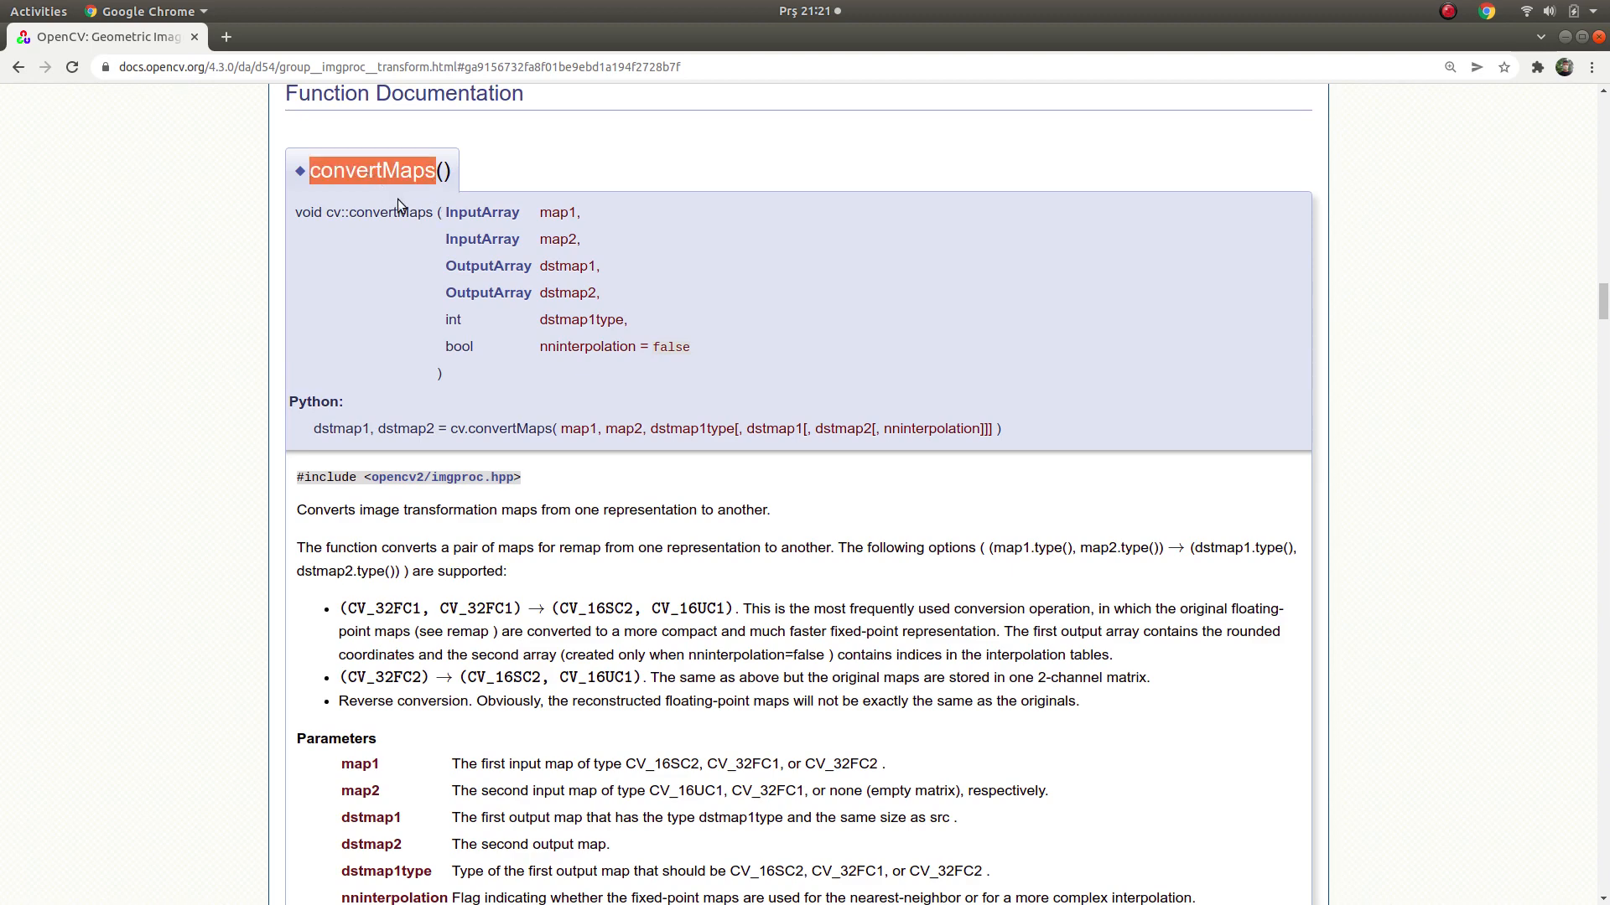
{"action": "scroll", "scroll_direction": "down", "scroll_amount": 3}
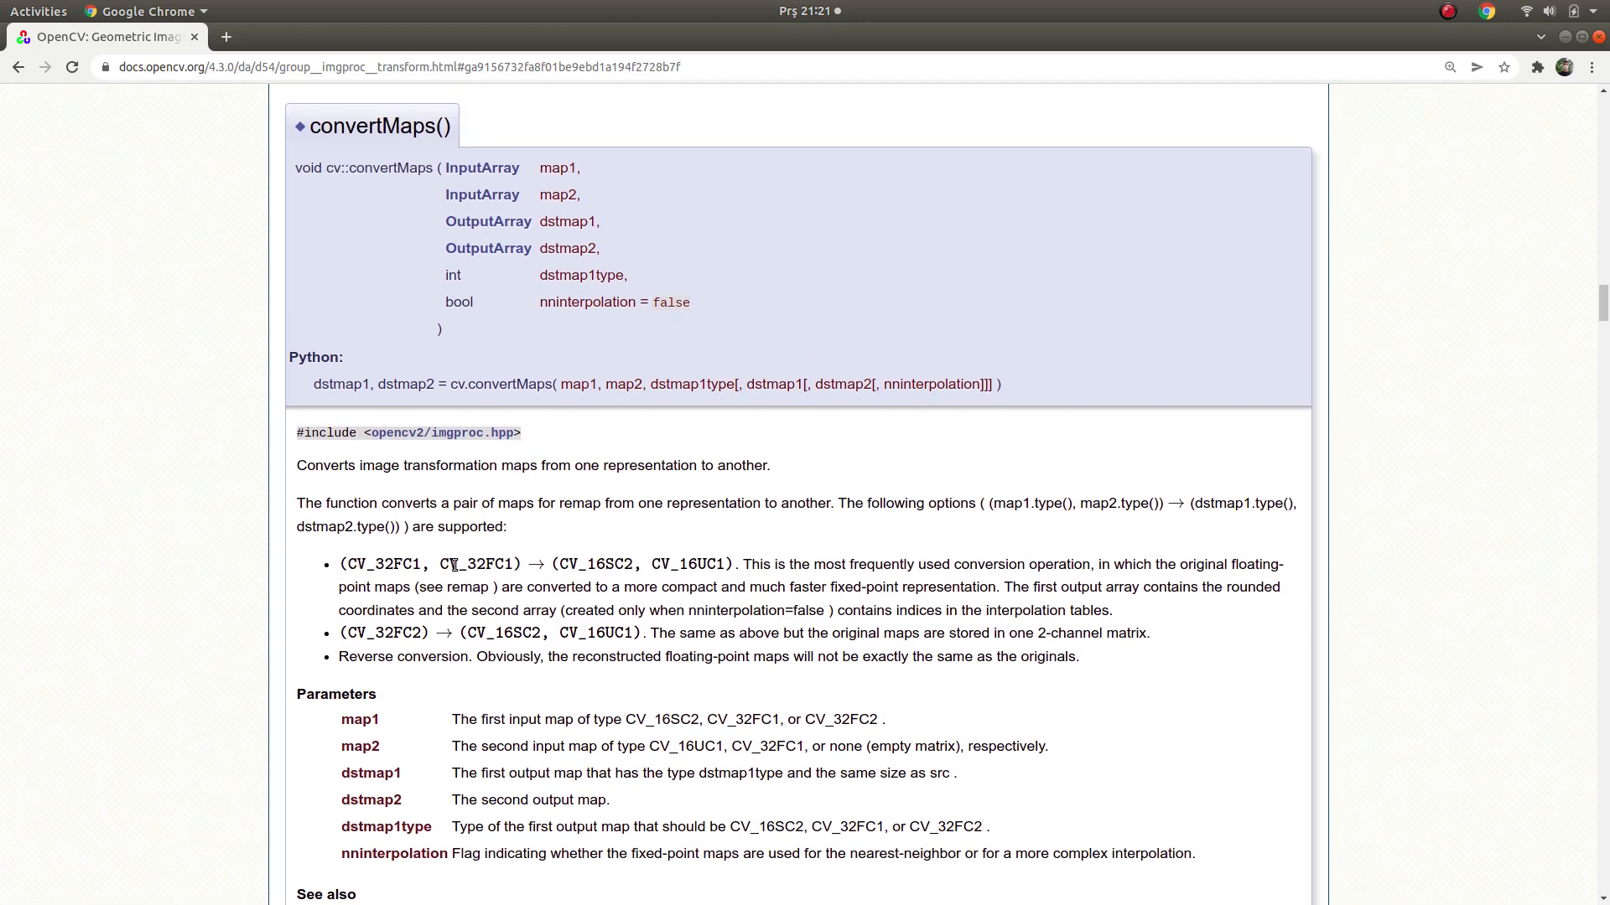
{"action": "mouse_move", "coordinate": [460, 573]}
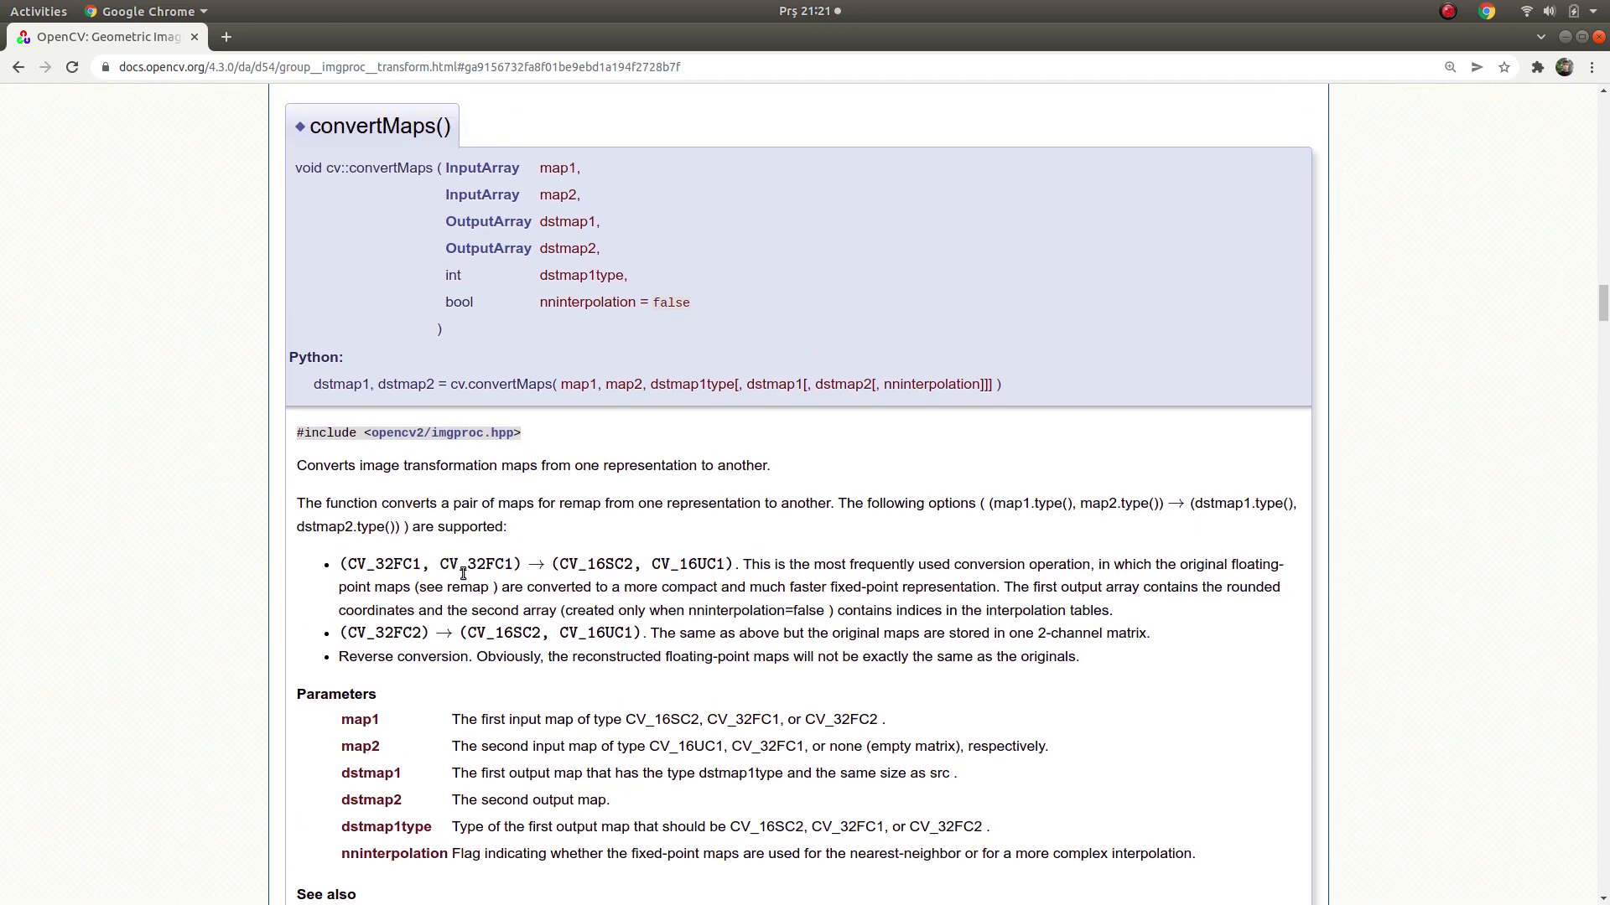
{"action": "scroll", "scroll_direction": "down", "scroll_amount": 3}
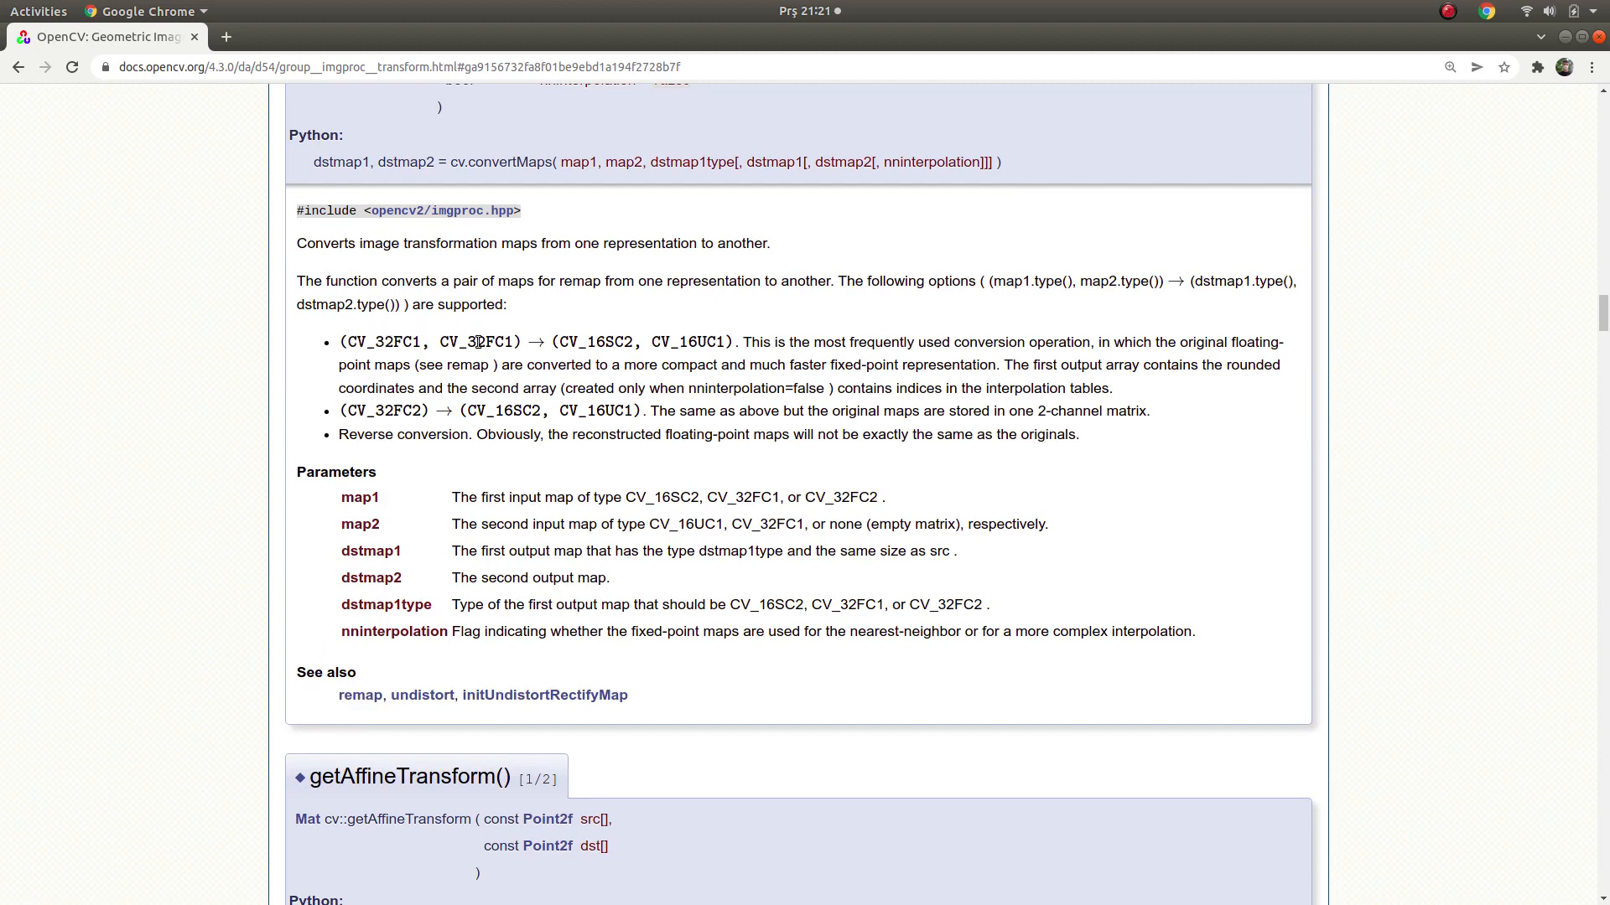
{"action": "mouse_move", "coordinate": [370, 693]}
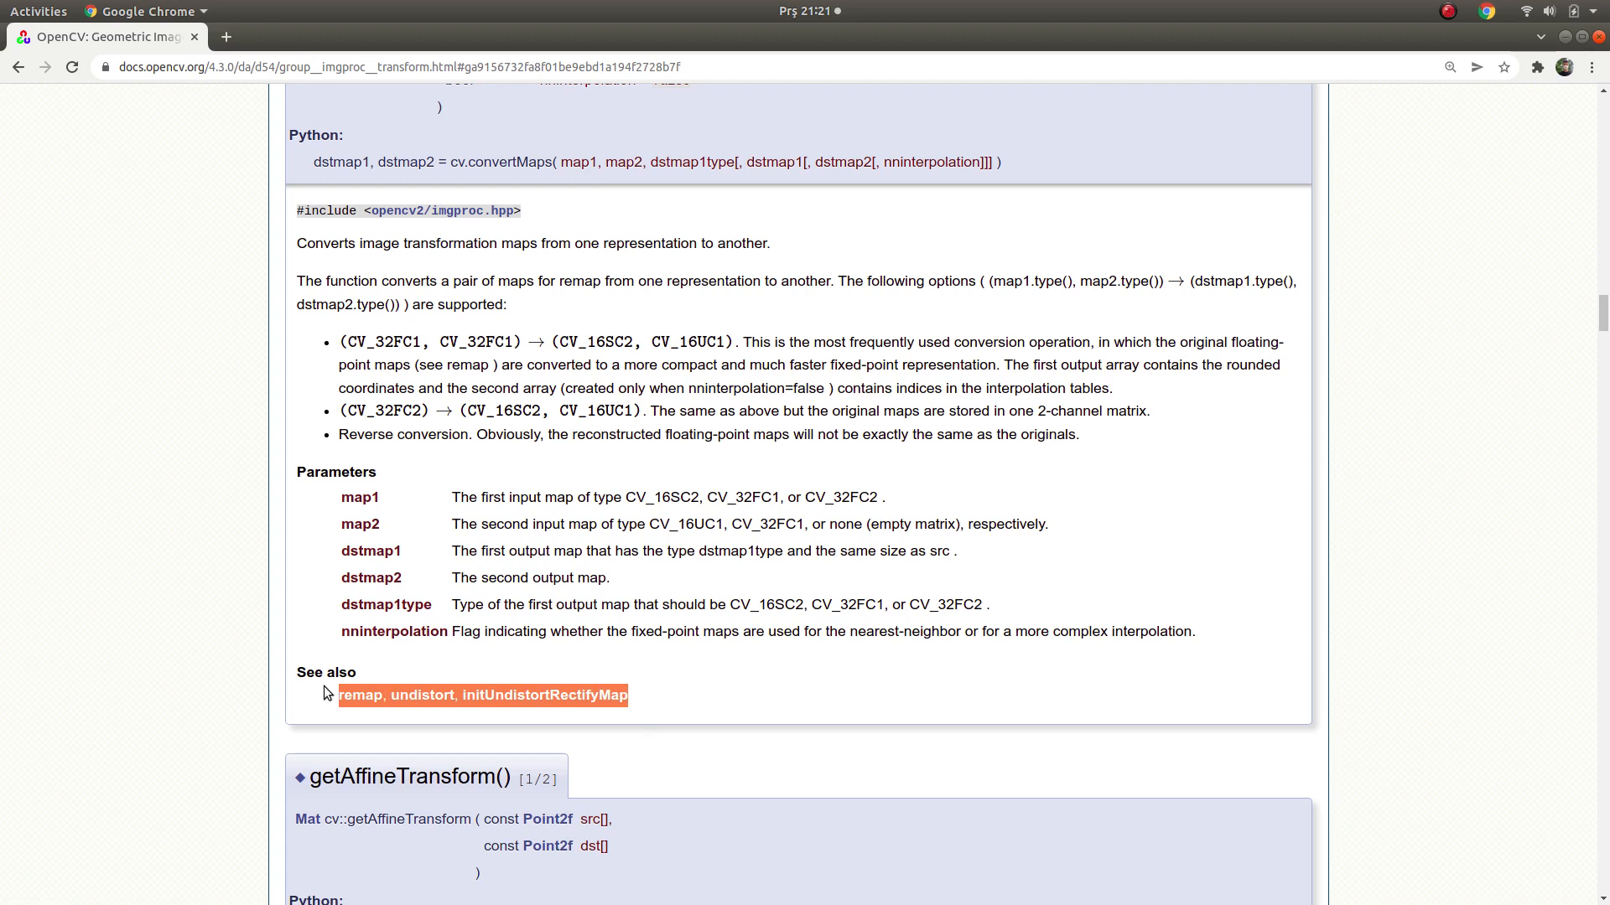
{"action": "mouse_move", "coordinate": [374, 674]}
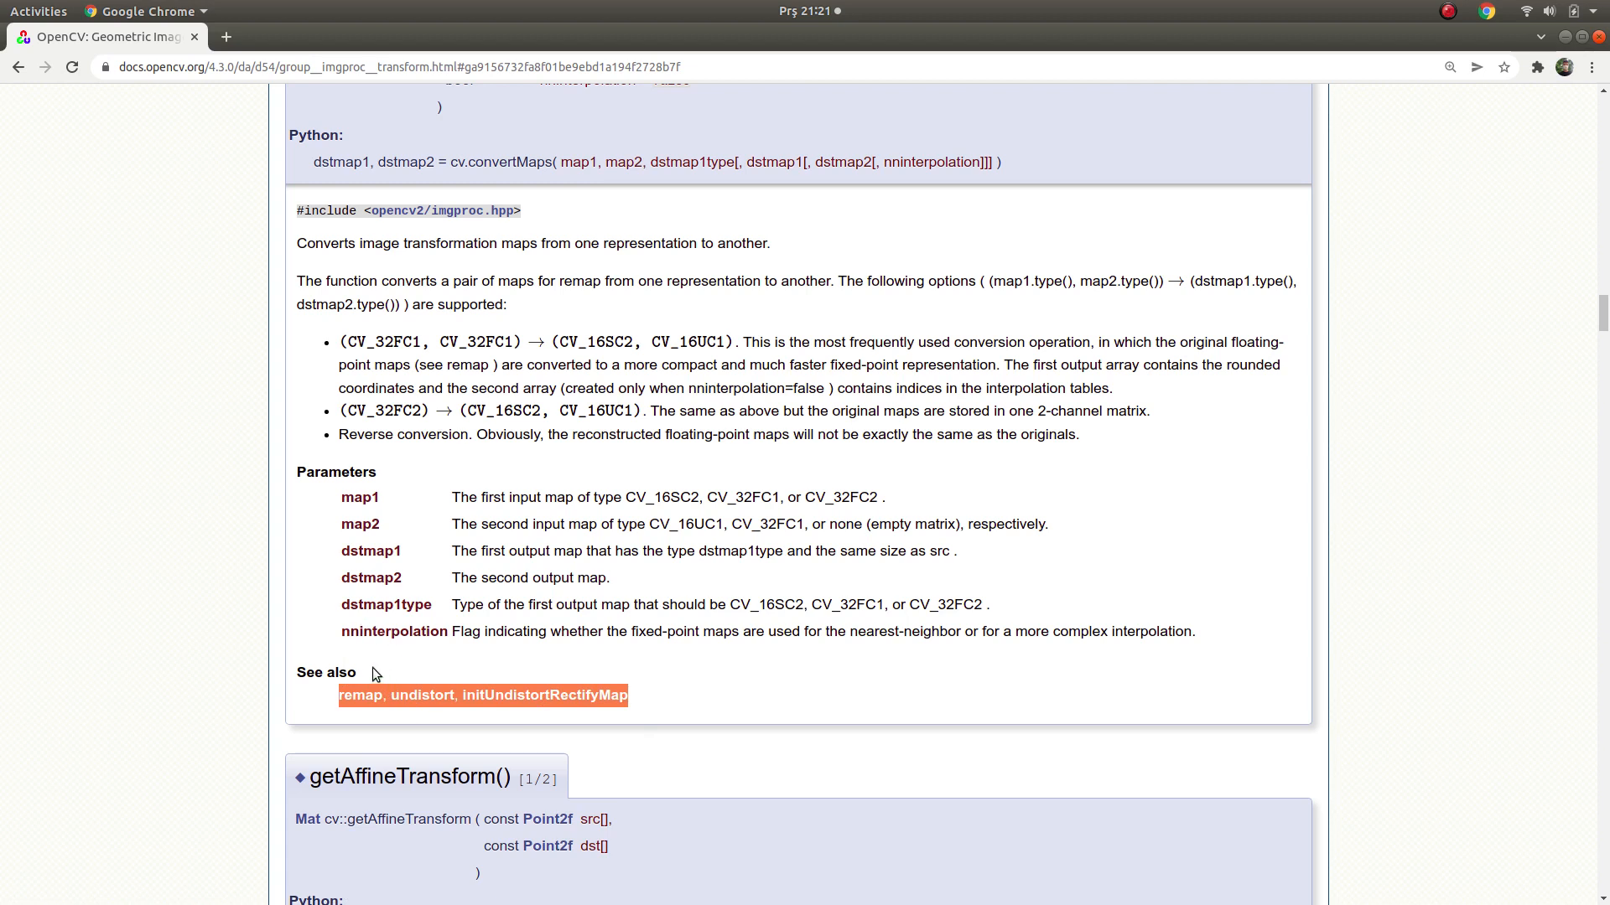
{"action": "scroll", "scroll_direction": "down", "scroll_amount": 3}
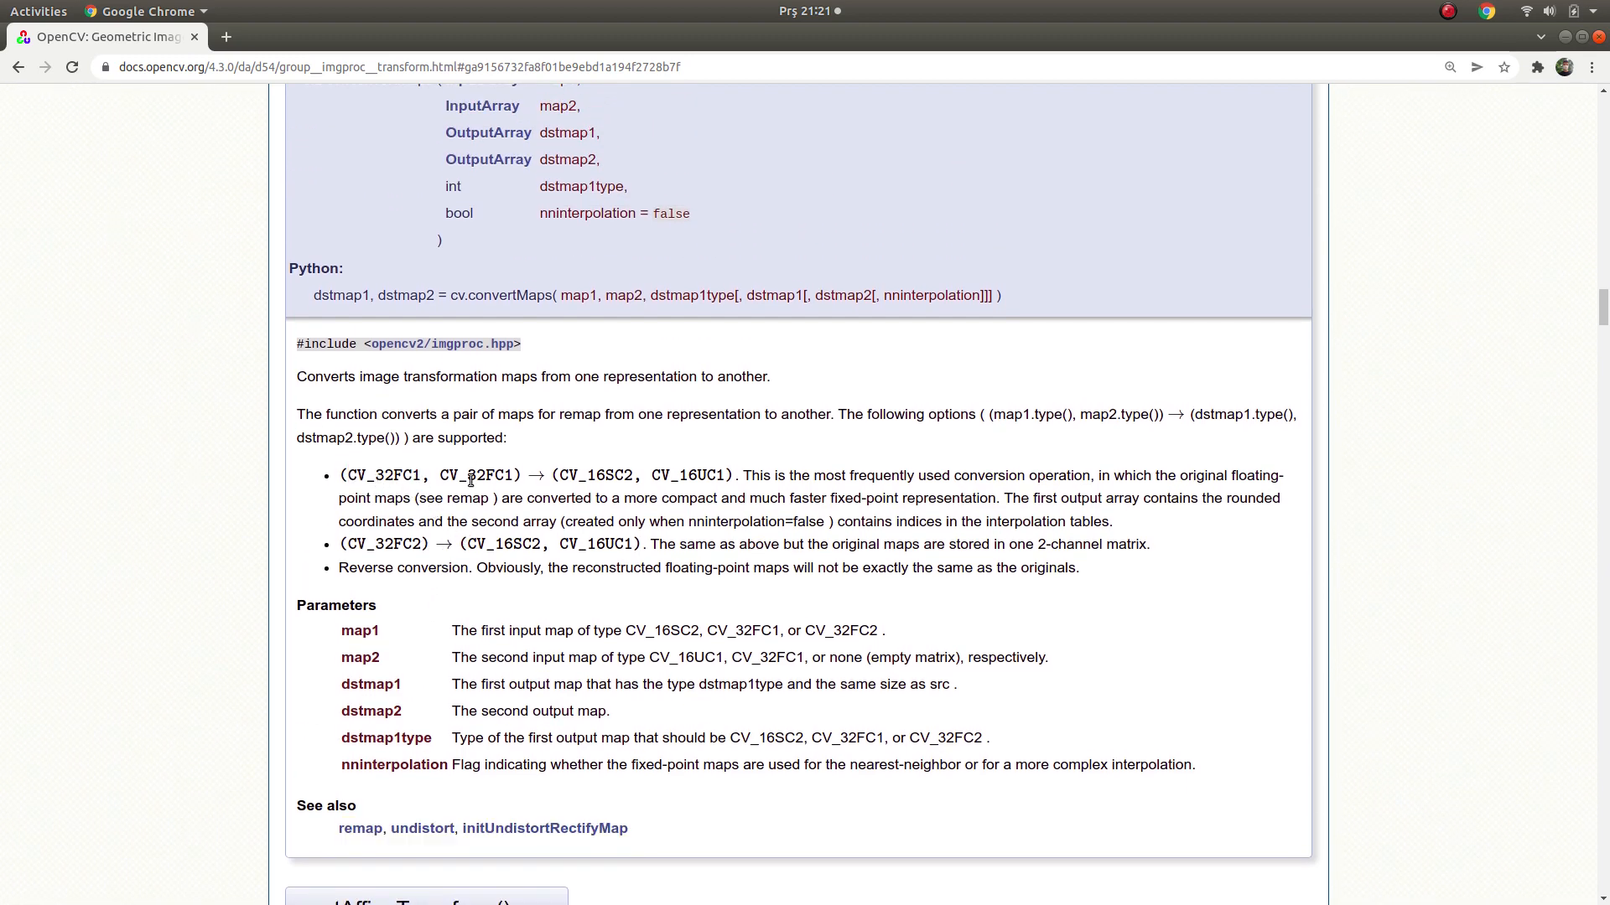
{"action": "double_click", "coordinate": [475, 474]}
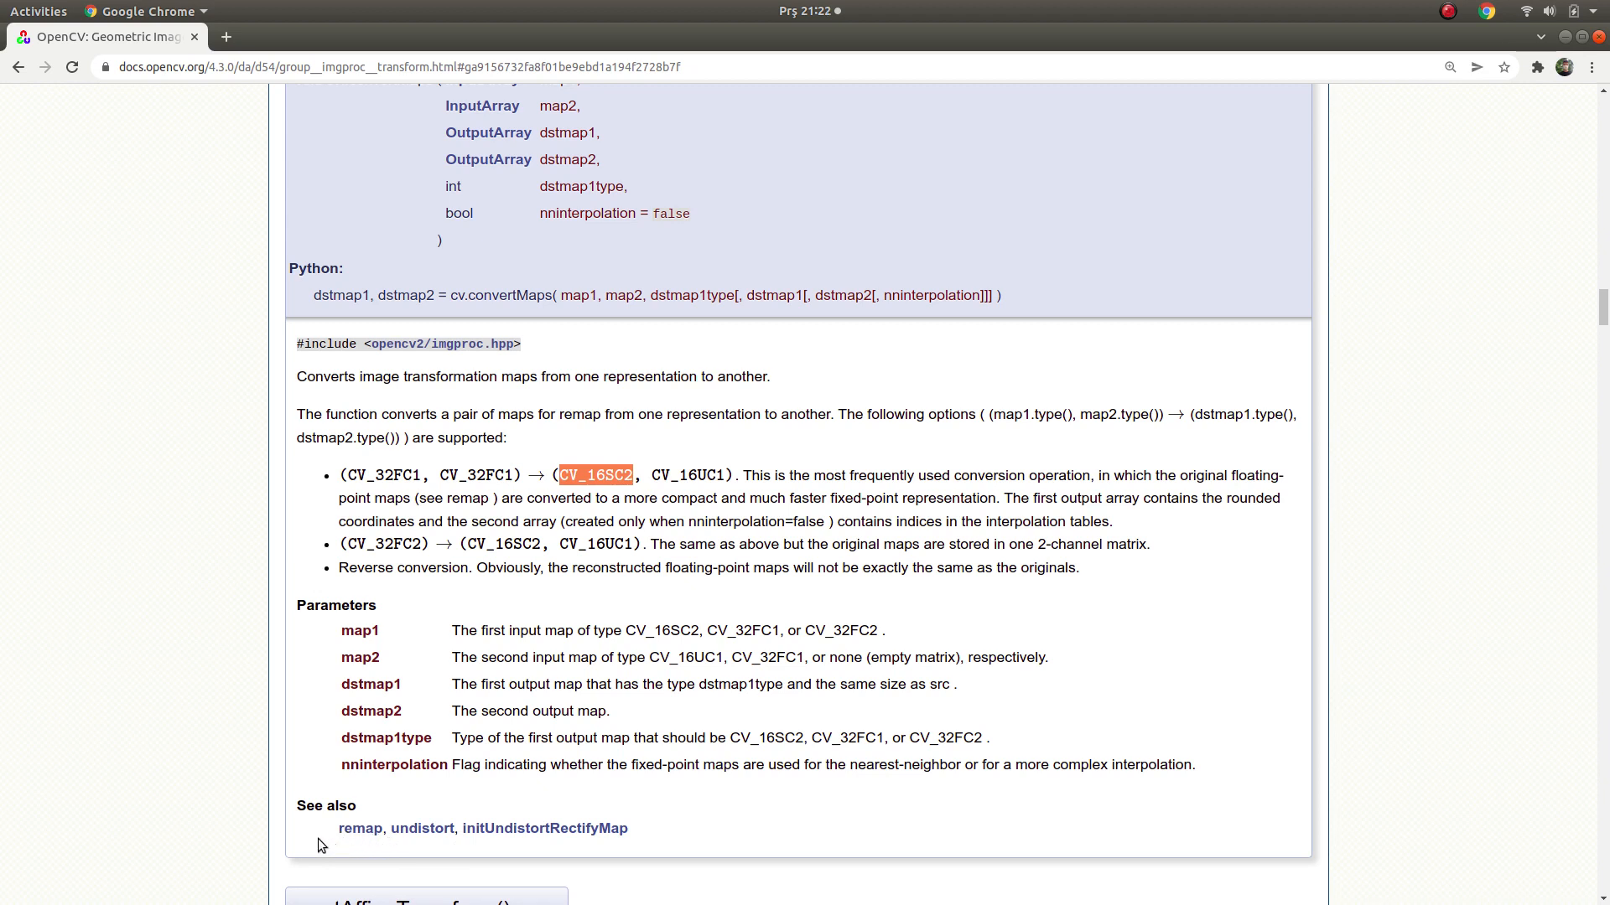
{"action": "mouse_move", "coordinate": [363, 795]}
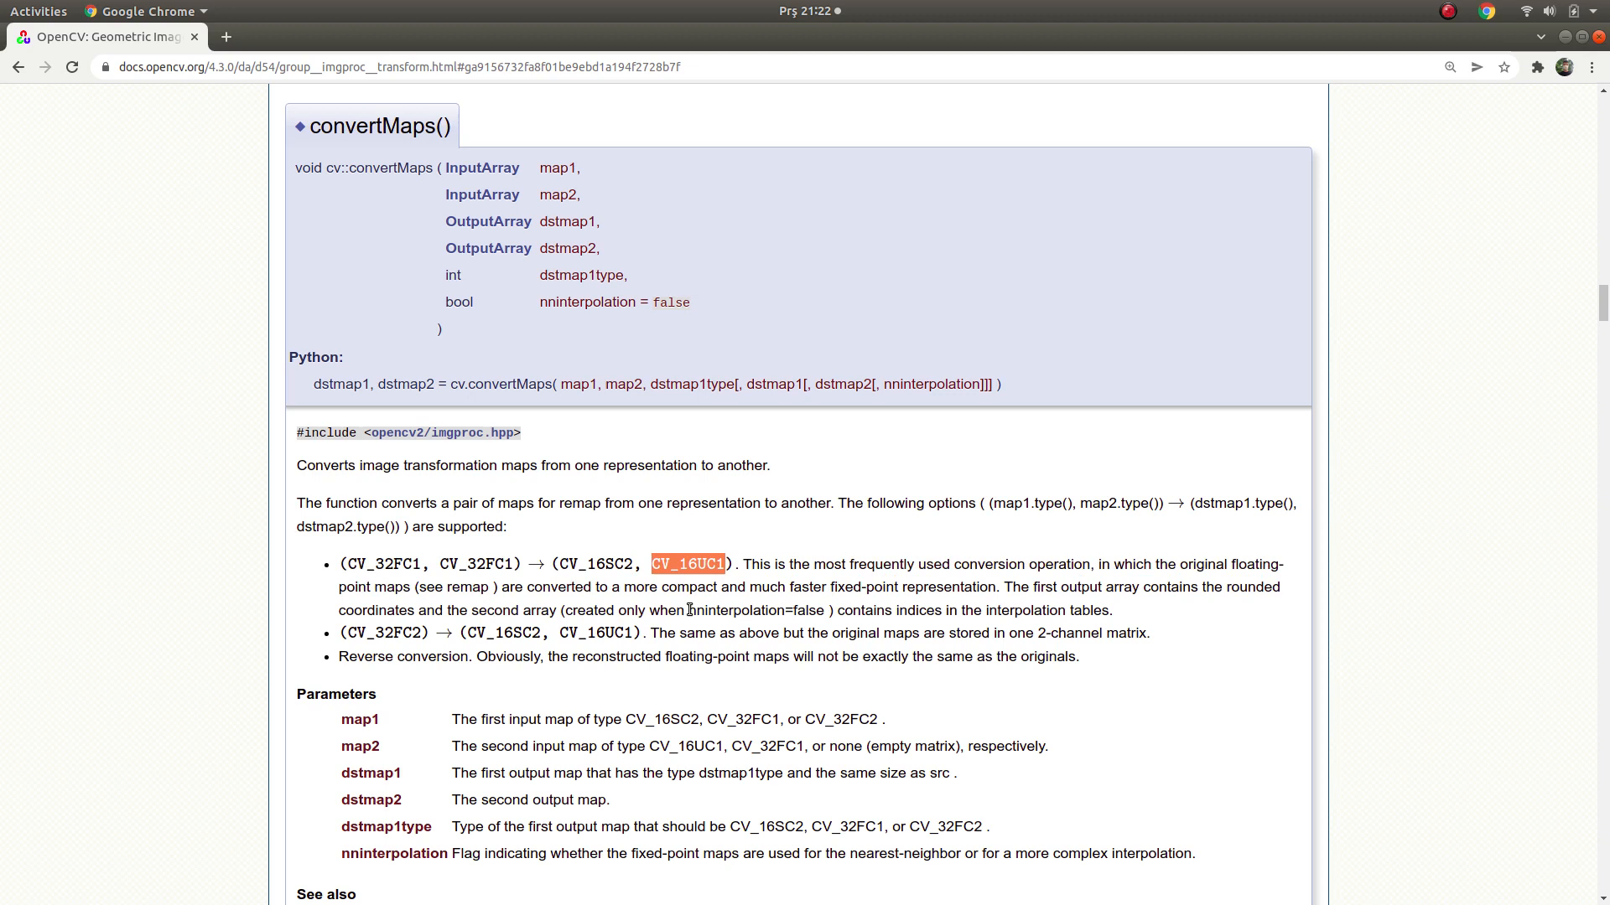
{"action": "mouse_move", "coordinate": [819, 647]}
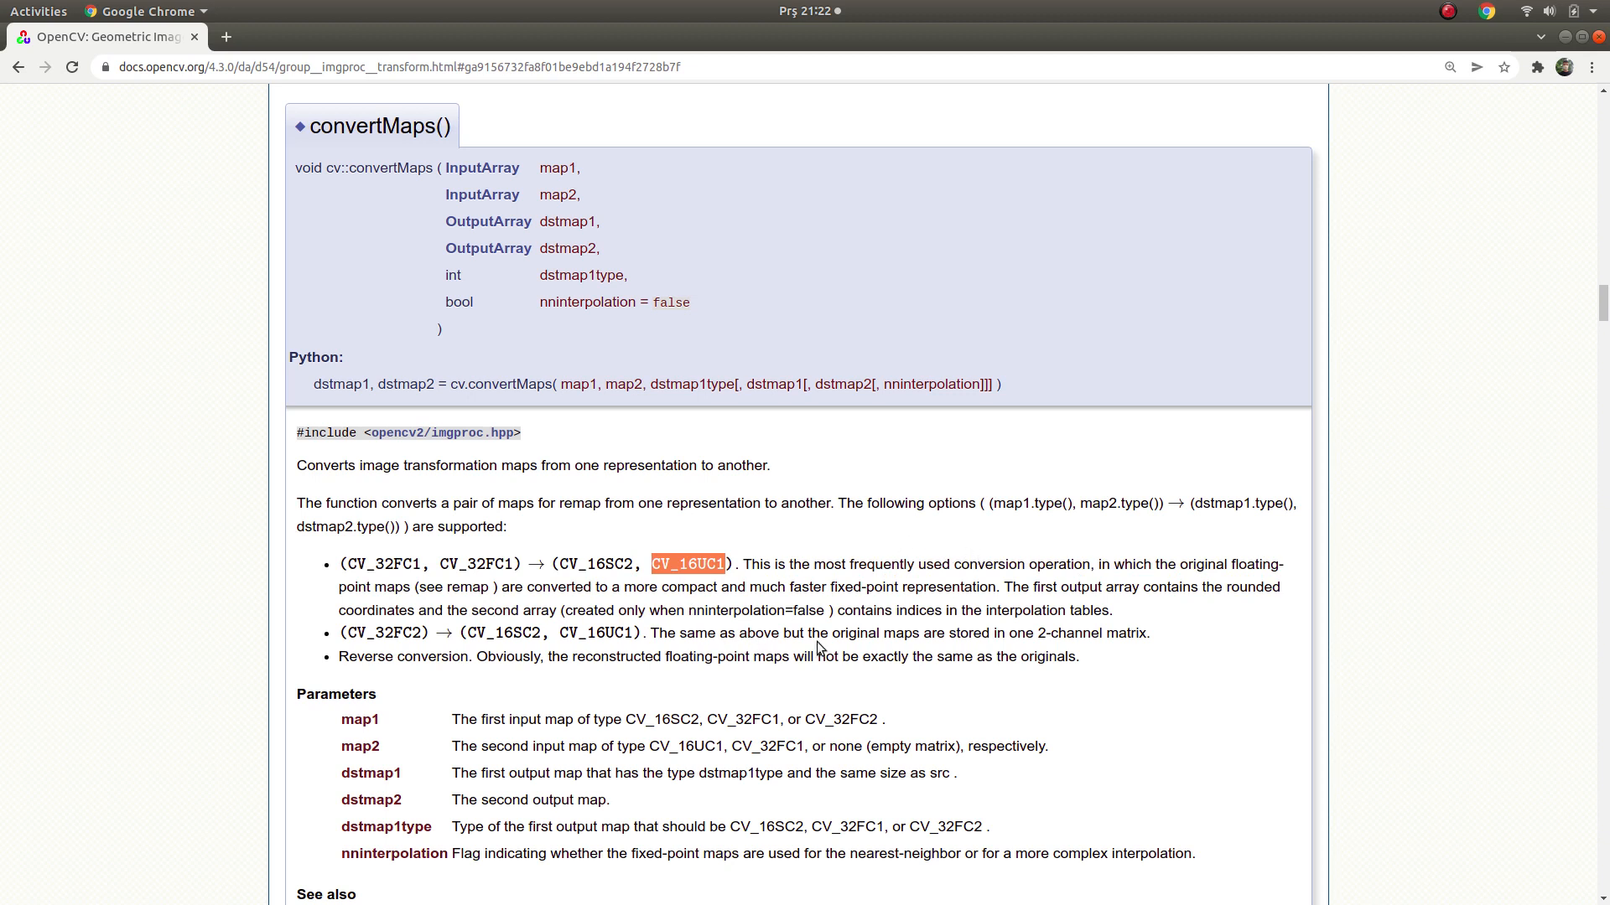
{"action": "mouse_move", "coordinate": [468, 583]}
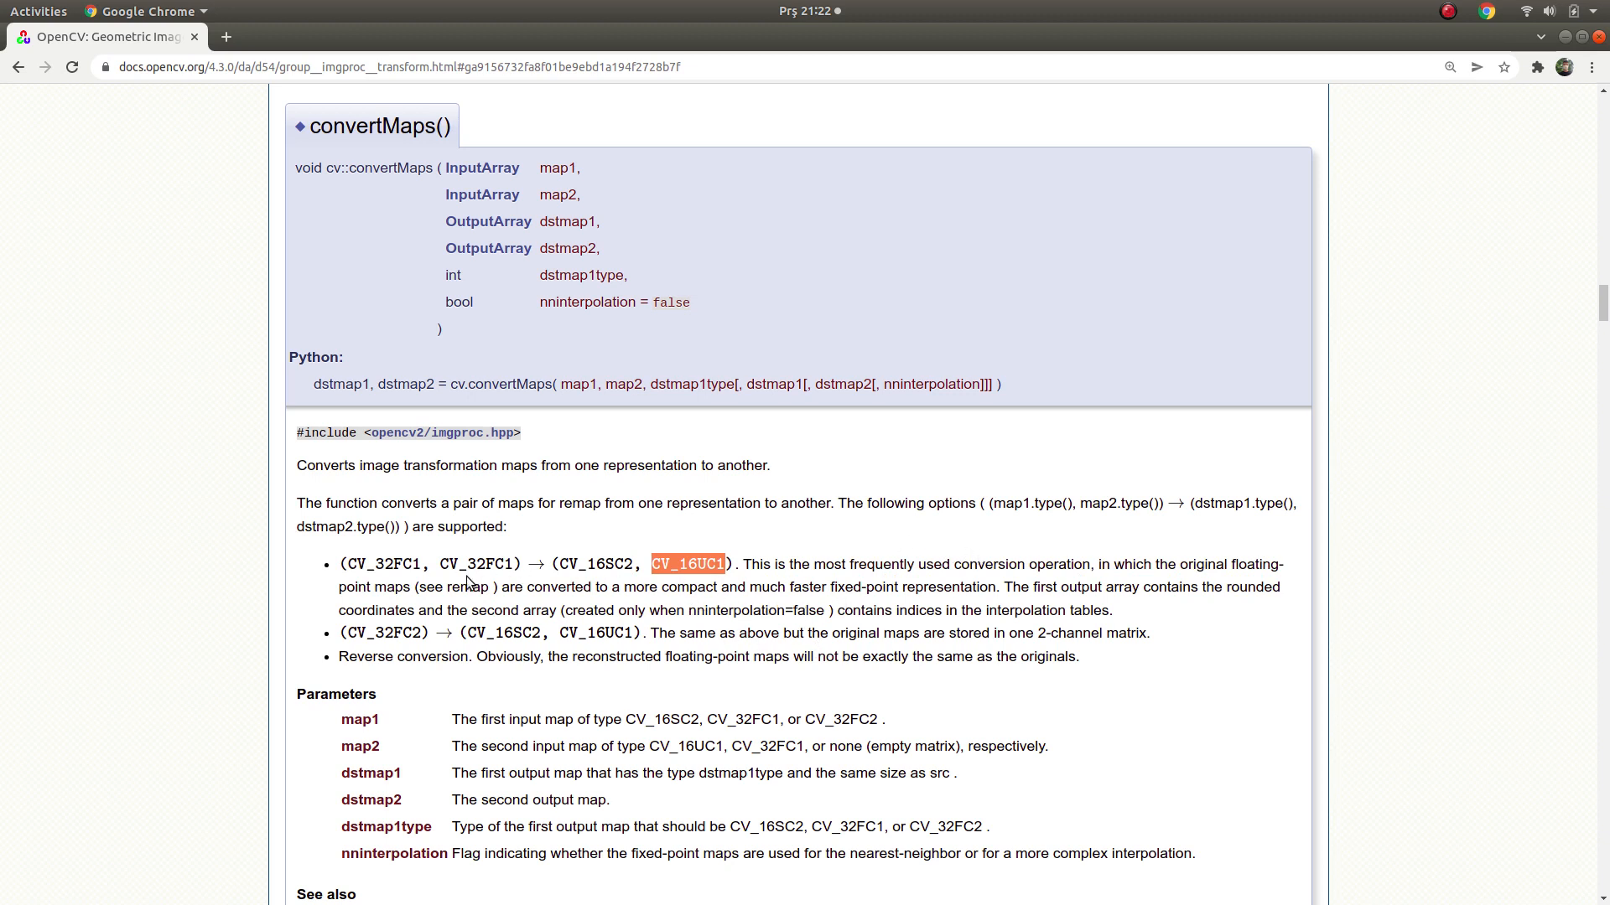
{"action": "double_click", "coordinate": [475, 563]}
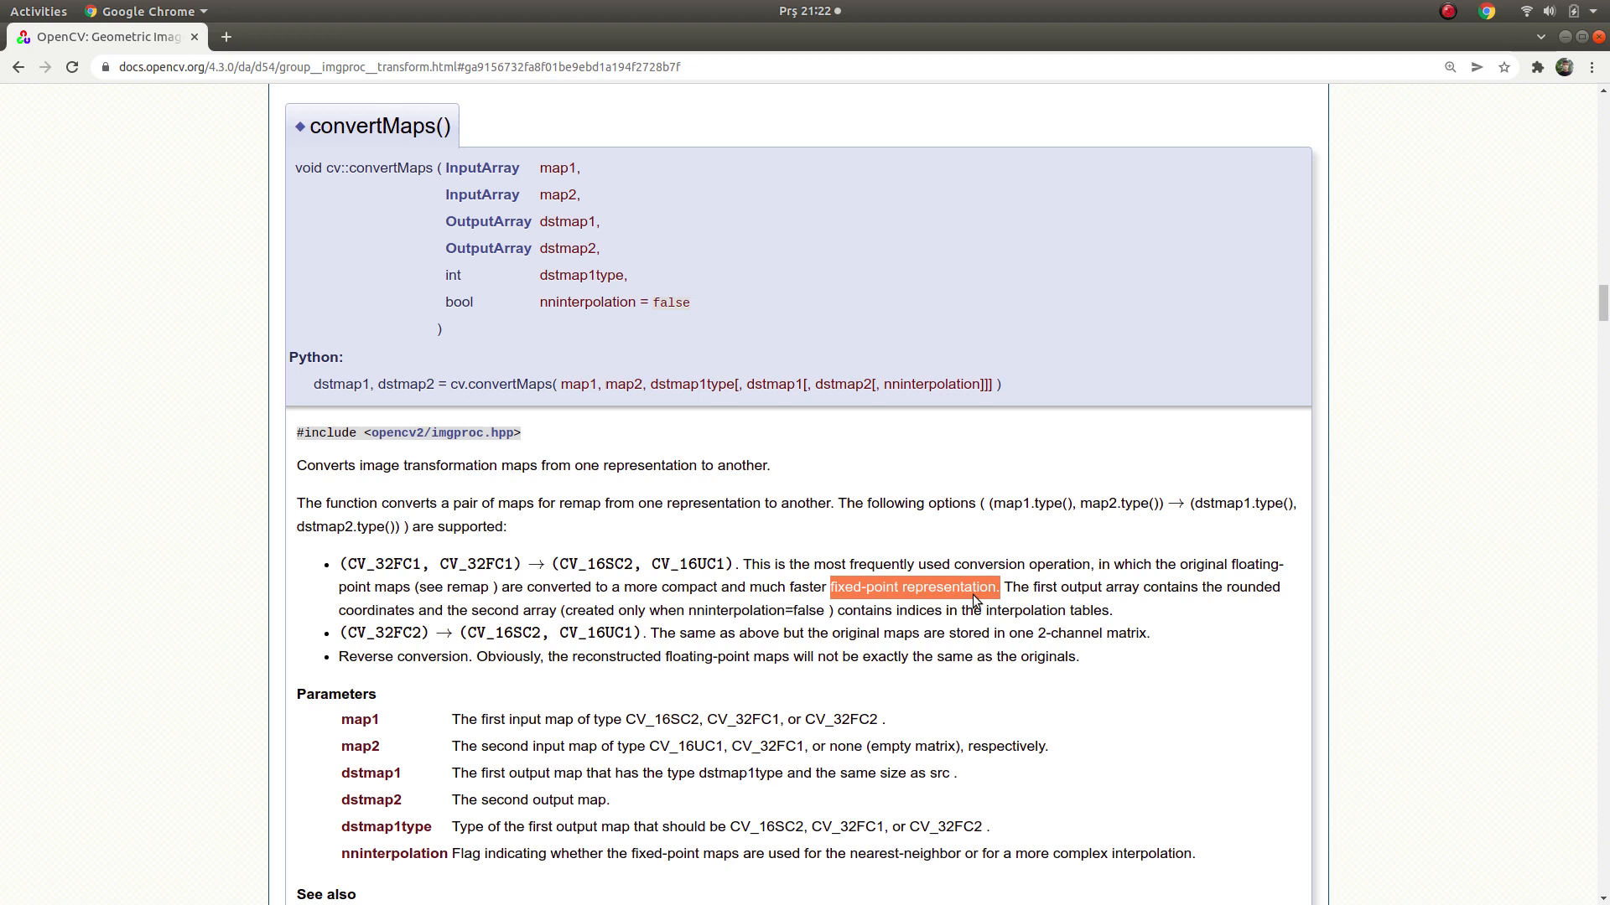
{"action": "mouse_move", "coordinate": [775, 595]}
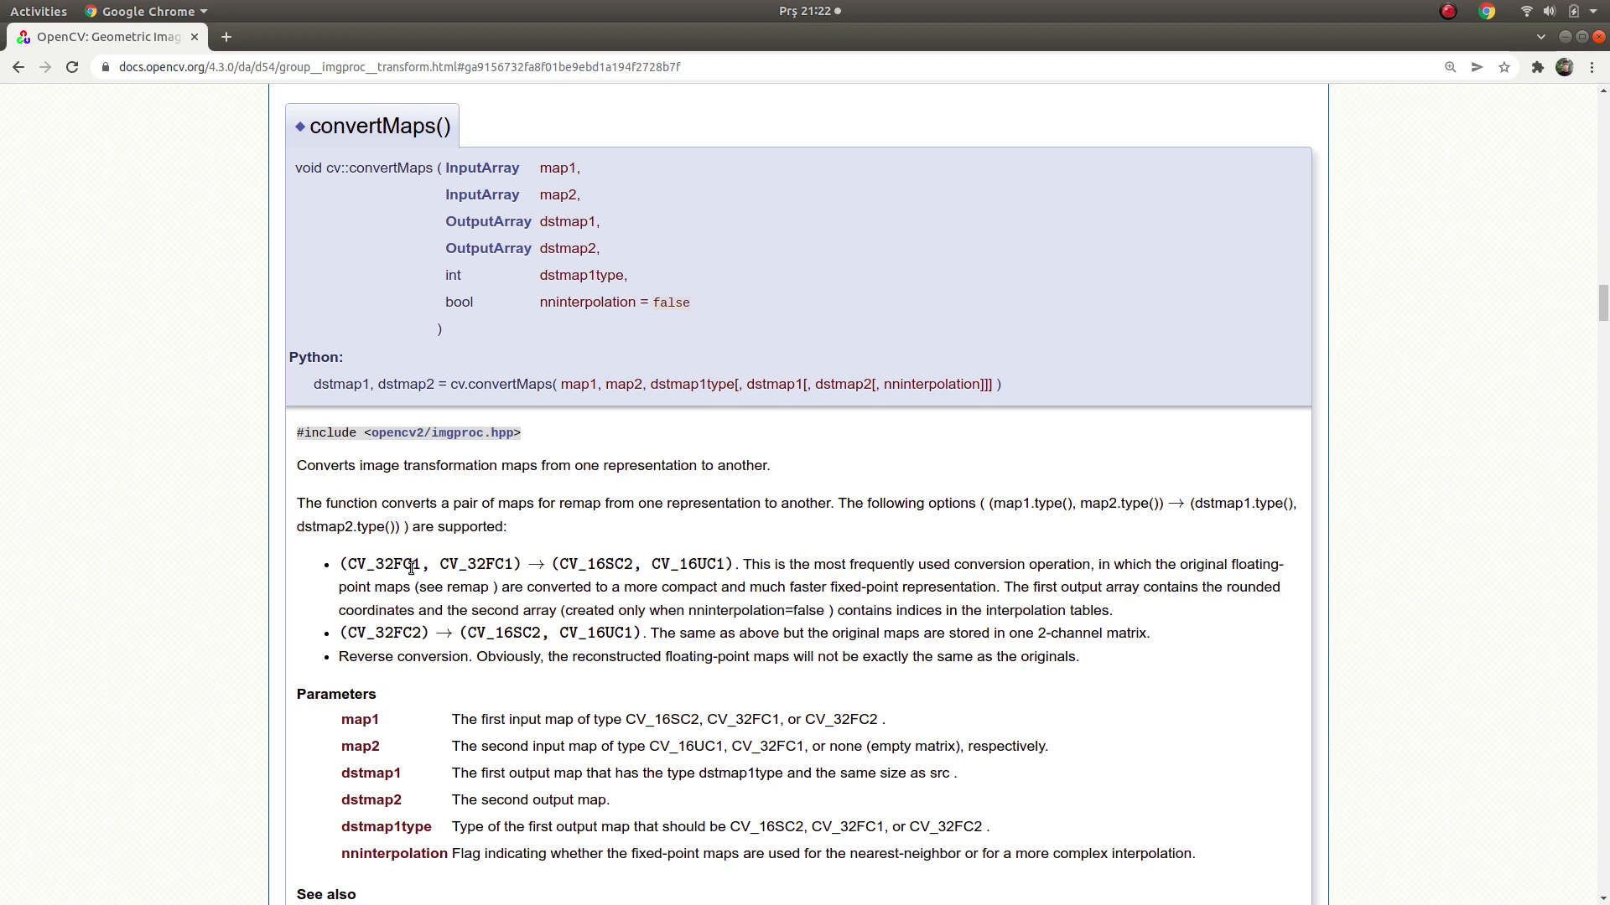
{"action": "mouse_move", "coordinate": [634, 589]}
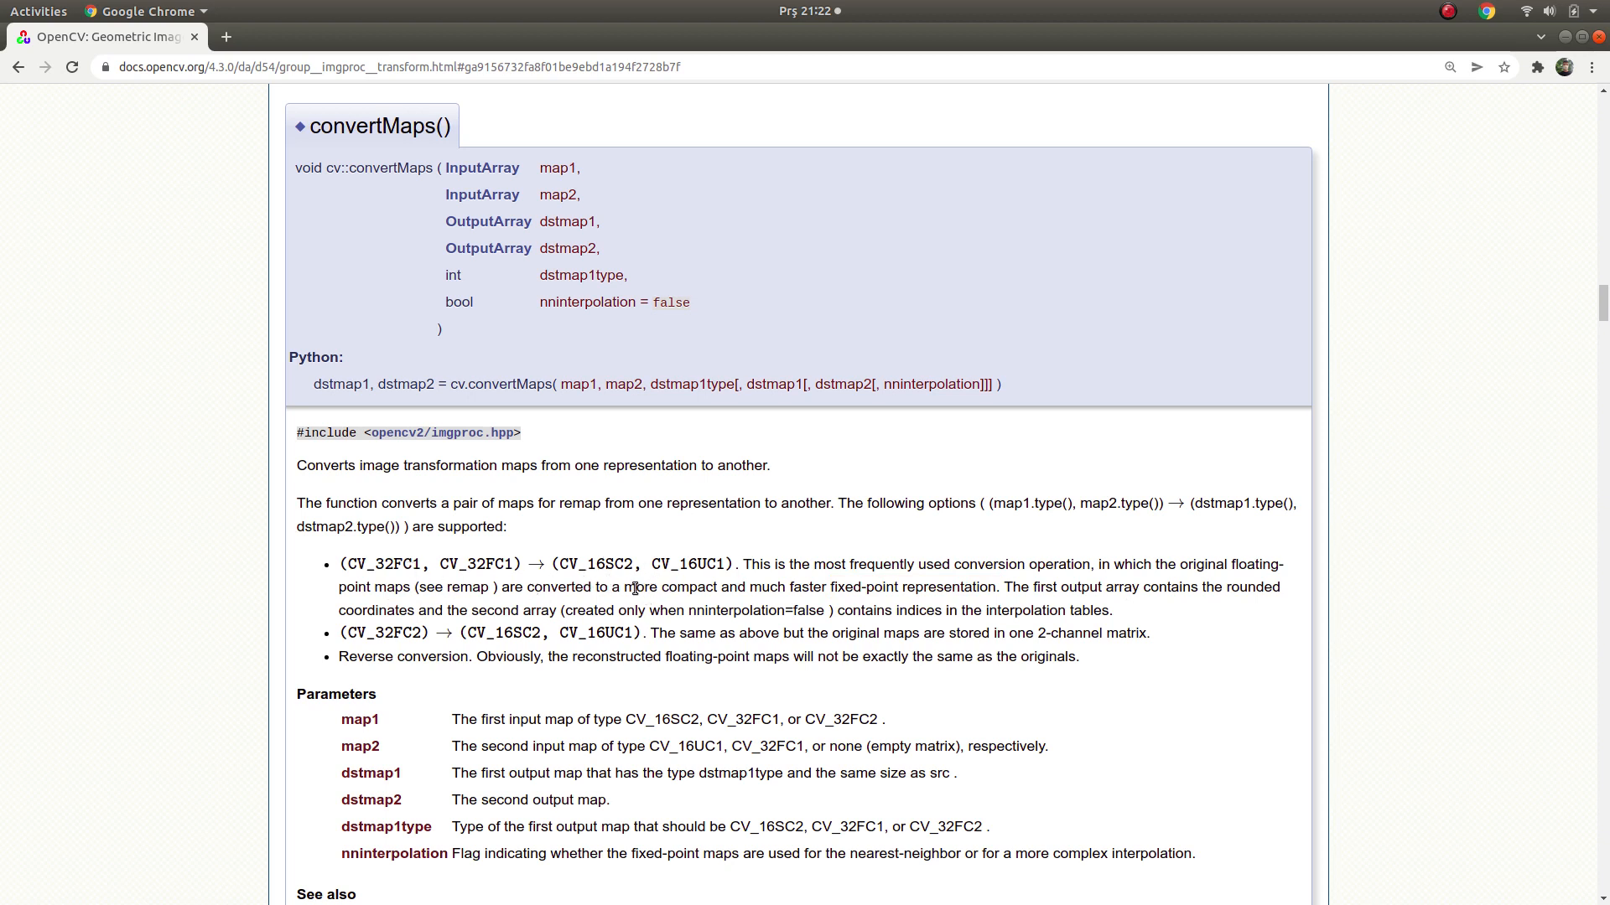
{"action": "mouse_move", "coordinate": [661, 597]}
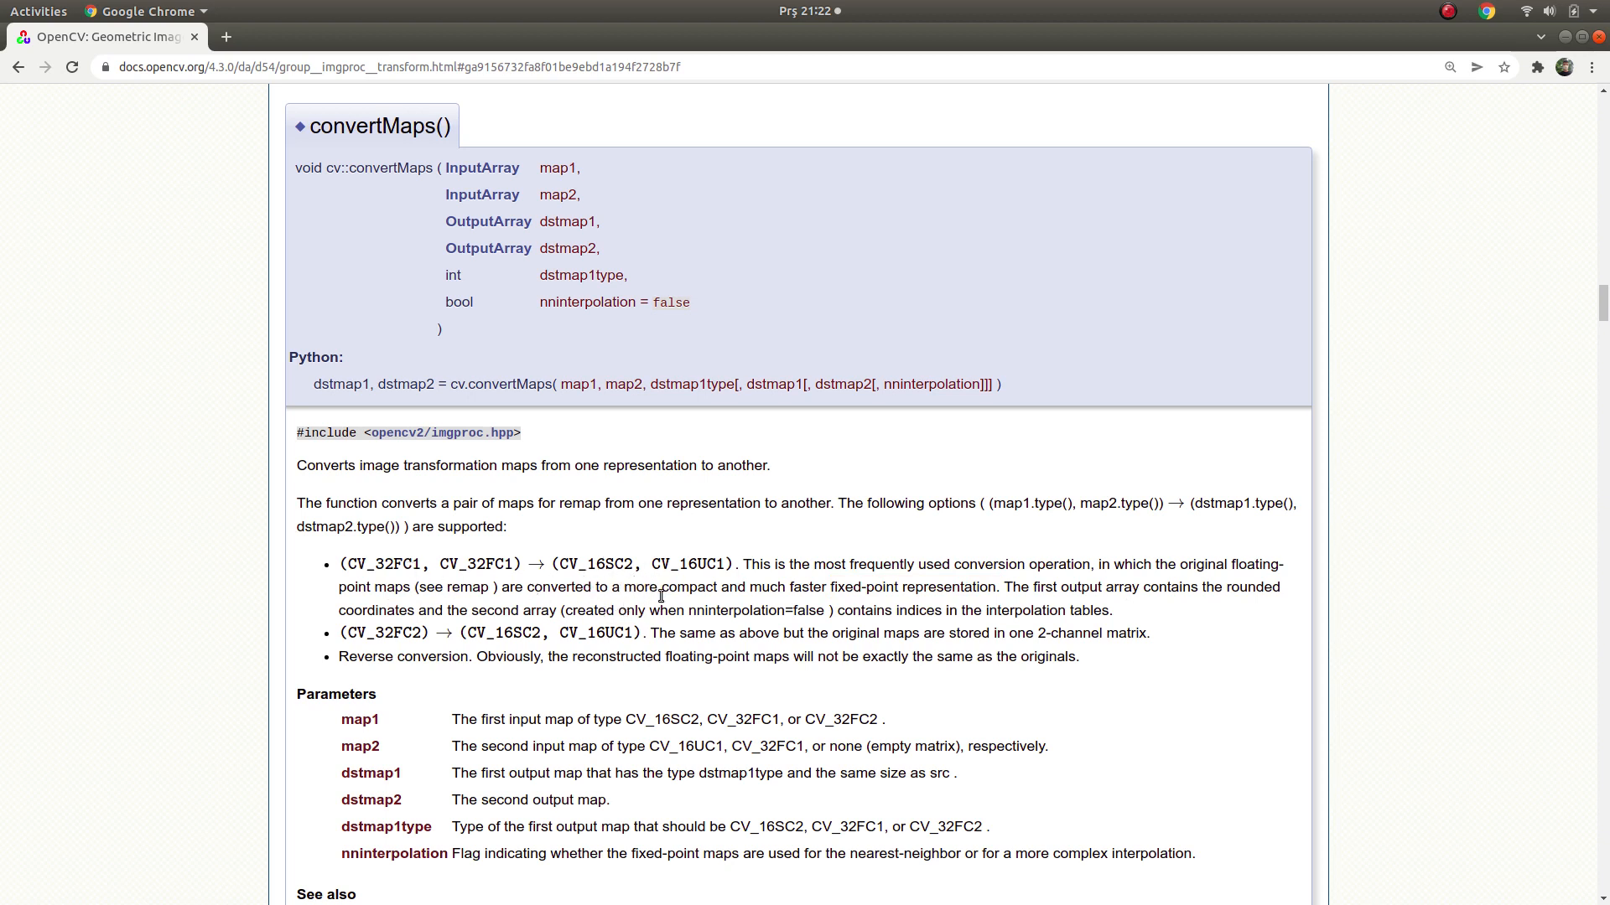
{"action": "mouse_move", "coordinate": [840, 614]}
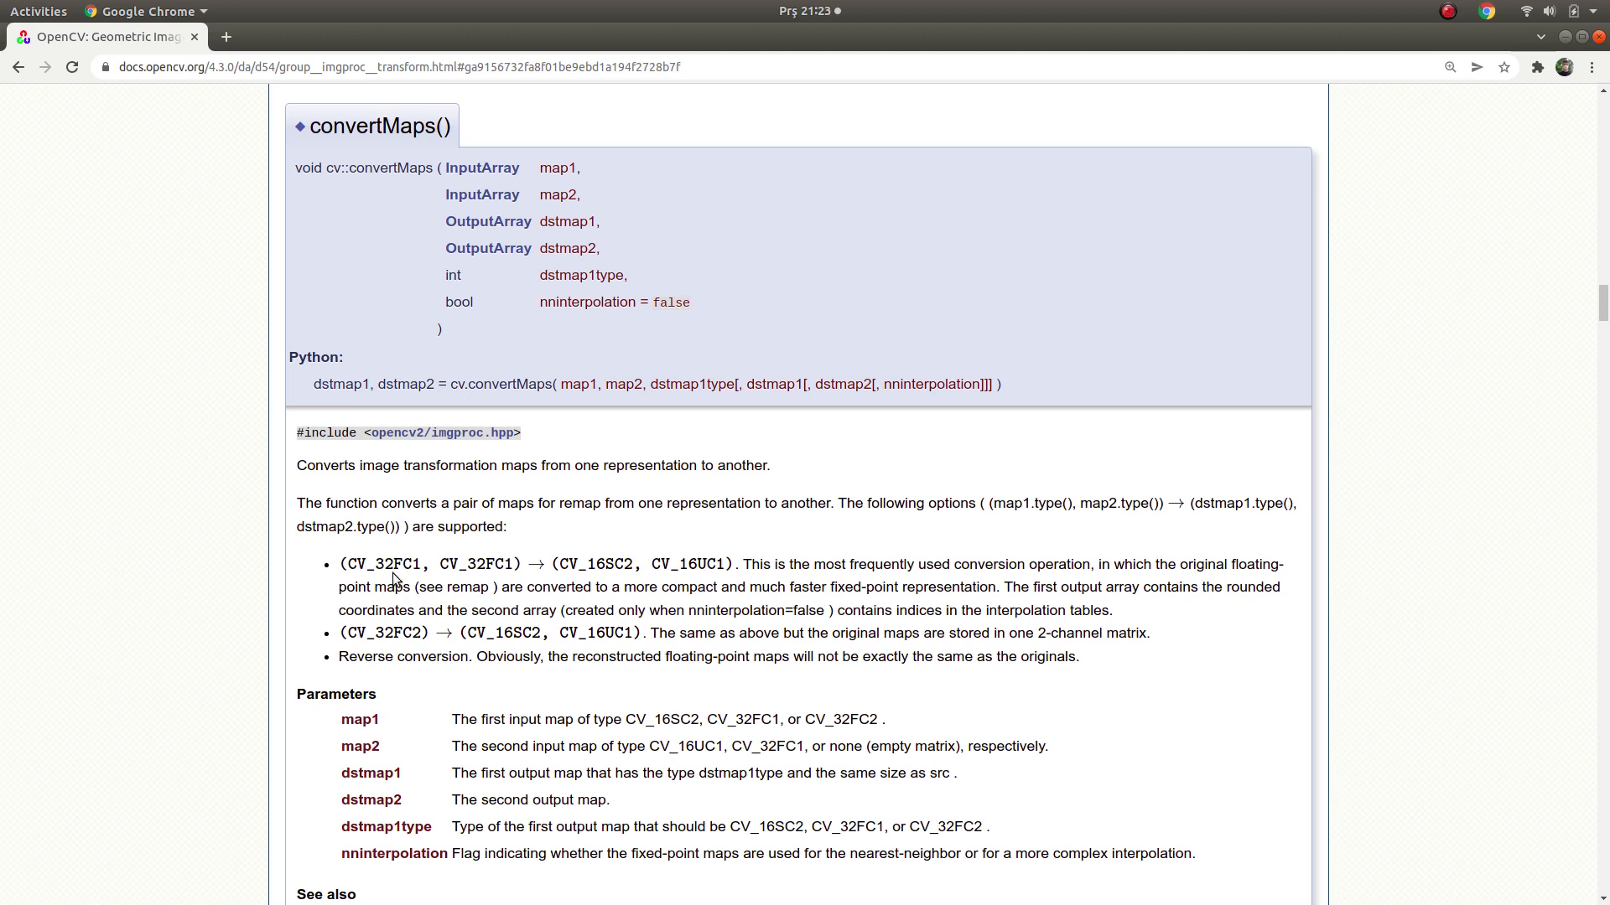
{"action": "mouse_move", "coordinate": [877, 626]}
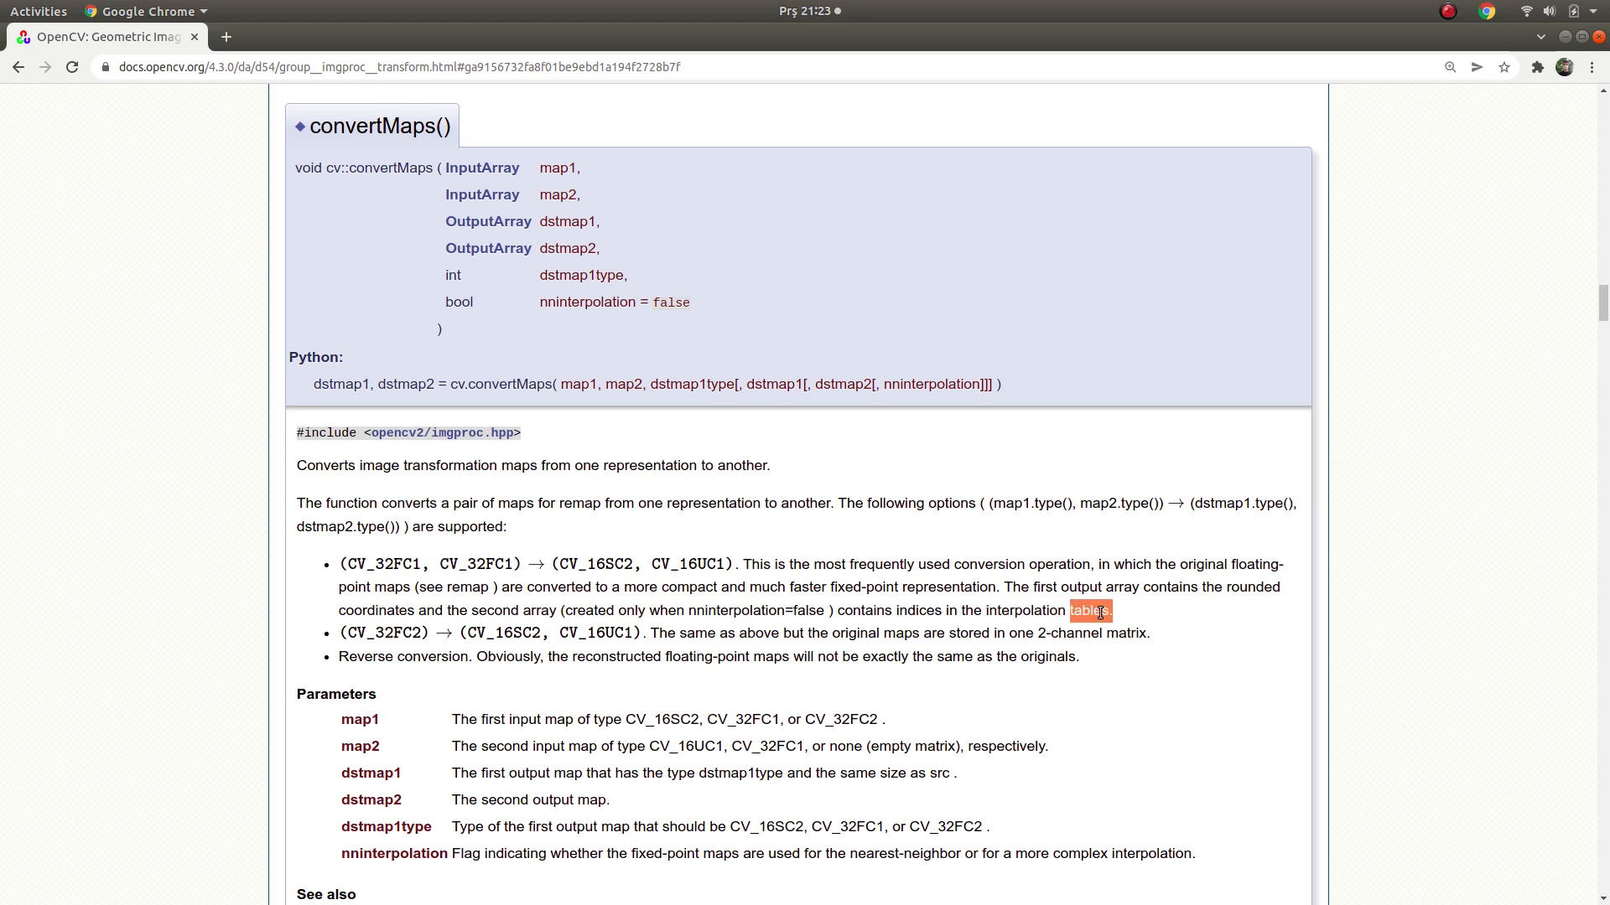
{"action": "left_click_drag", "start_coordinate": [1110, 612], "coordinate": [988, 610]}
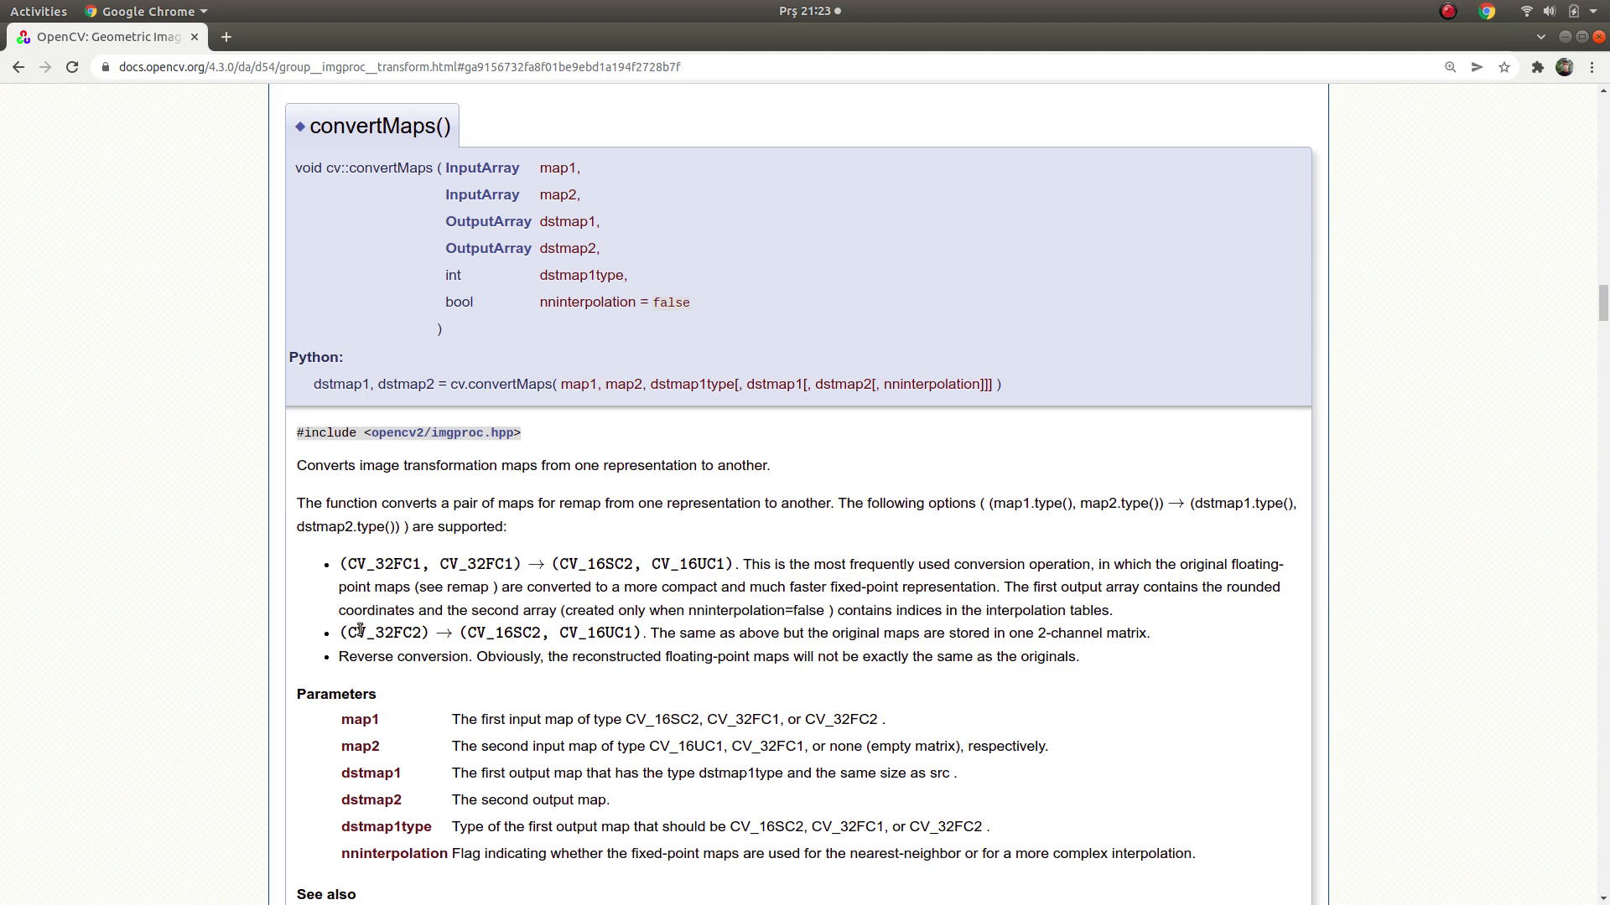
{"action": "left_click_drag", "start_coordinate": [349, 632], "coordinate": [642, 632]}
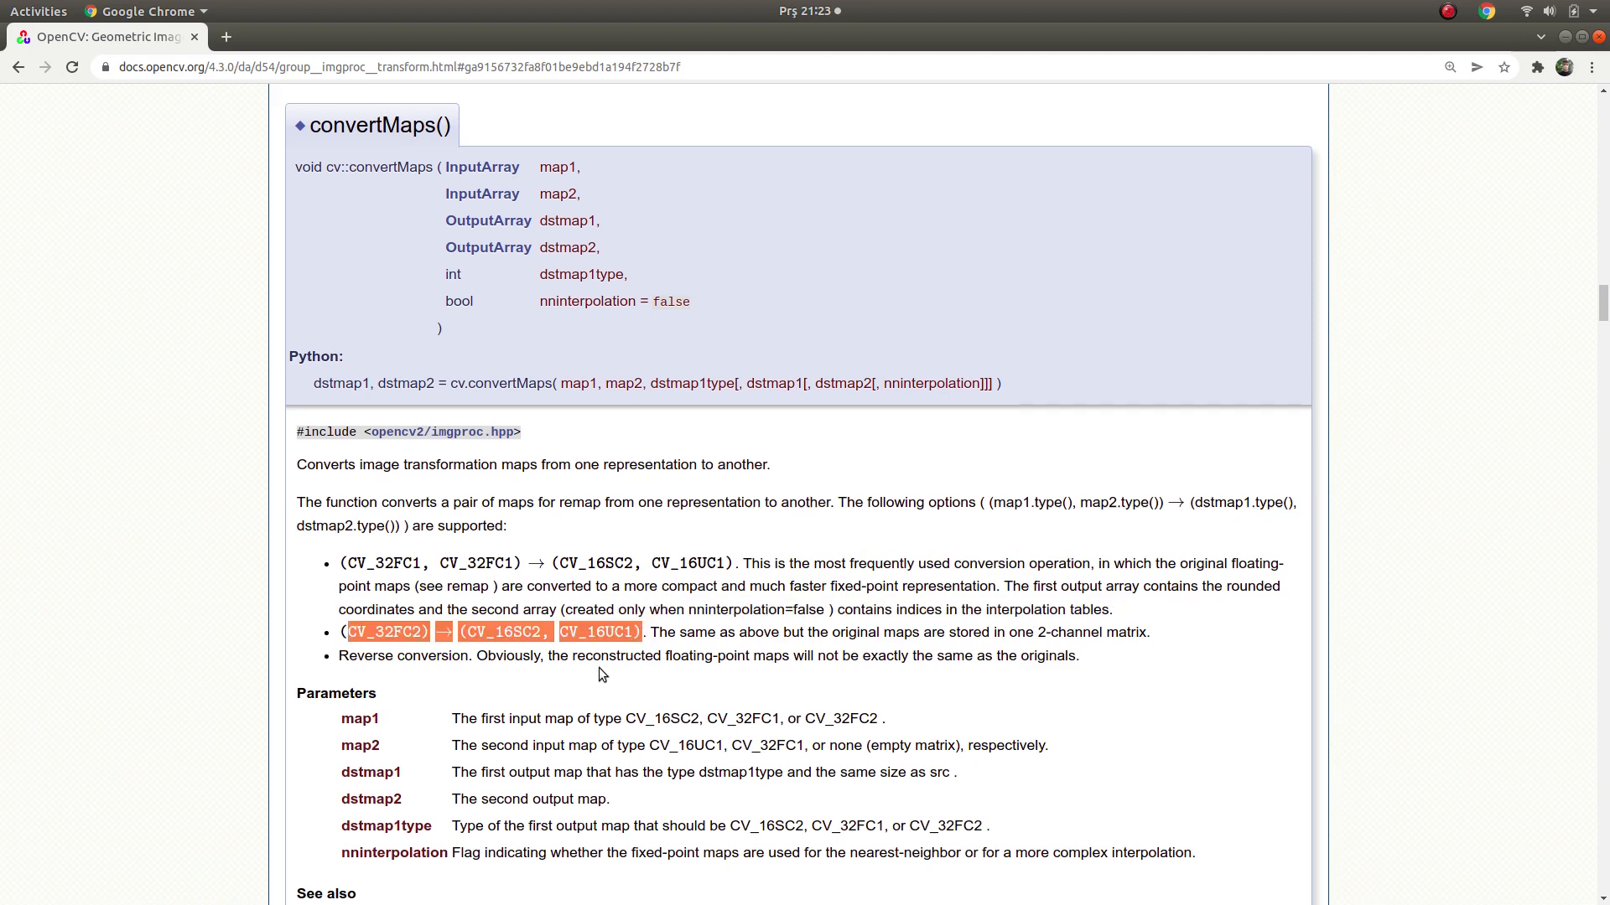
{"action": "scroll", "scroll_direction": "down", "scroll_amount": 3}
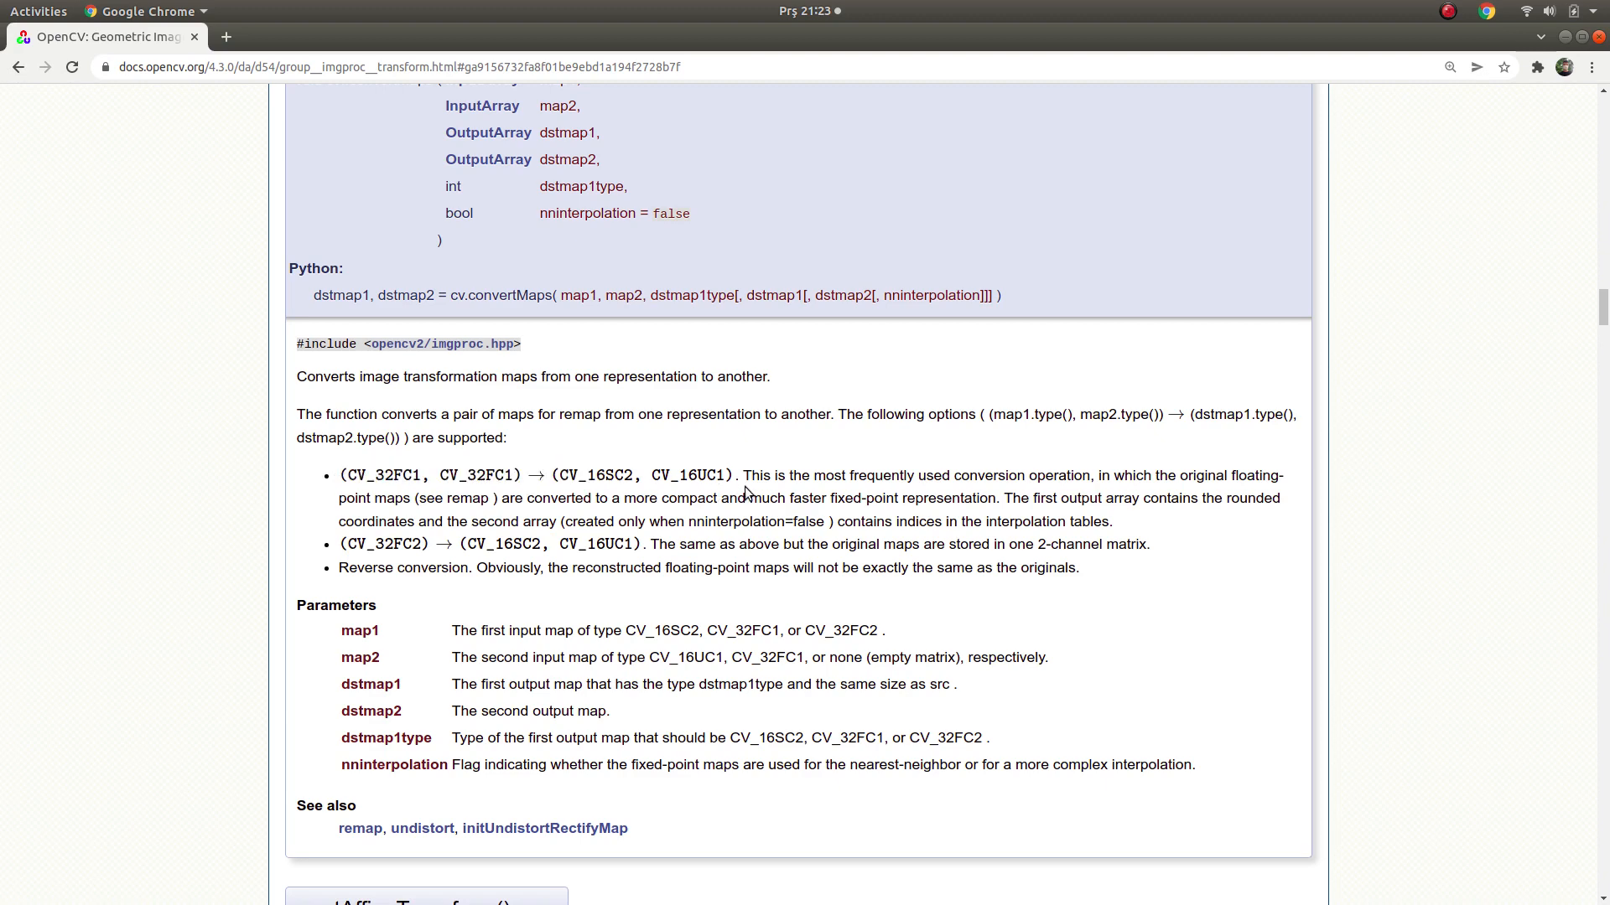
{"action": "left_click_drag", "start_coordinate": [348, 474], "coordinate": [734, 475]}
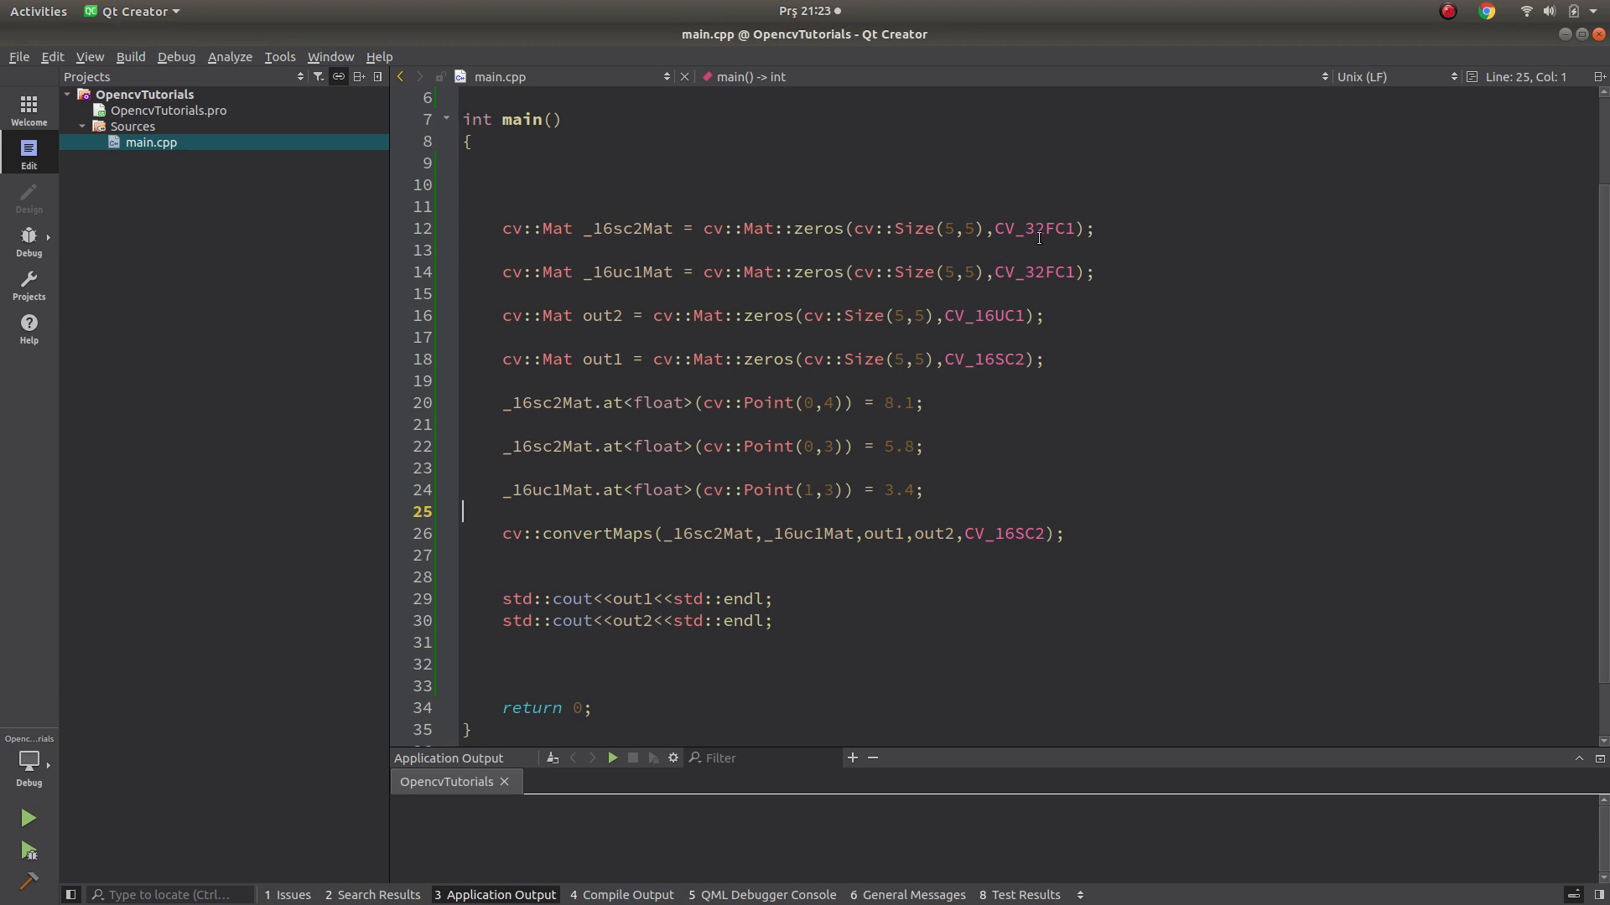
{"action": "mouse_move", "coordinate": [1058, 228]}
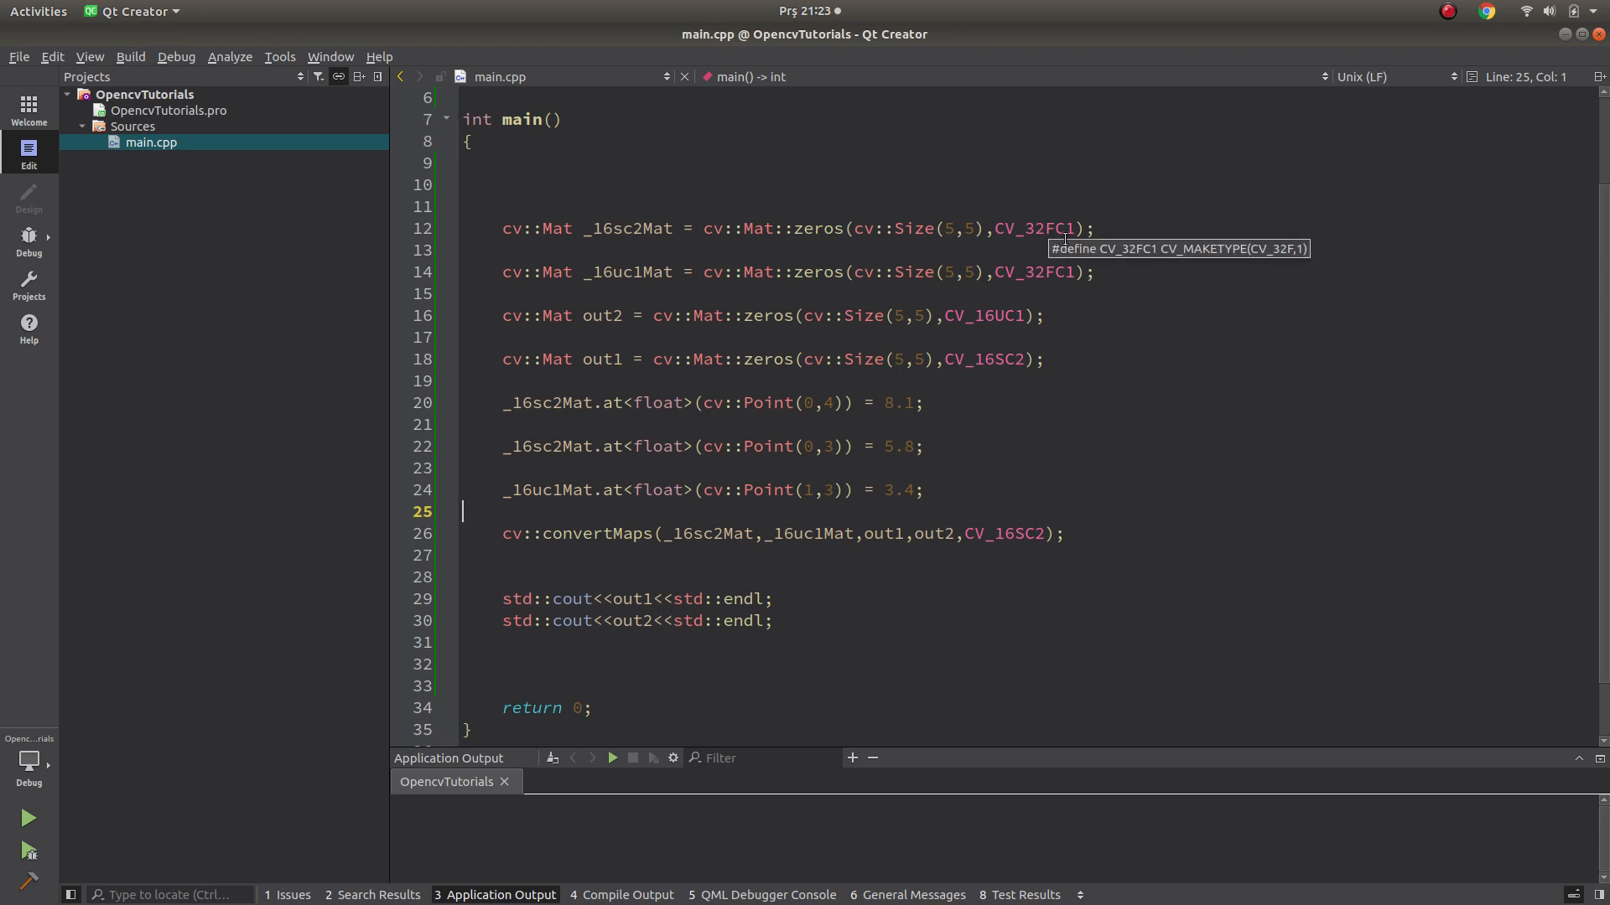
{"action": "left_click", "coordinate": [144, 12]}
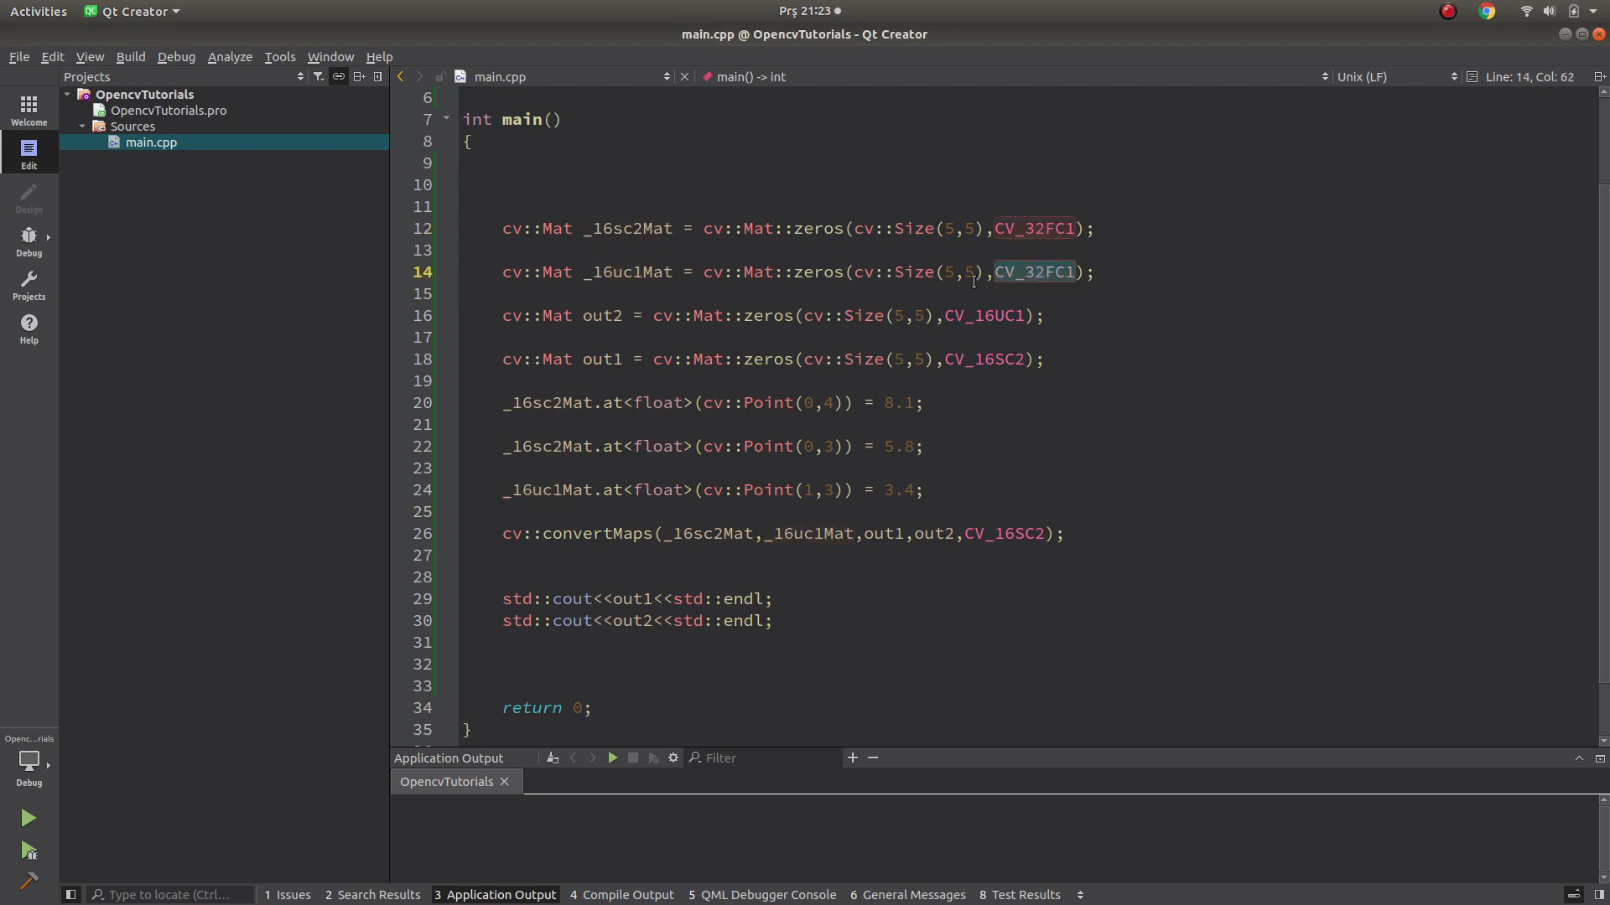
{"action": "left_click", "coordinate": [816, 271]}
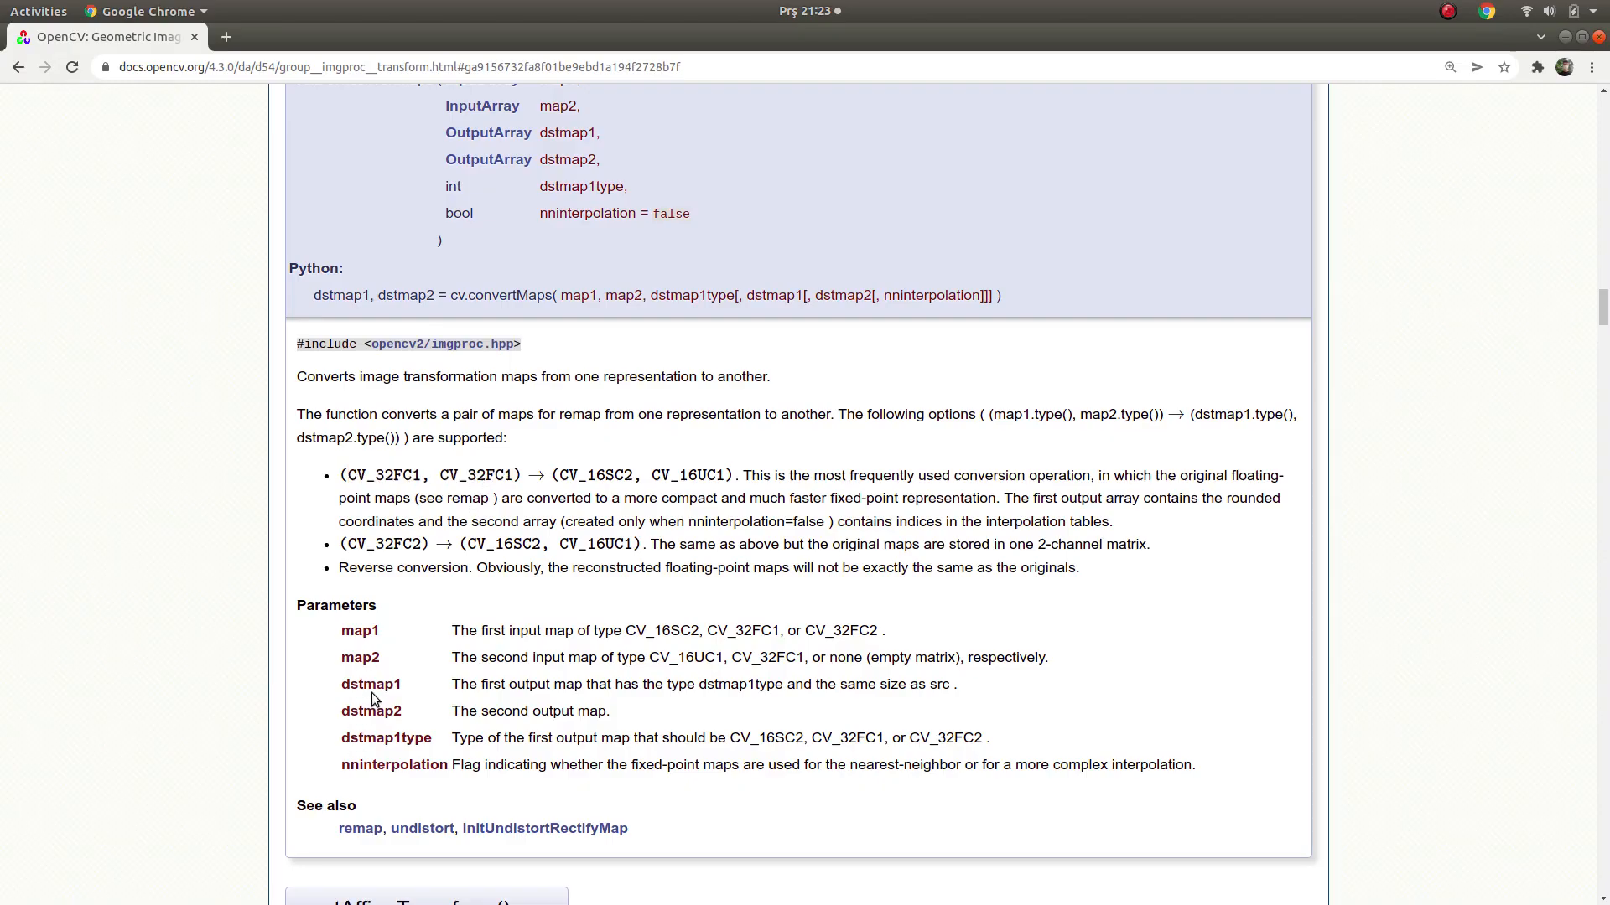
{"action": "mouse_move", "coordinate": [369, 697]}
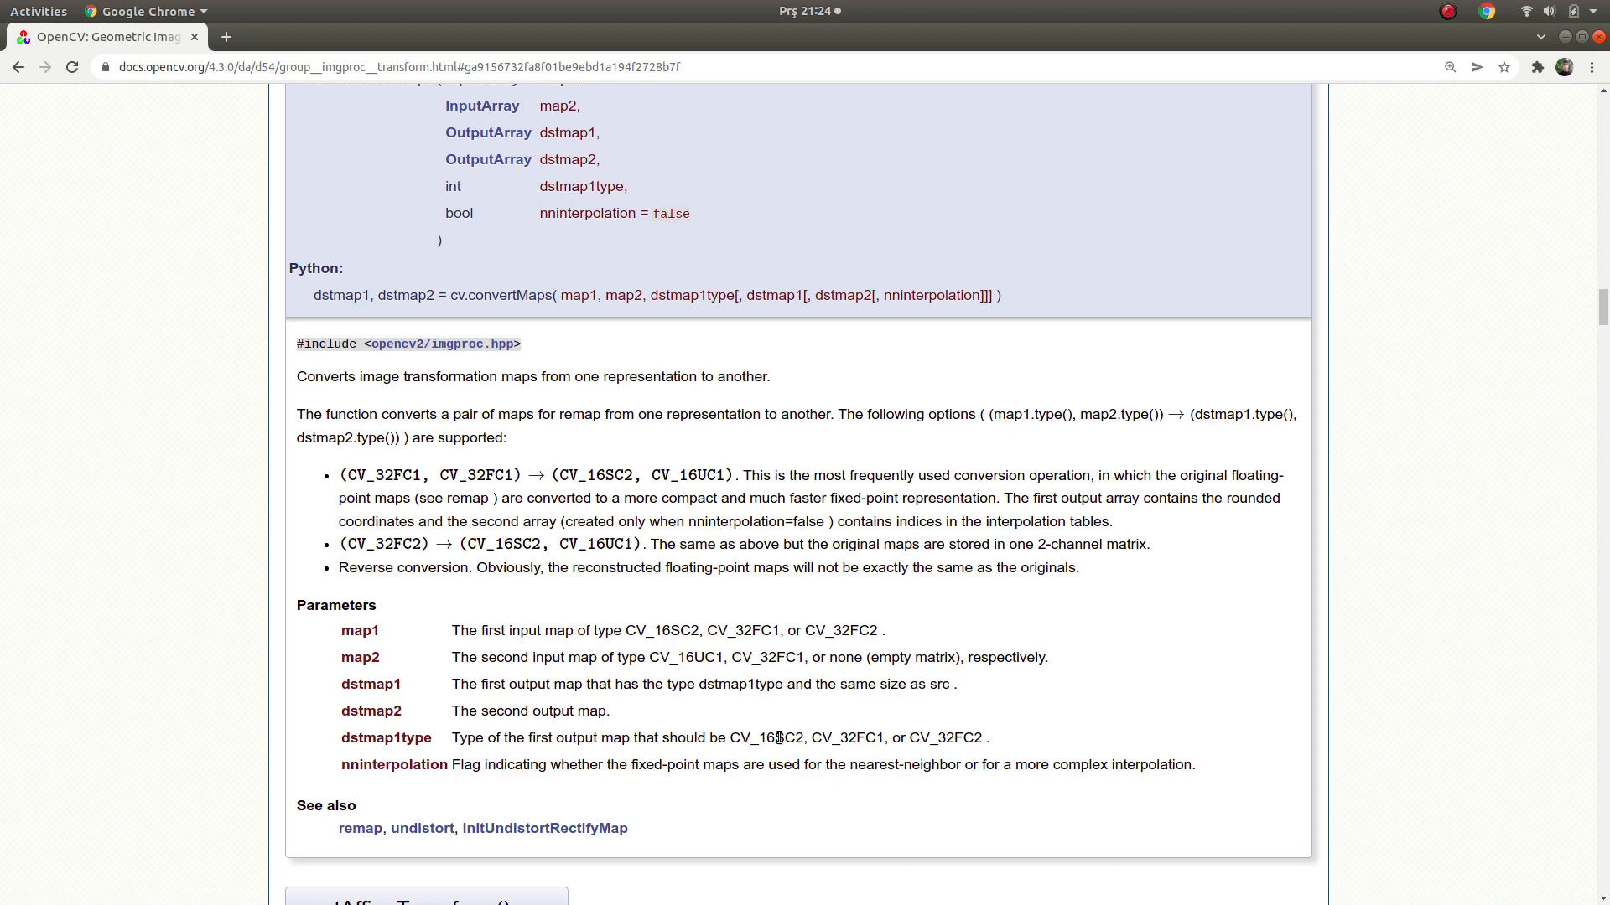
{"action": "double_click", "coordinate": [766, 738]}
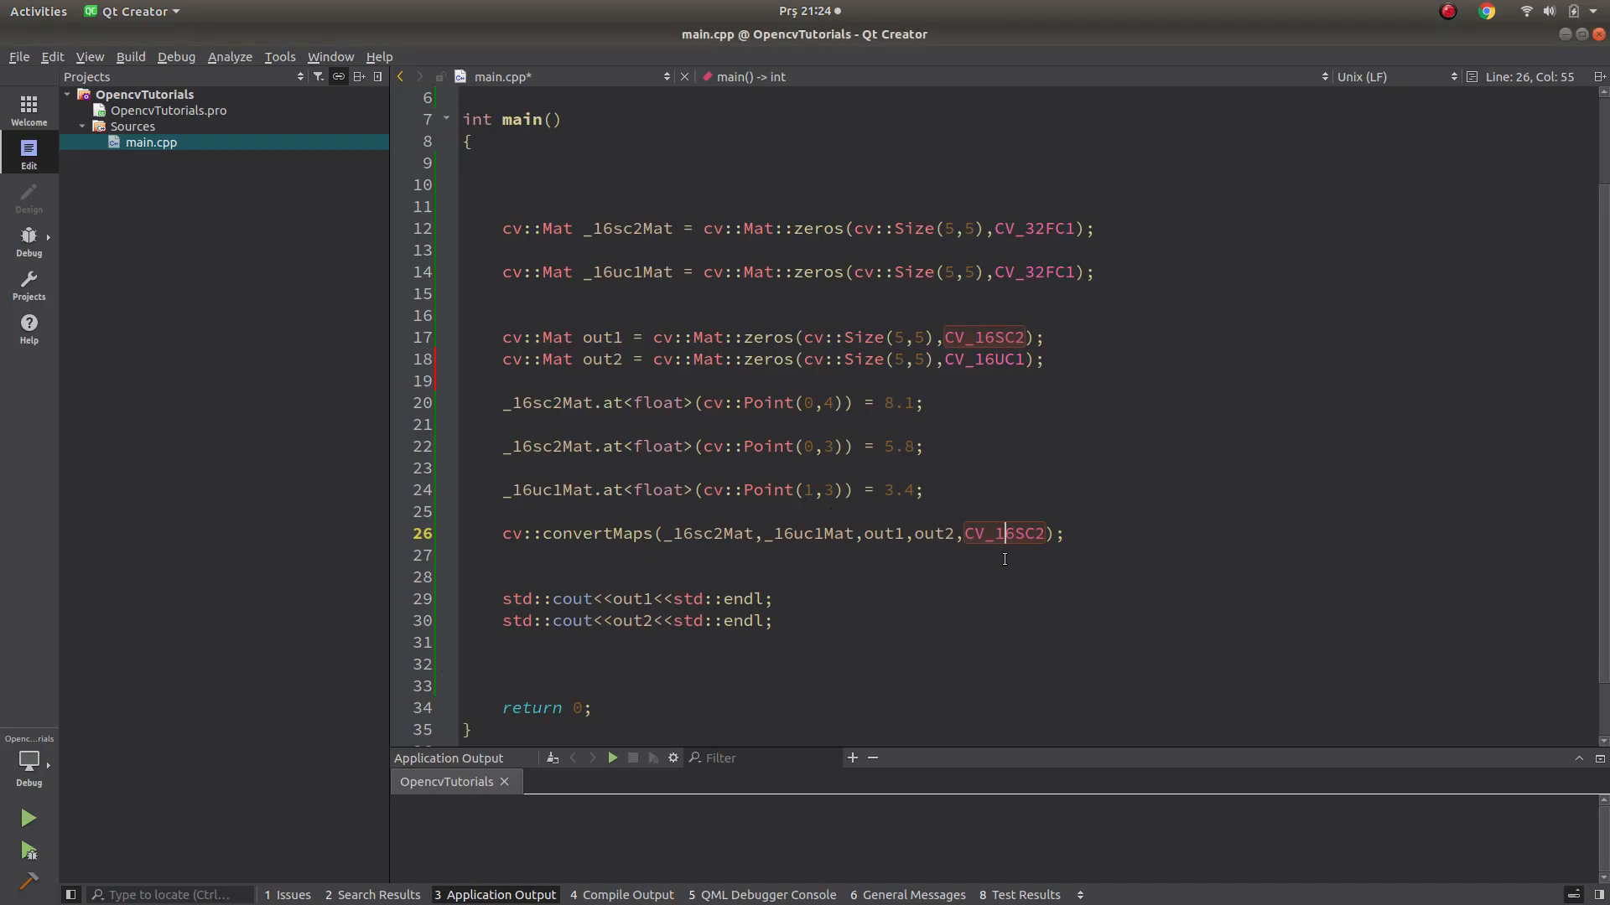
{"action": "double_click", "coordinate": [1004, 533]}
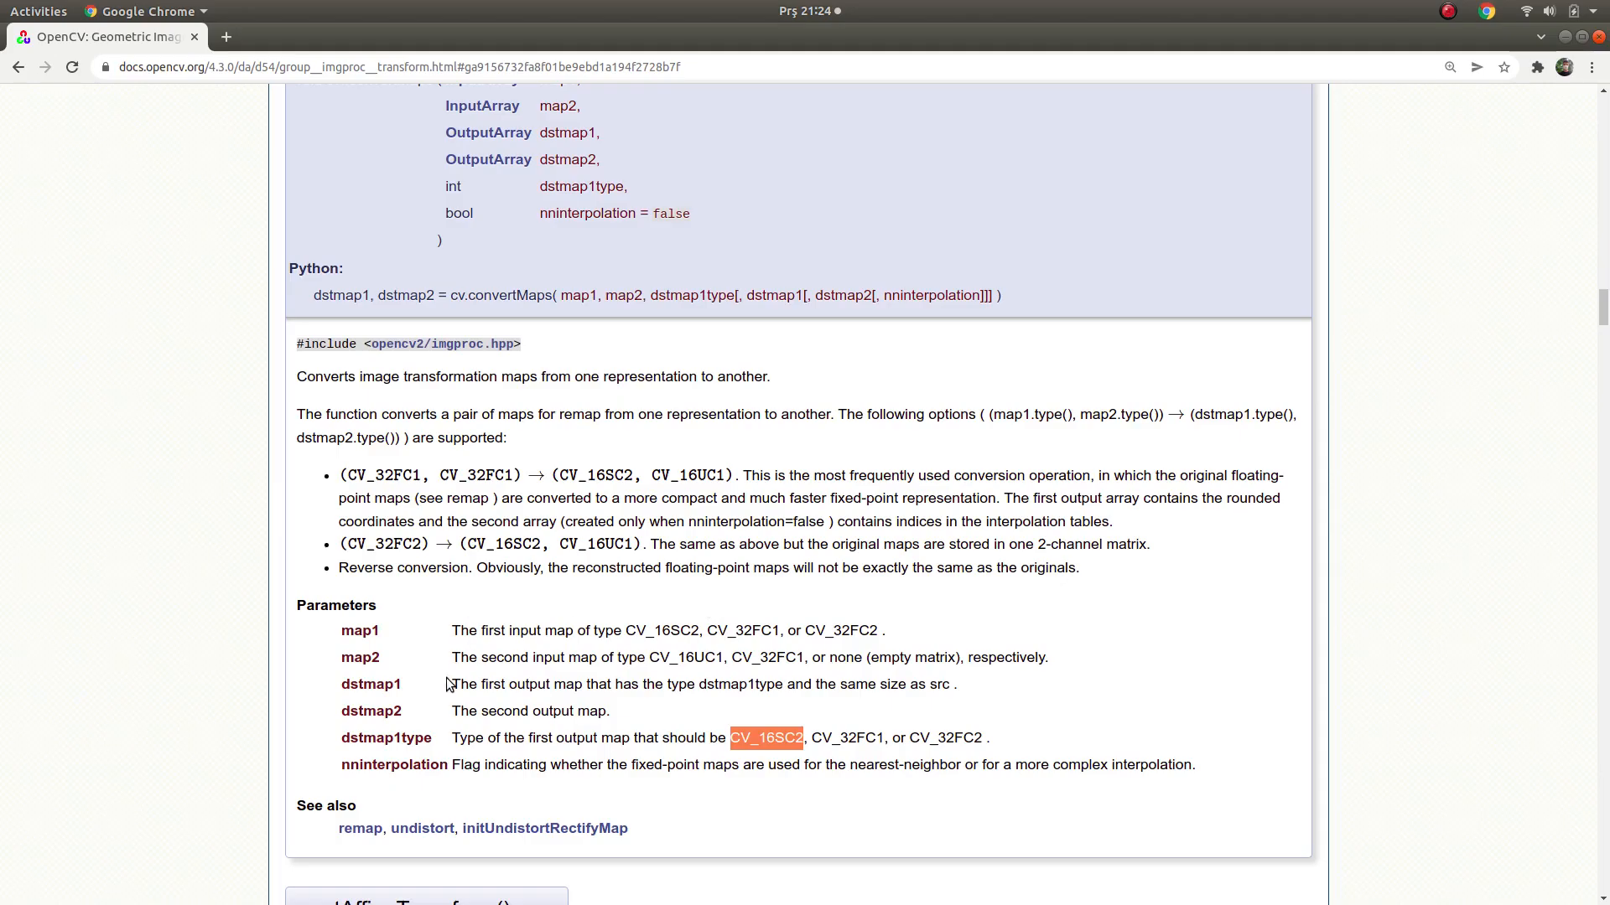
{"action": "left_click_drag", "start_coordinate": [451, 685], "coordinate": [637, 684]}
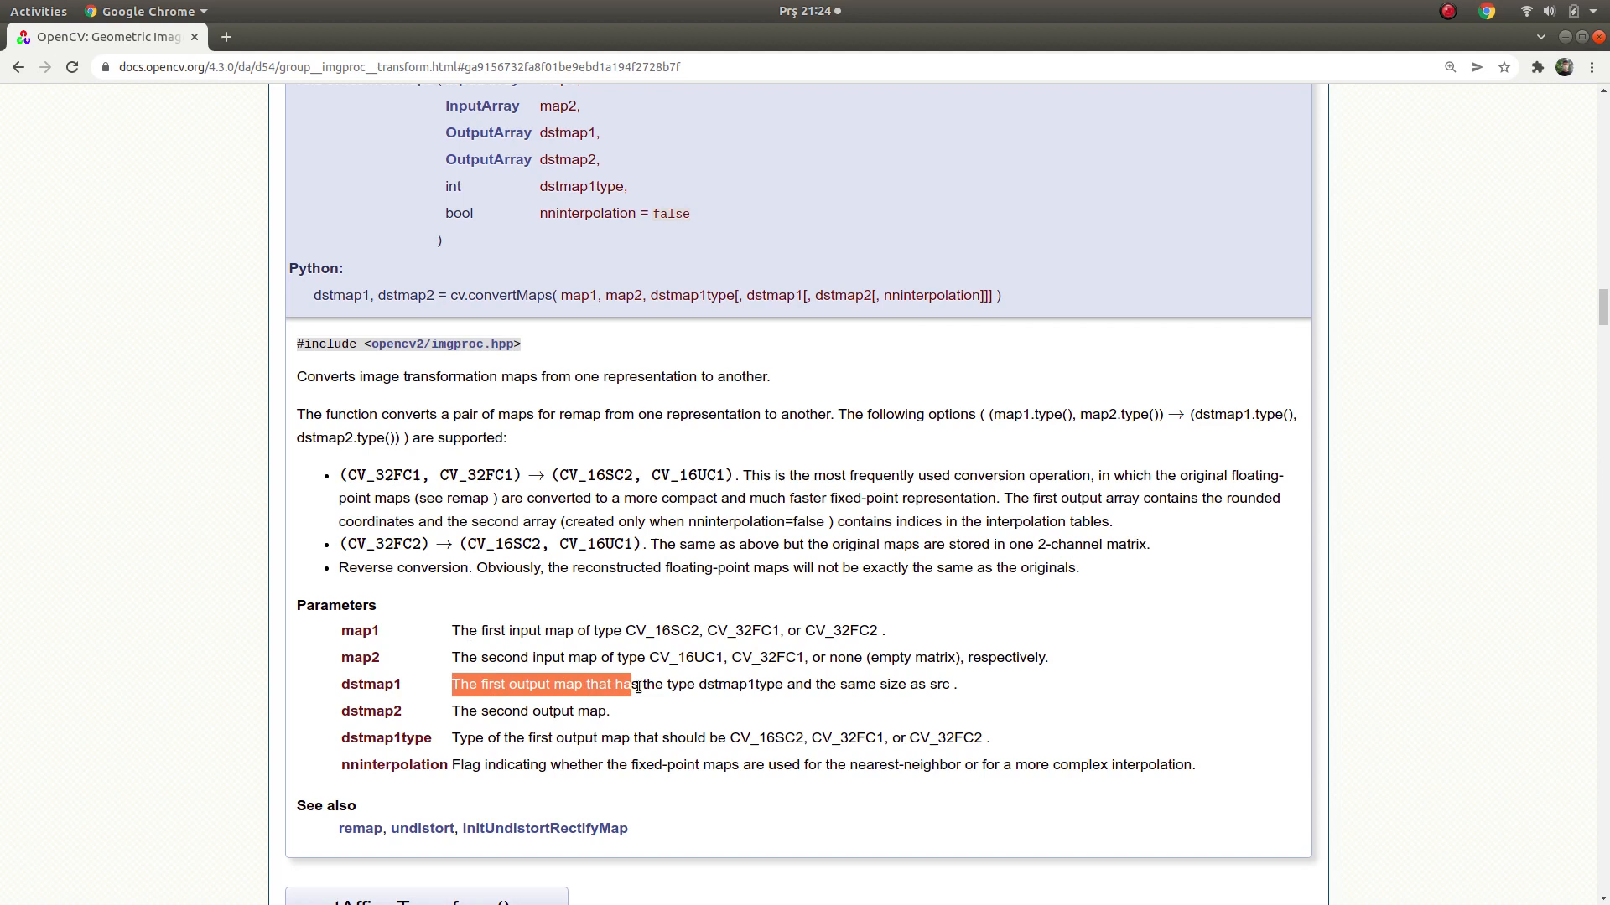
{"action": "left_click_drag", "start_coordinate": [634, 684], "coordinate": [745, 684]}
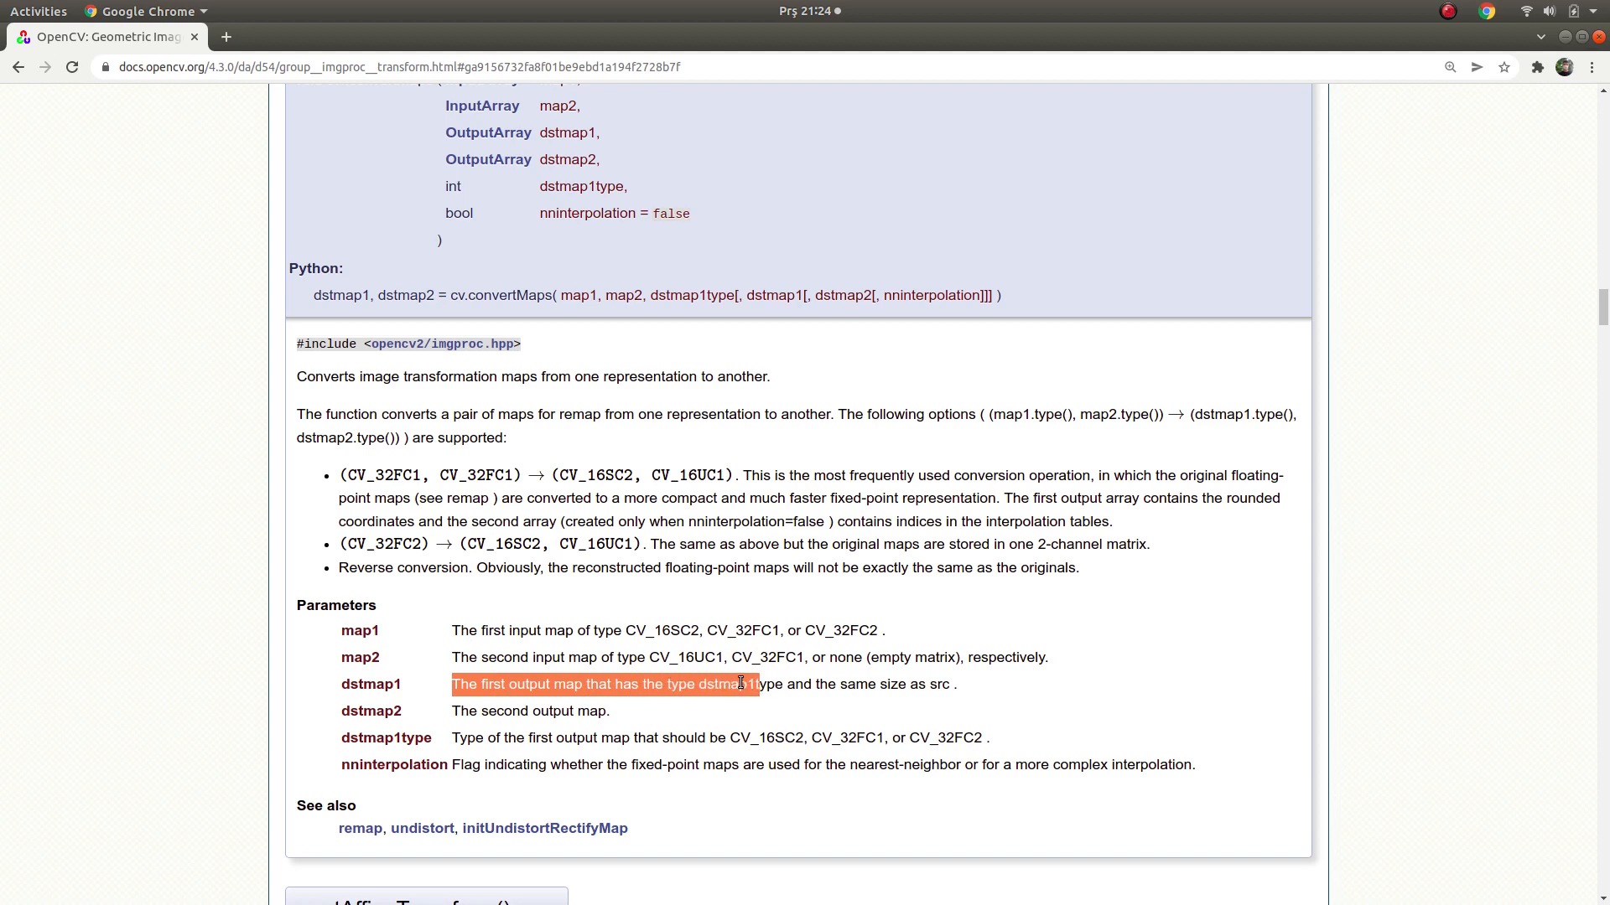
{"action": "double_click", "coordinate": [739, 684]}
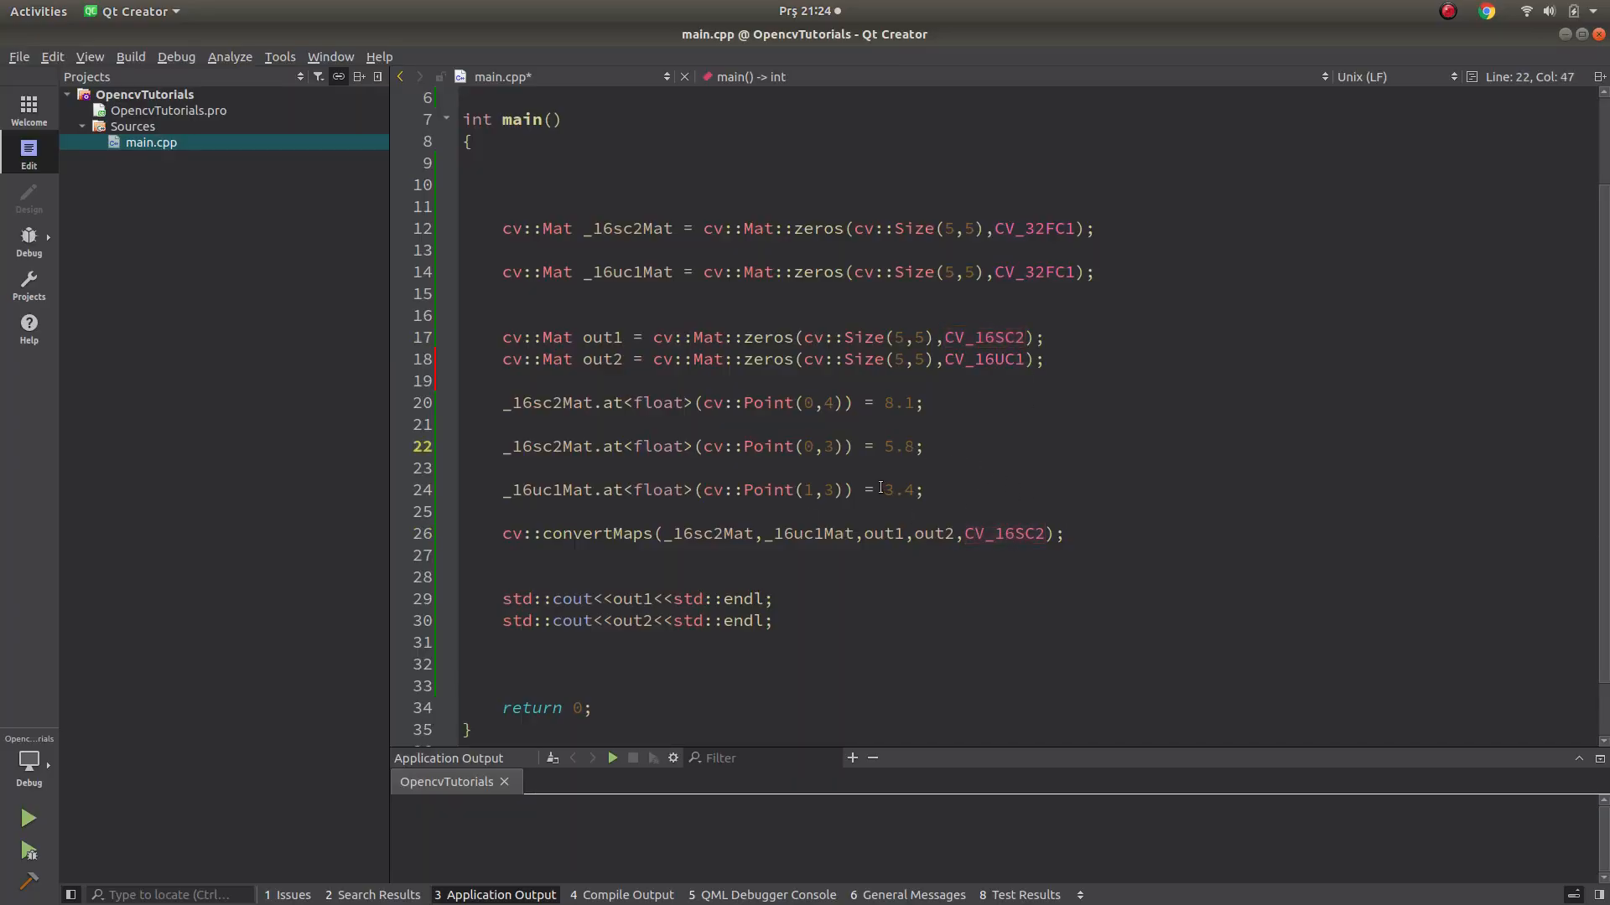
Add std::cout prints of _16sc2Mat and _16uc1Mat above the out1/out2 prints.
{"action": "double_click", "coordinate": [632, 598]}
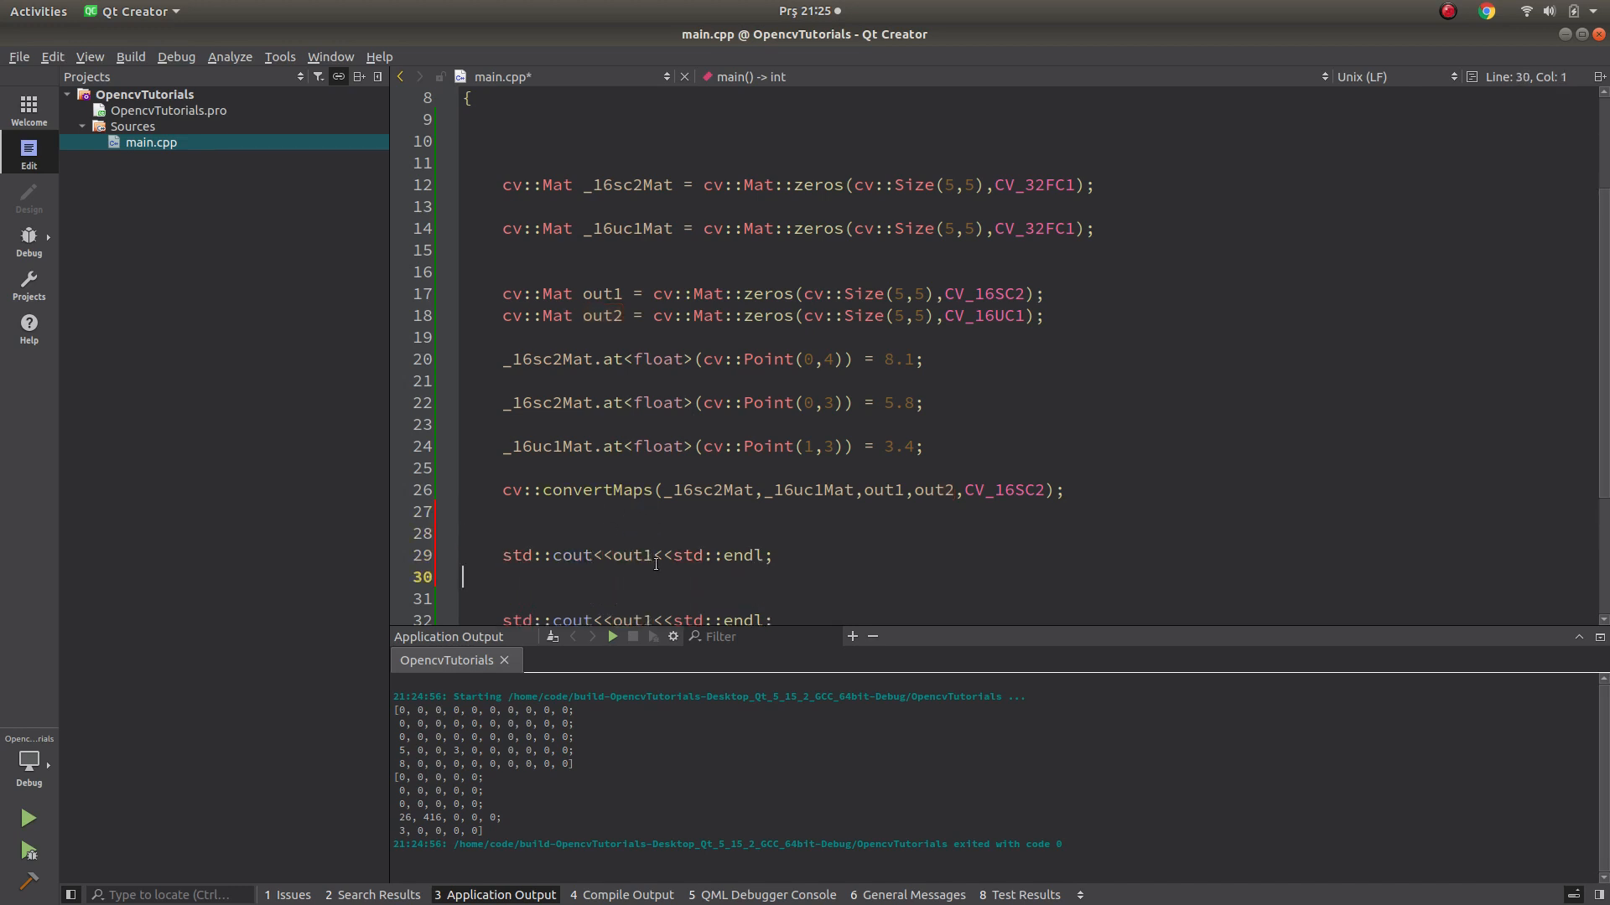
{"action": "double_click", "coordinate": [625, 185]}
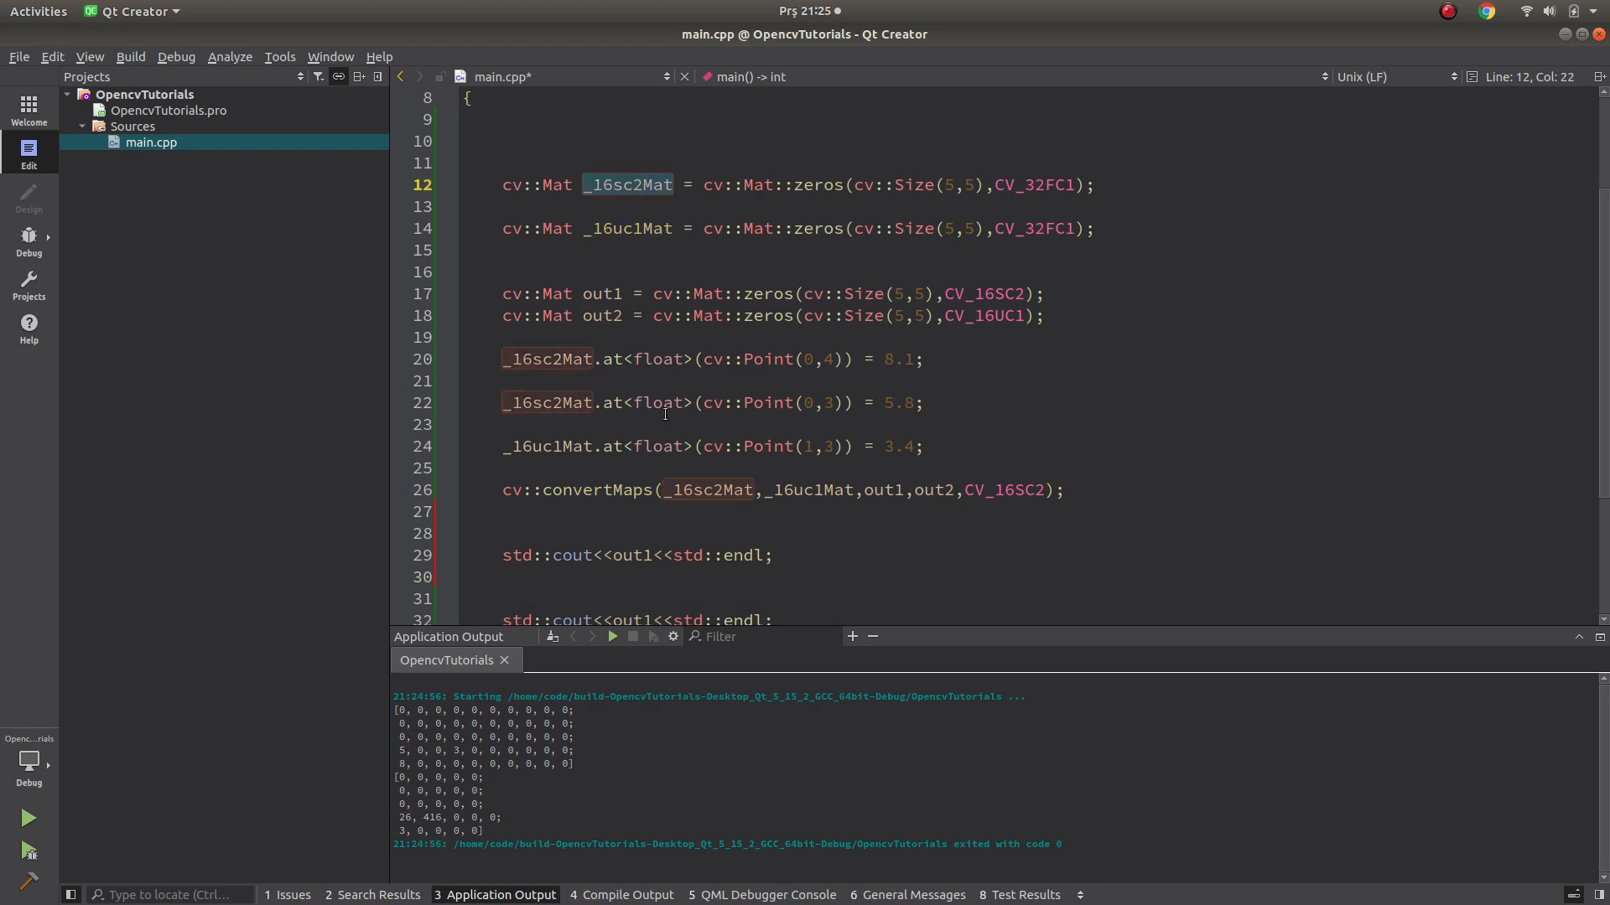
{"action": "type", "text": "_16sc2Mat"}
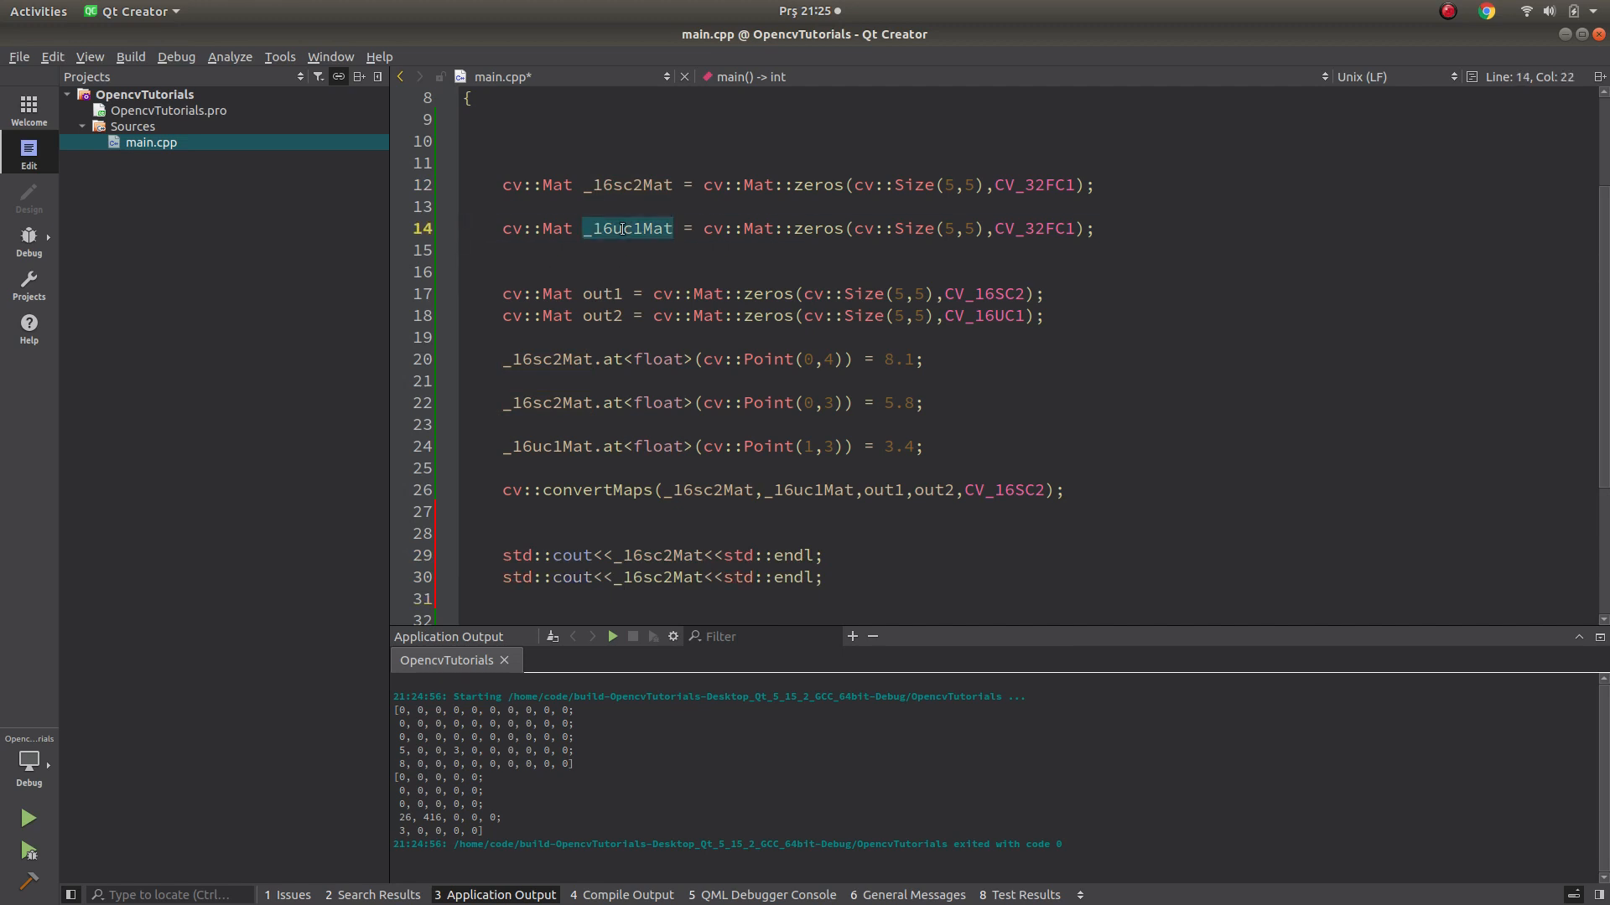
{"action": "left_click", "coordinate": [660, 576]}
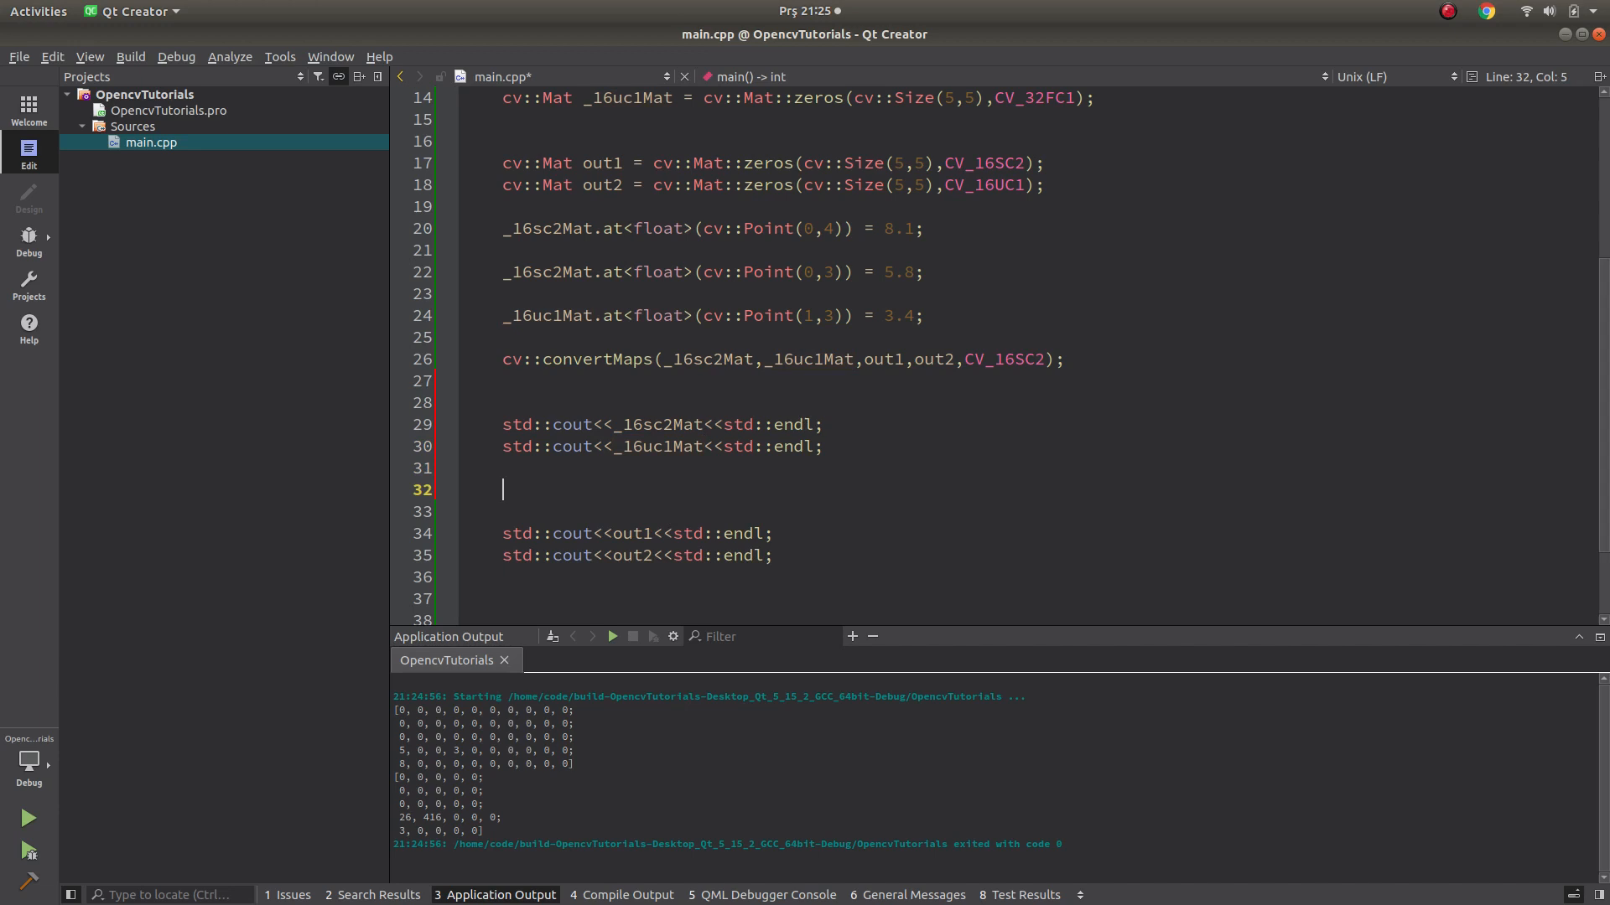
{"action": "type", "text": "std::c"}
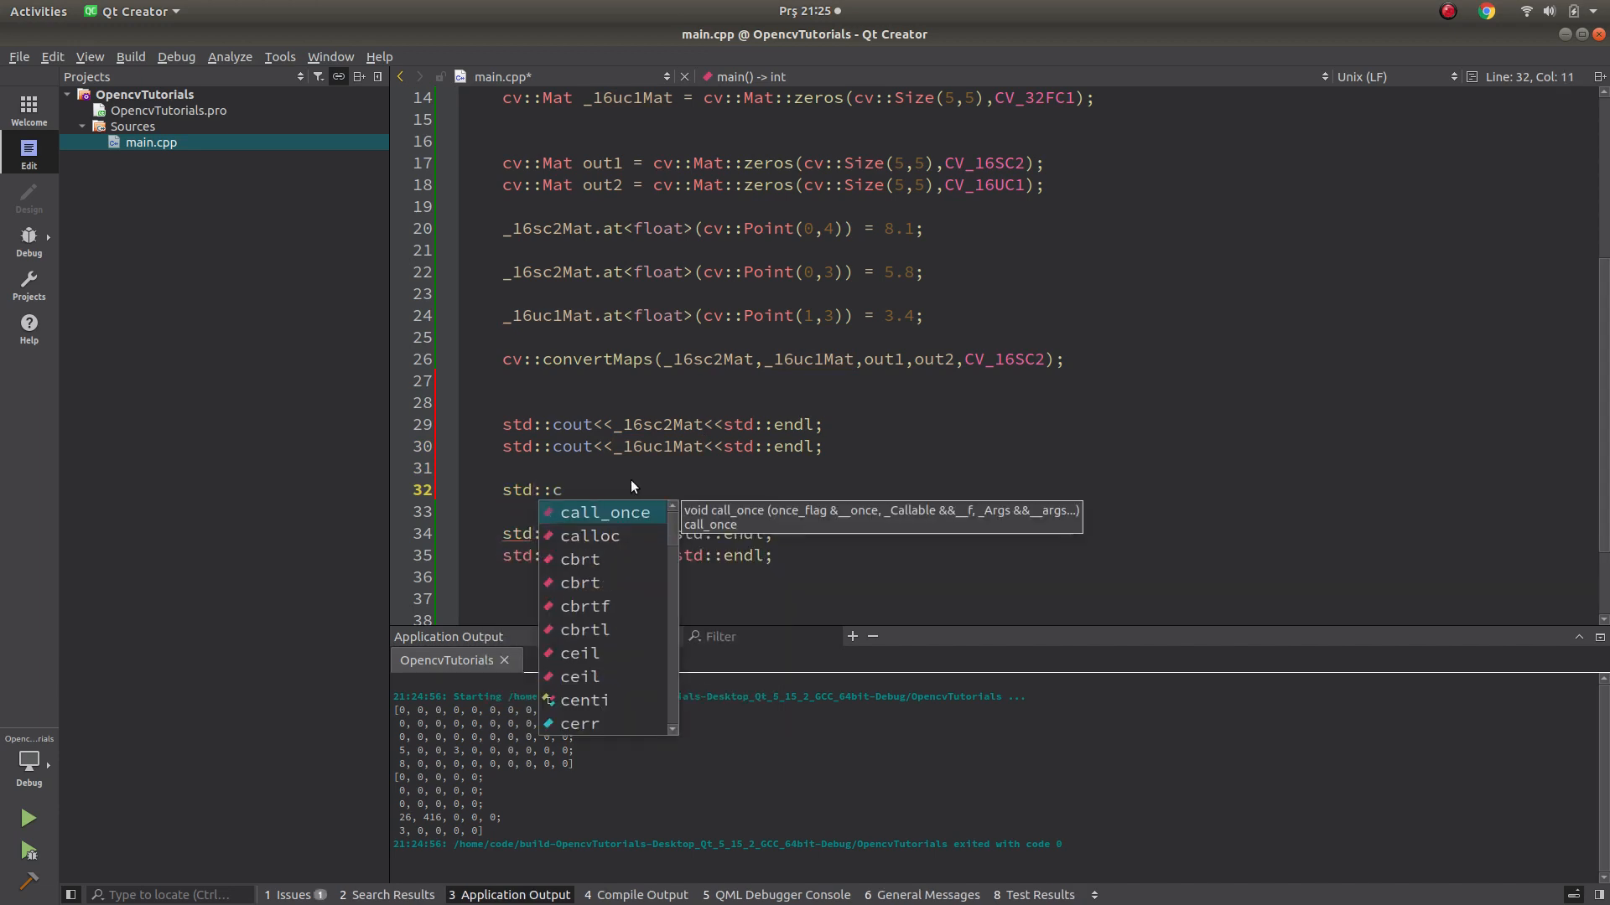
{"action": "type", "text": "ouu"}
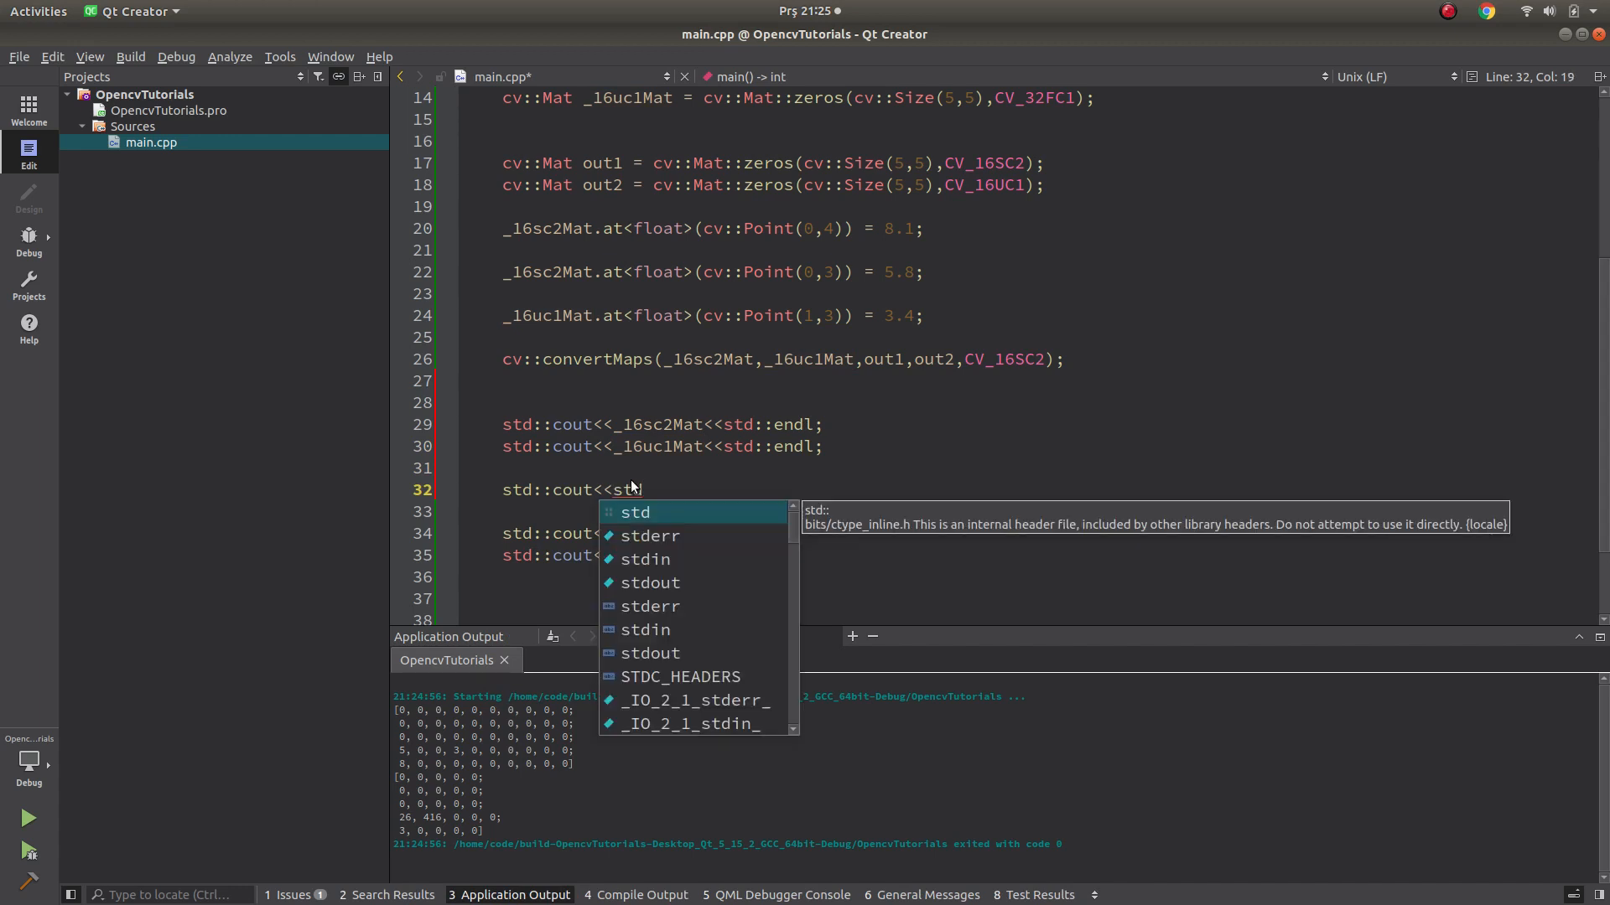
{"action": "type", "text": "::end"}
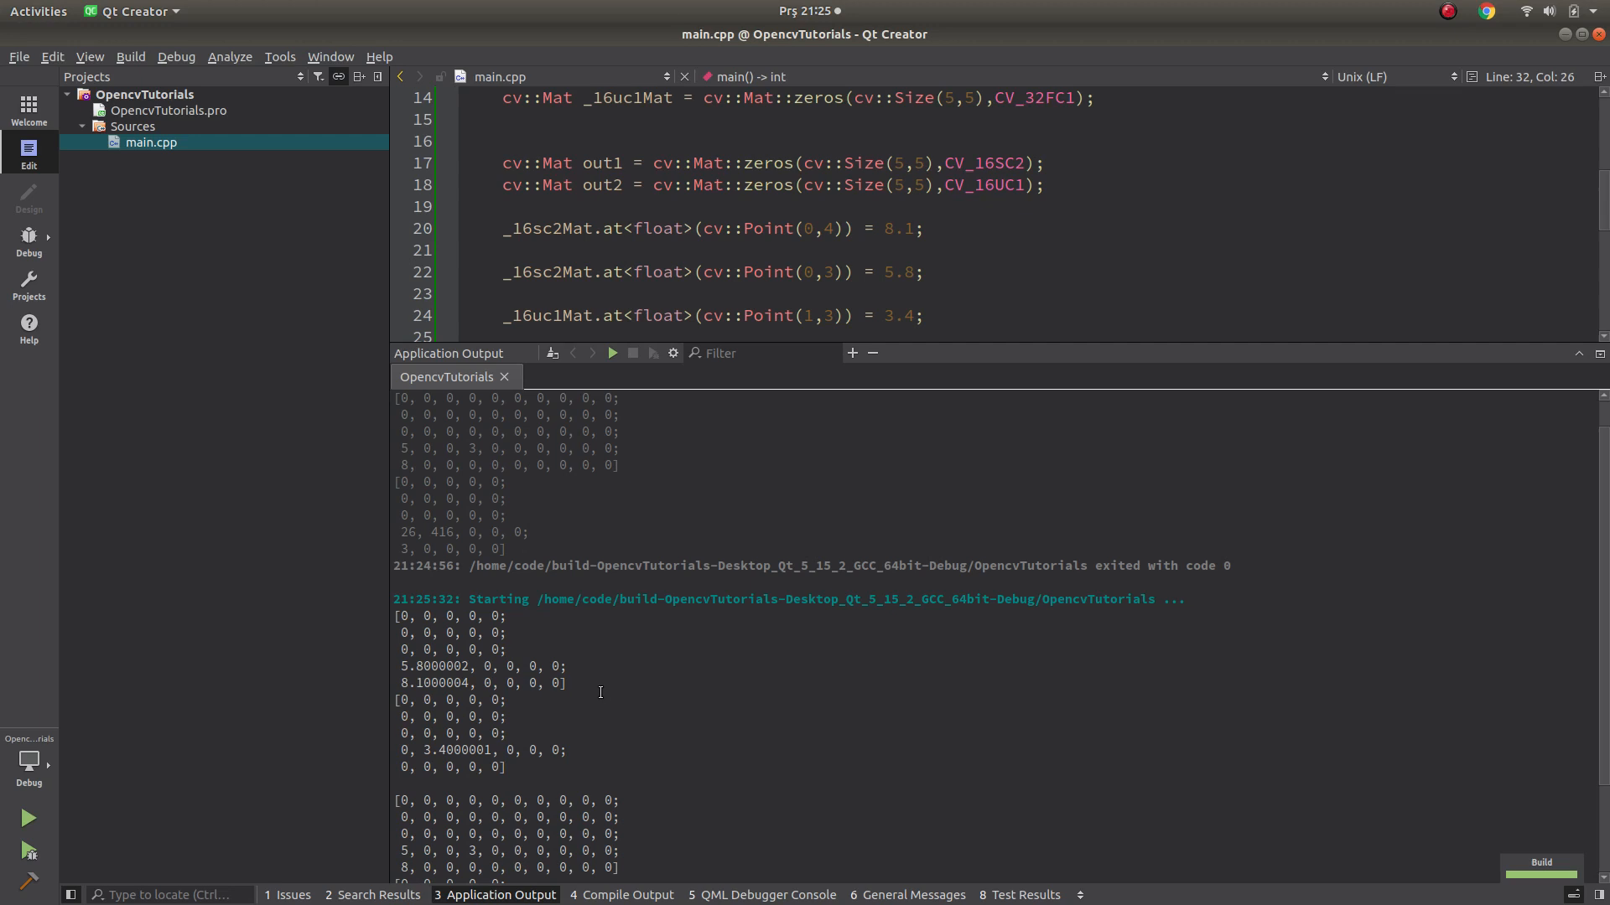
{"action": "scroll", "scroll_direction": "down", "scroll_amount": 3}
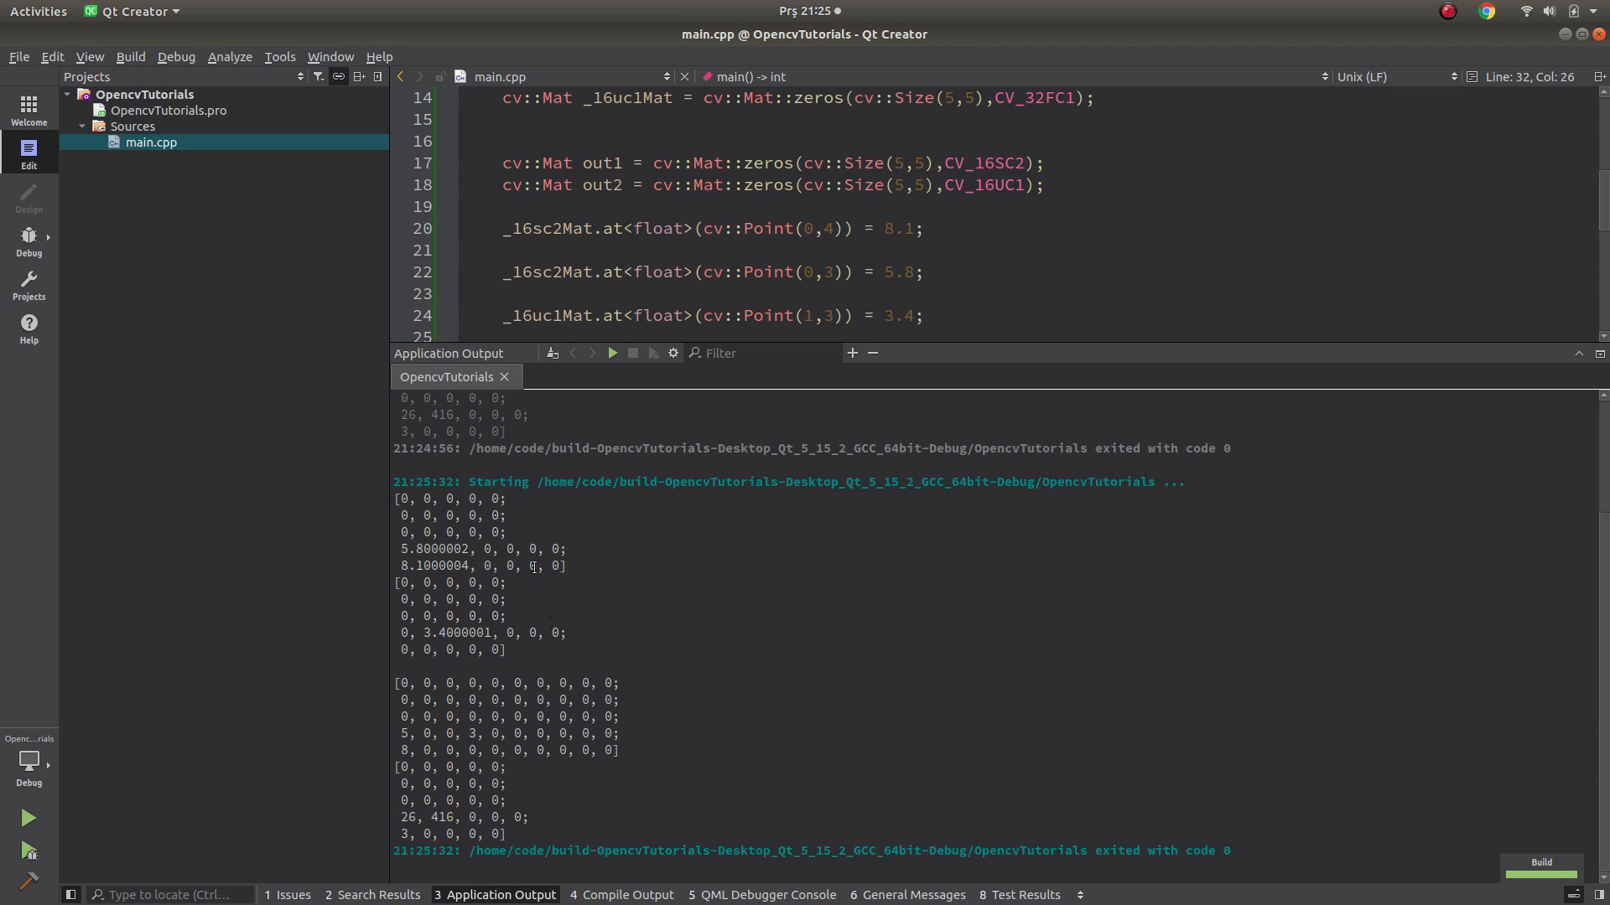
{"action": "left_click_drag", "start_coordinate": [399, 497], "coordinate": [565, 565]}
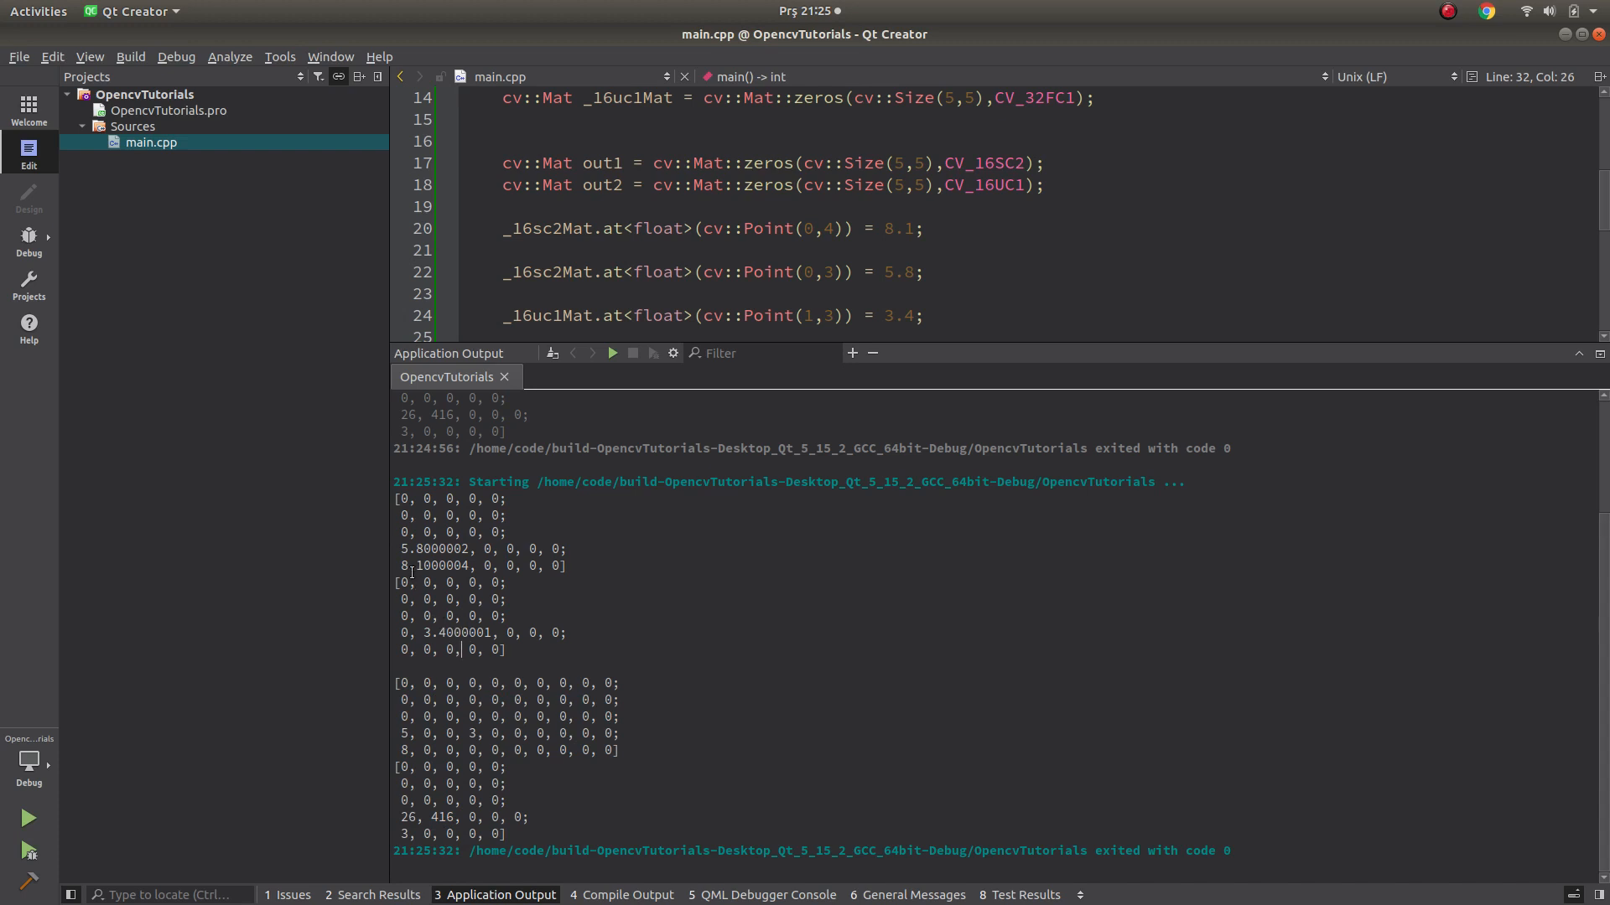
{"action": "double_click", "coordinate": [435, 550]}
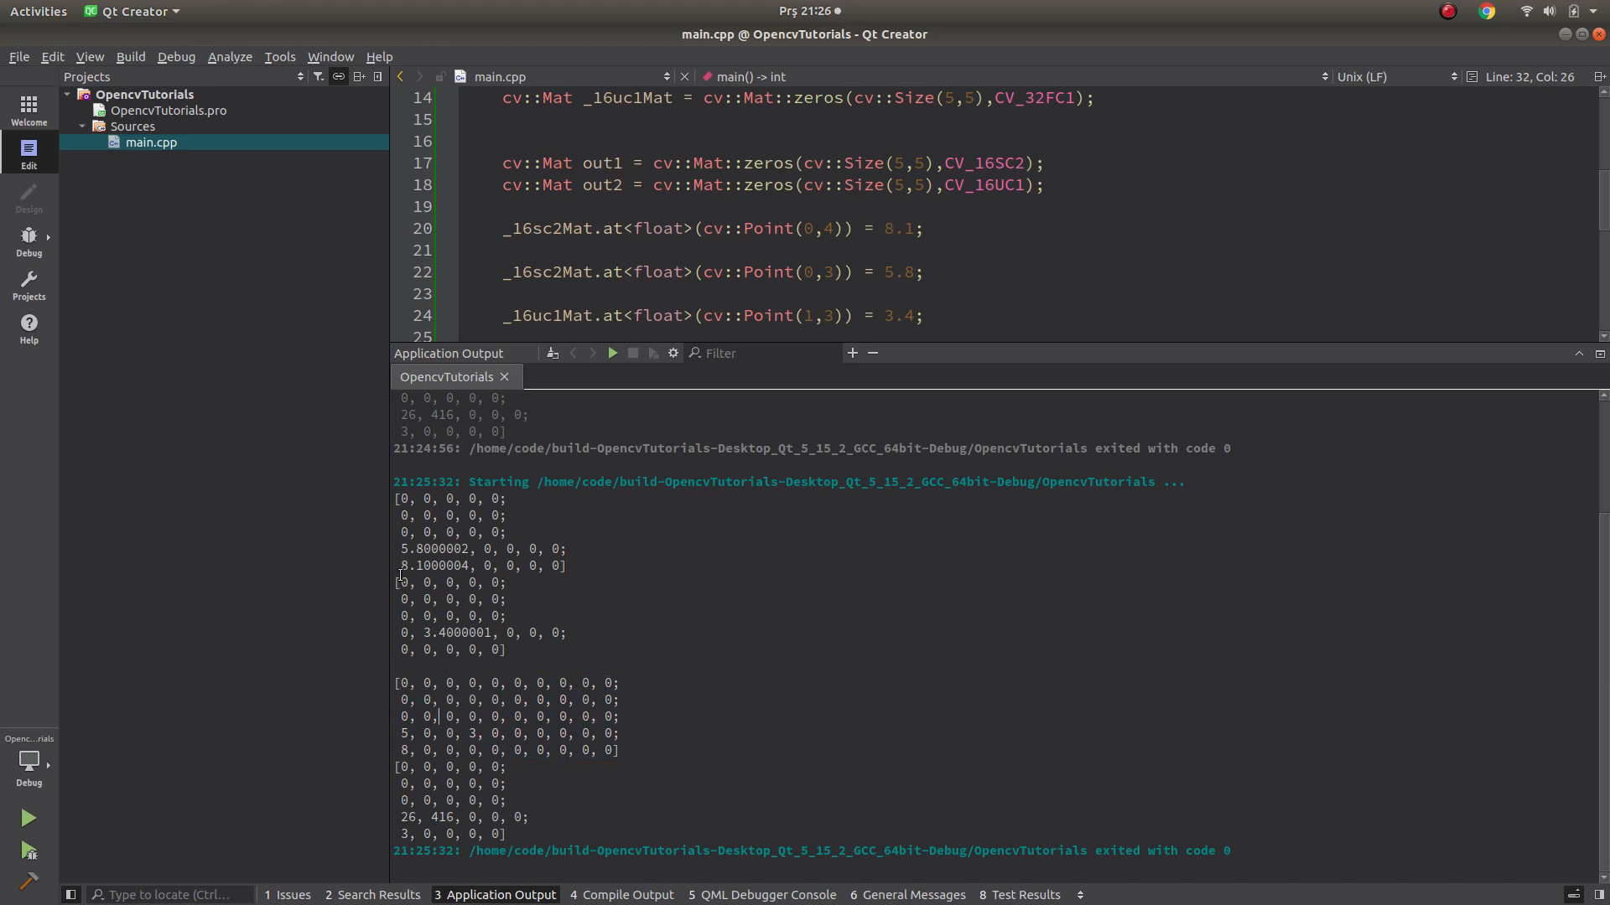
{"action": "double_click", "coordinate": [416, 550]}
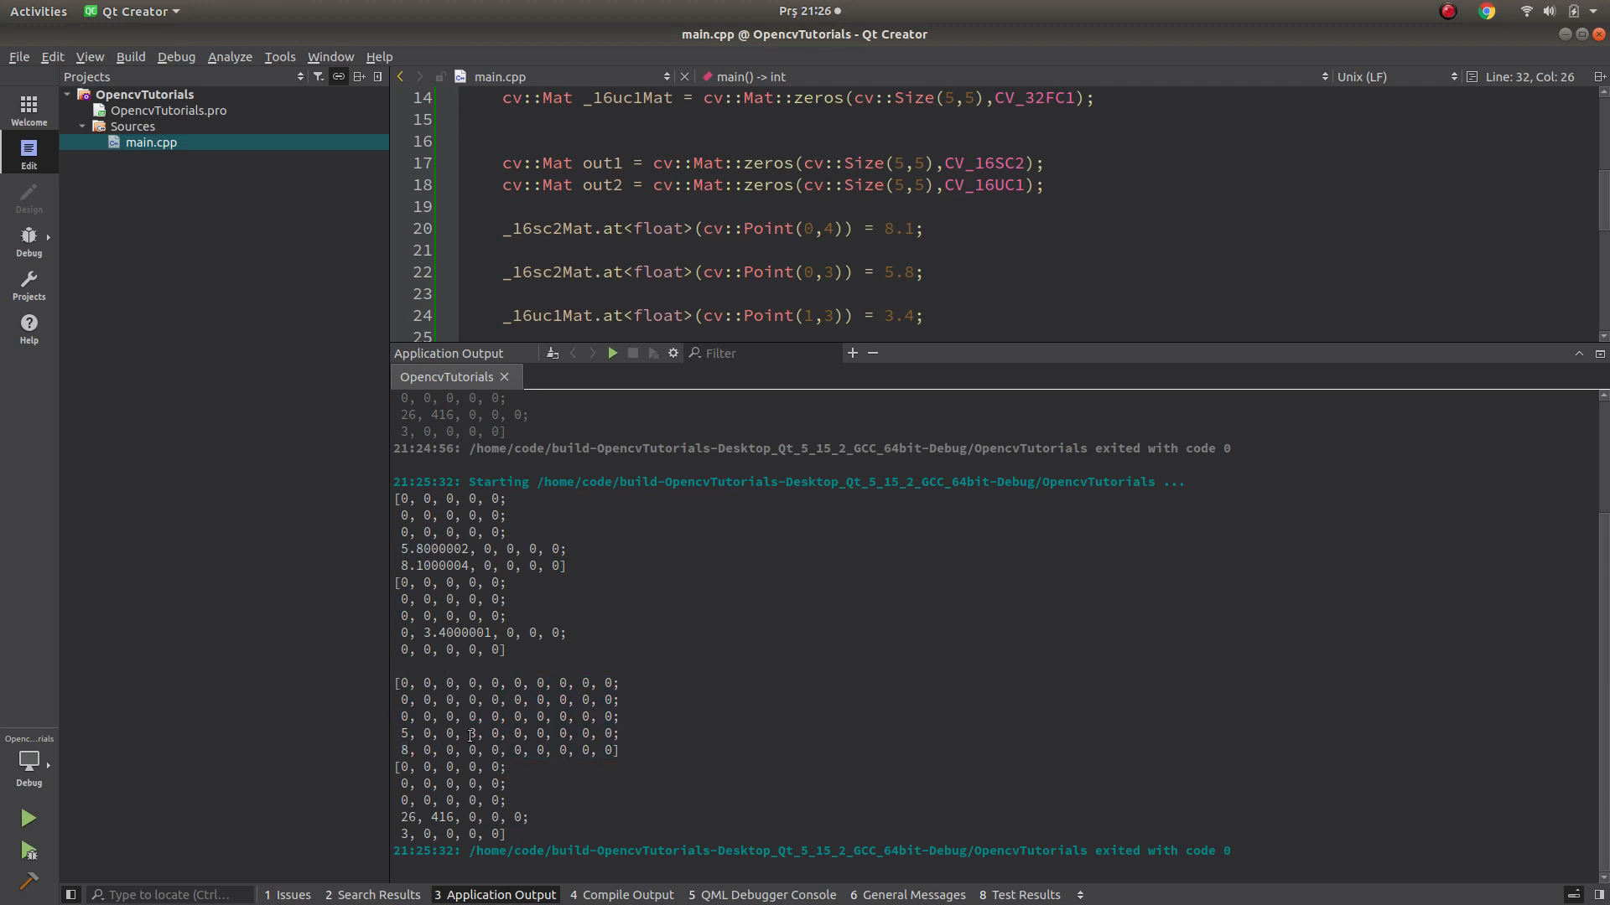
{"action": "double_click", "coordinate": [432, 632]}
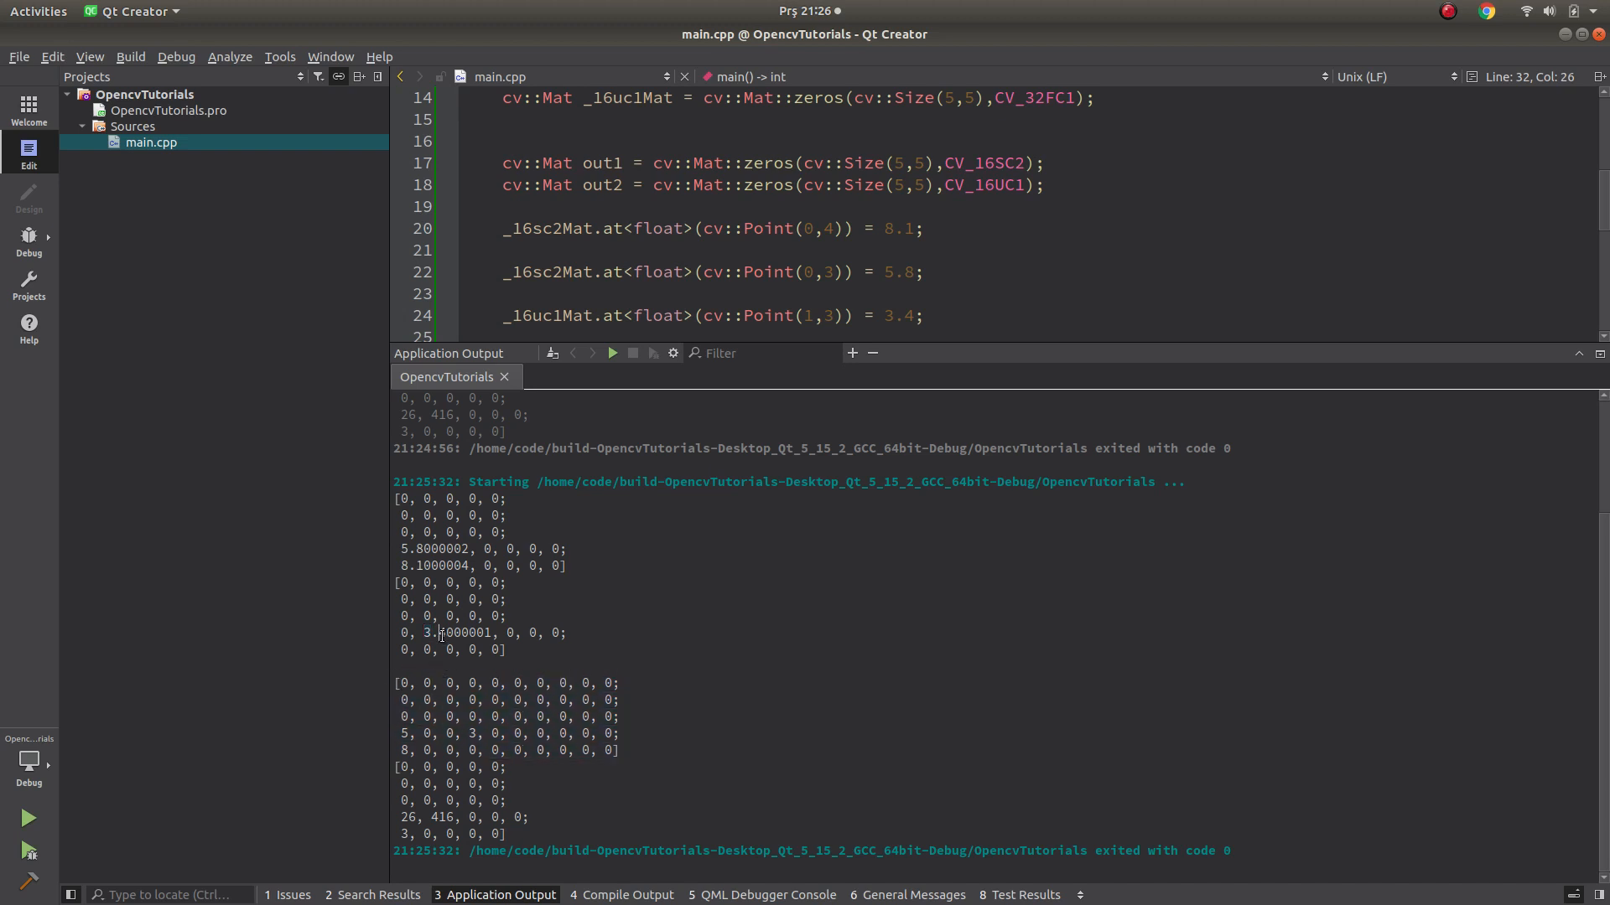
{"action": "double_click", "coordinate": [464, 633]}
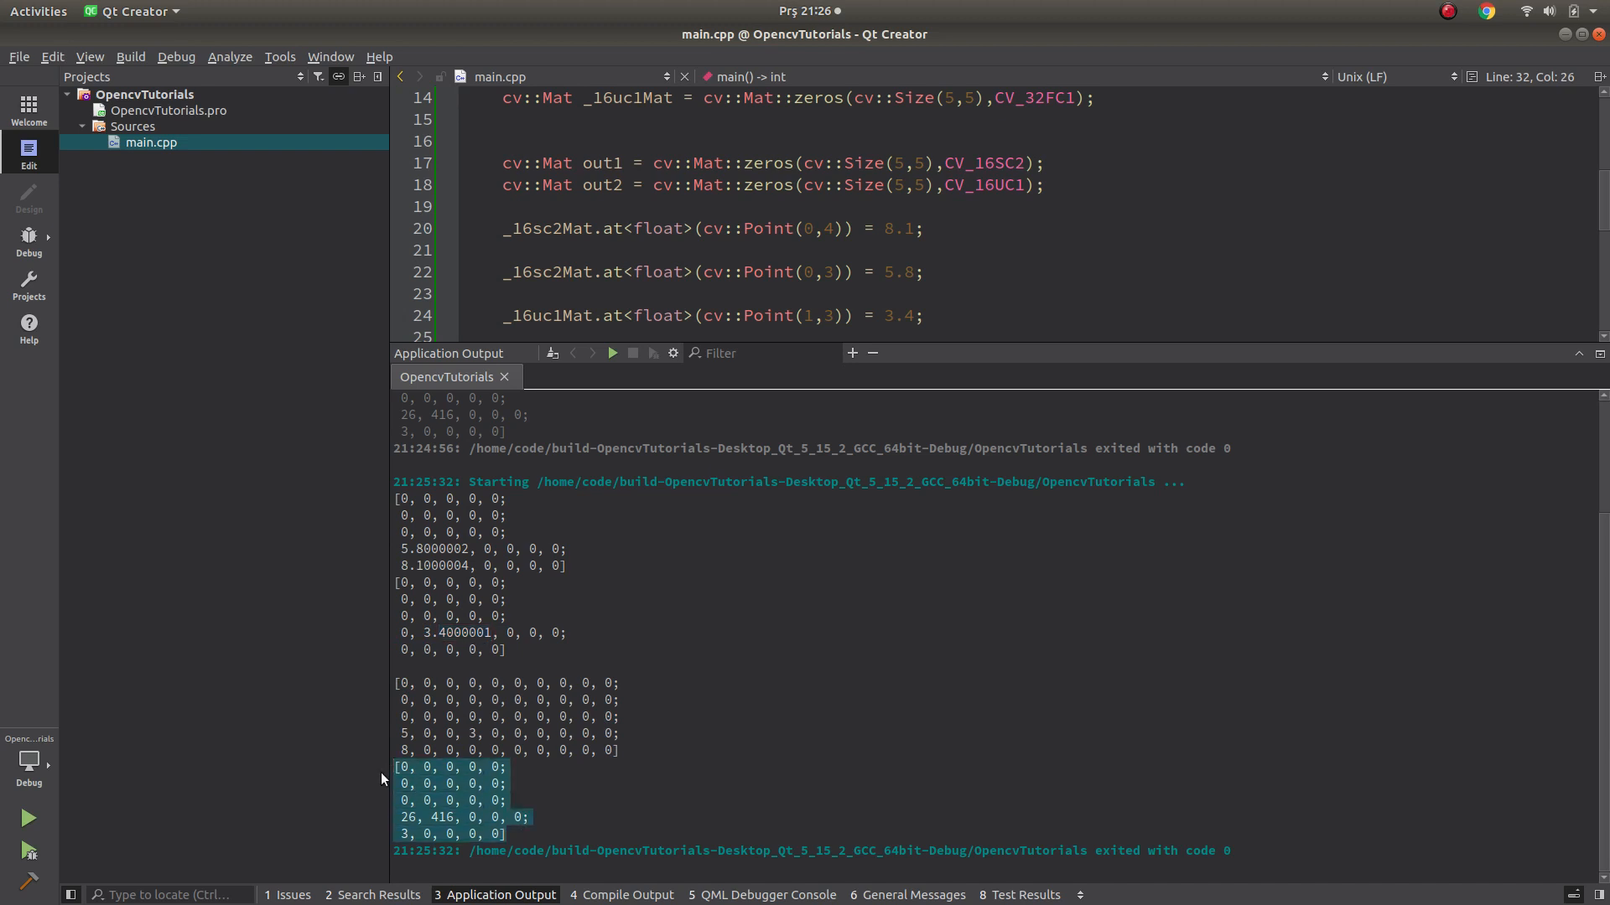
{"action": "double_click", "coordinate": [441, 548]}
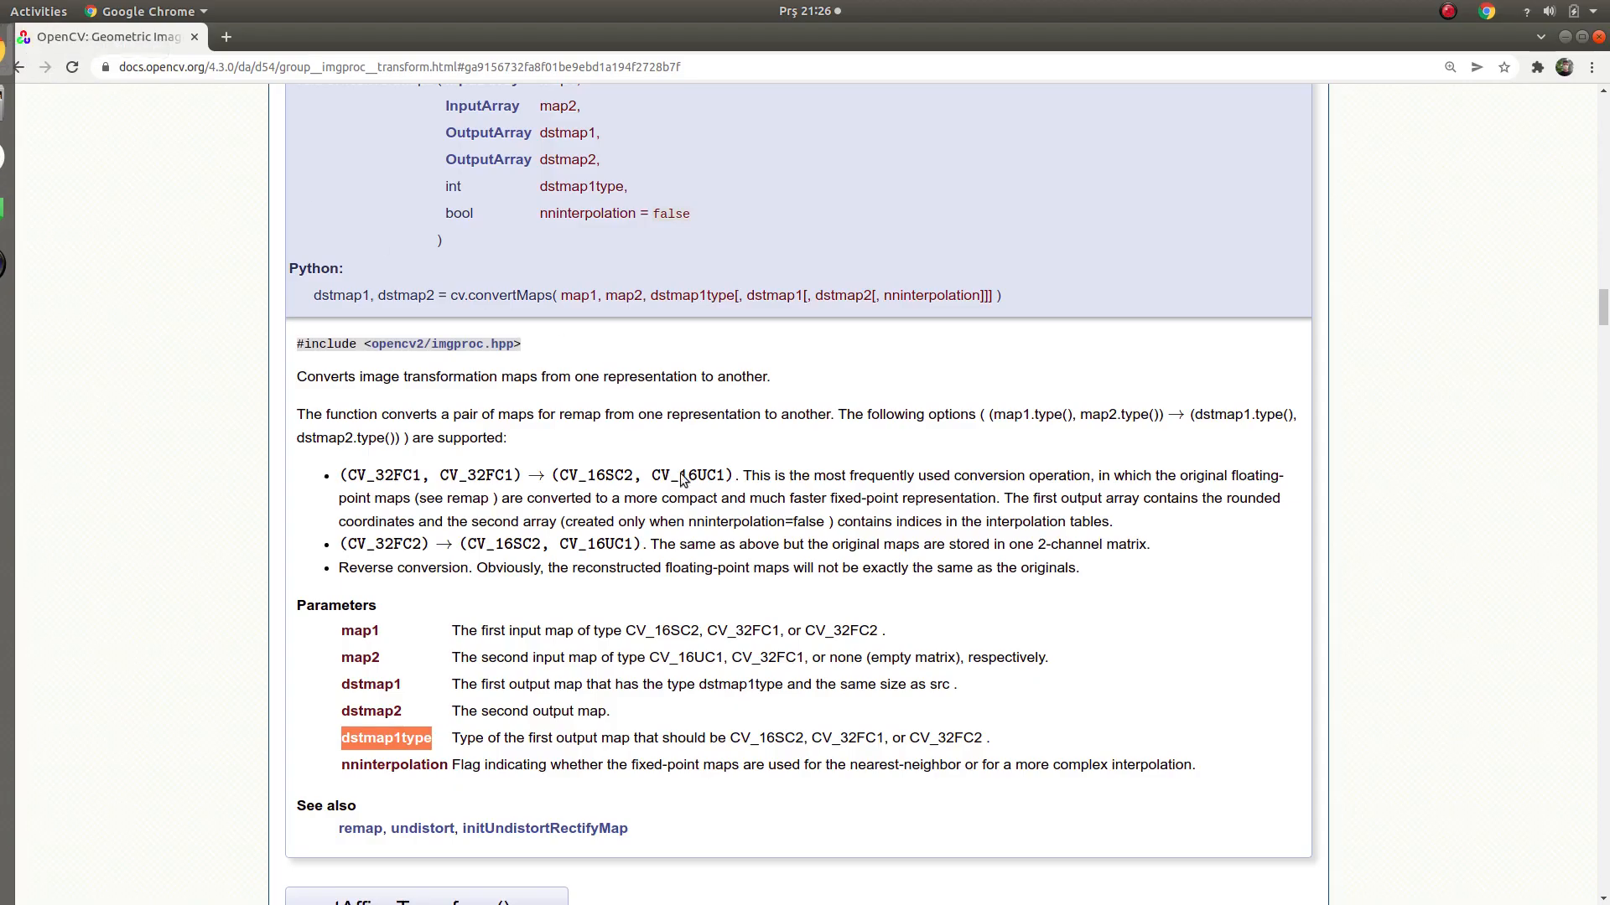
{"action": "mouse_move", "coordinate": [1004, 582]}
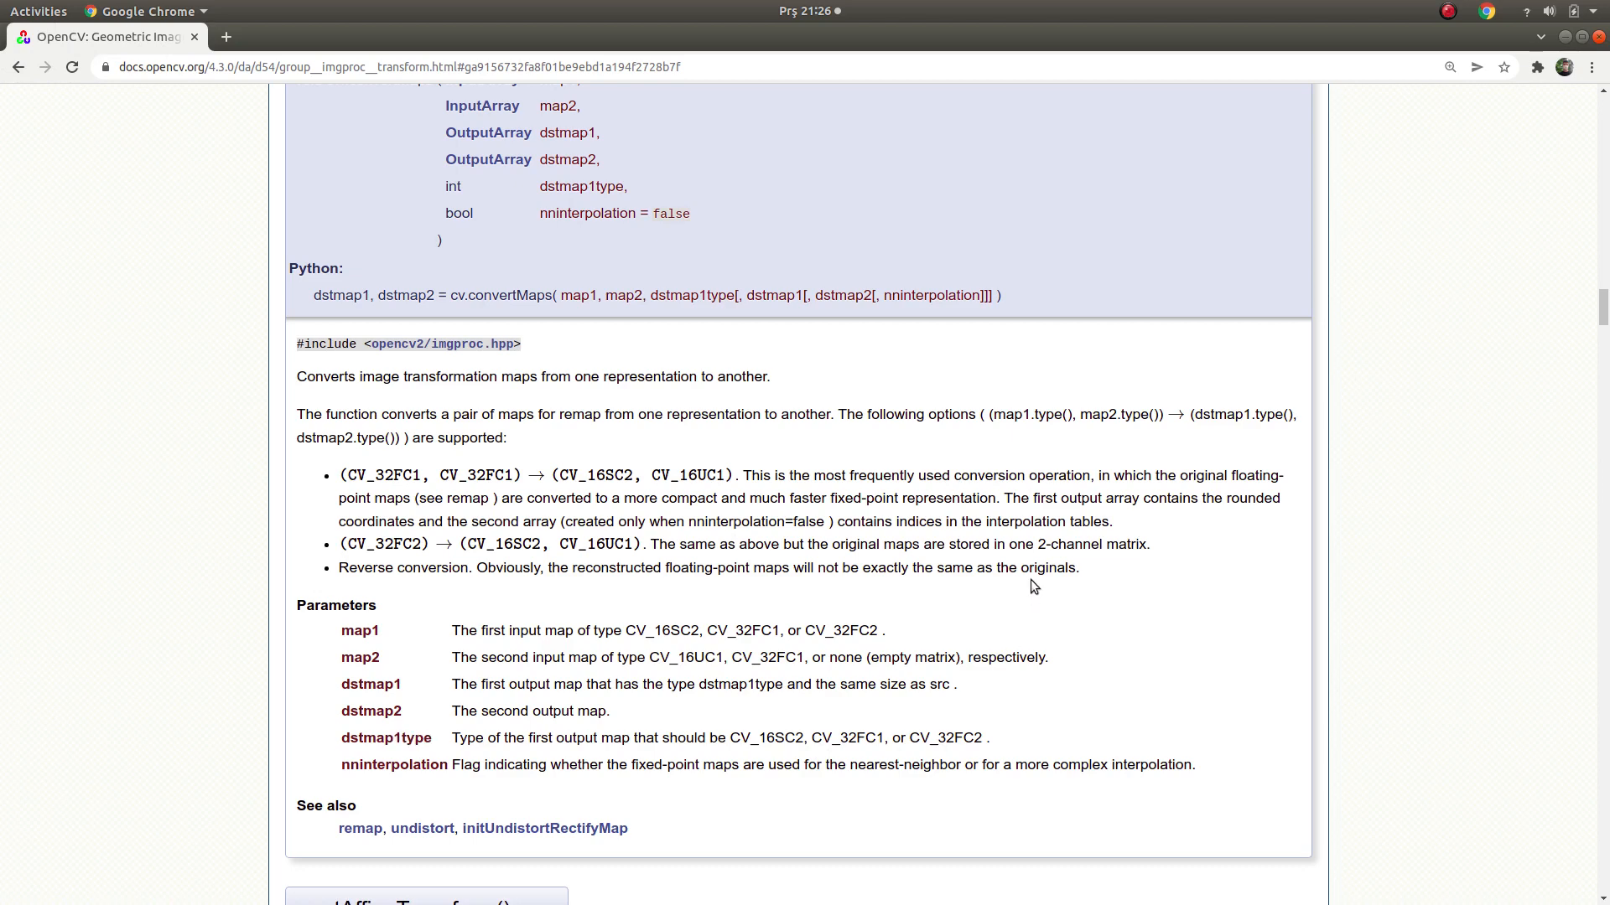
Finish reading the convertMaps docs and go back to main.cpp in Qt Creator.
{"action": "double_click", "coordinate": [1047, 520]}
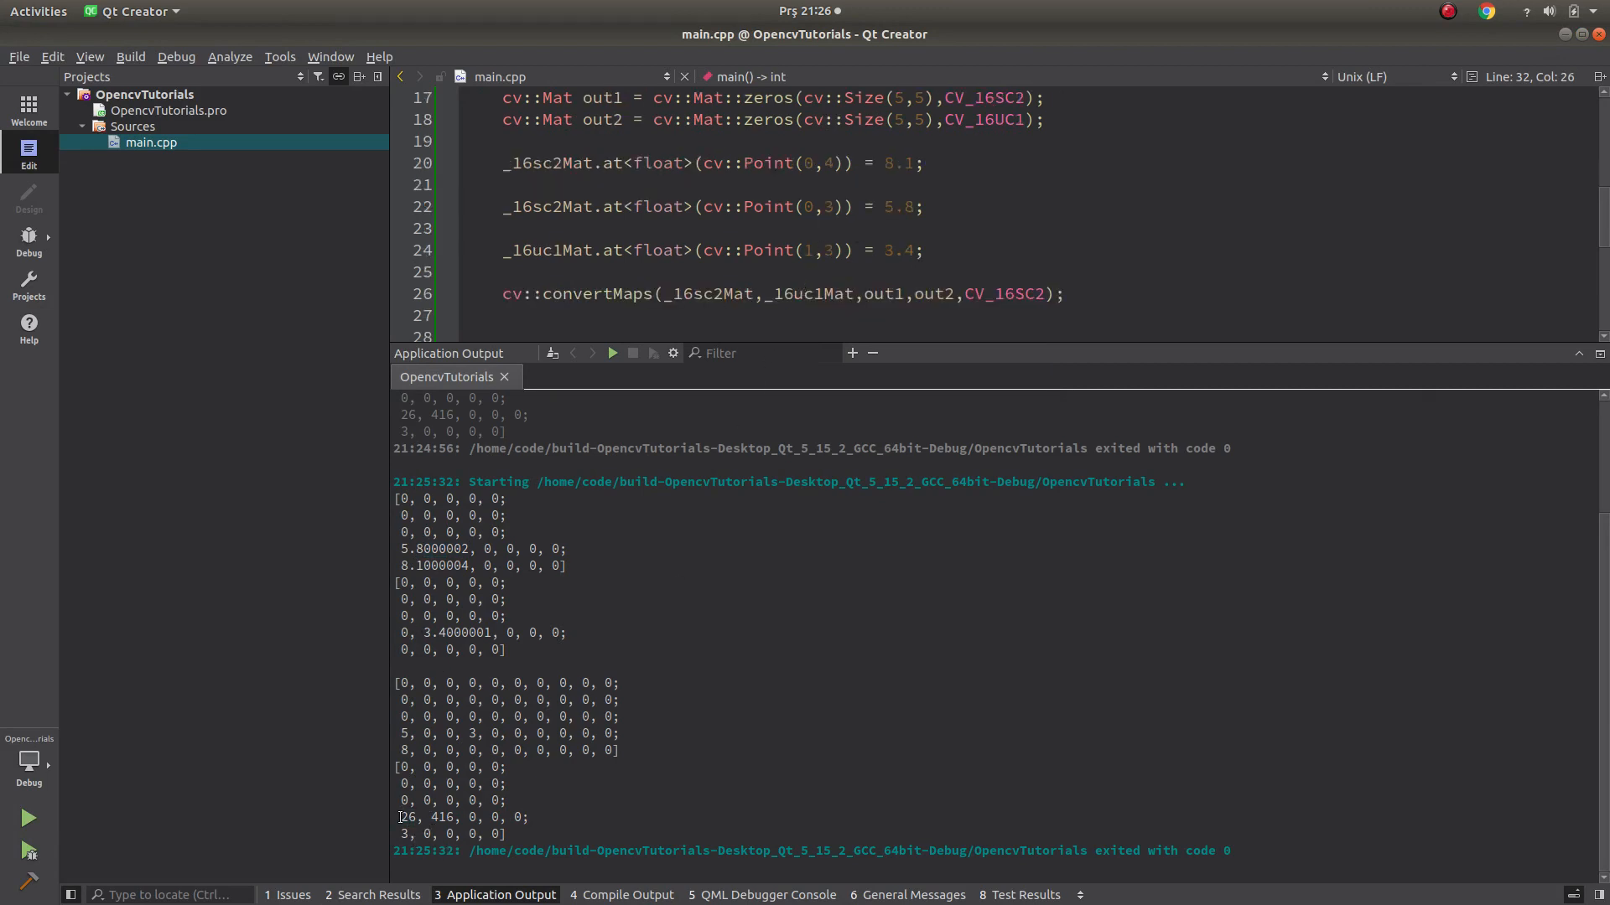
Change the 5.8 and 8.1 map values to 14.1 and 3.8 and rerun with Ctrl+R.
{"action": "double_click", "coordinate": [417, 816]}
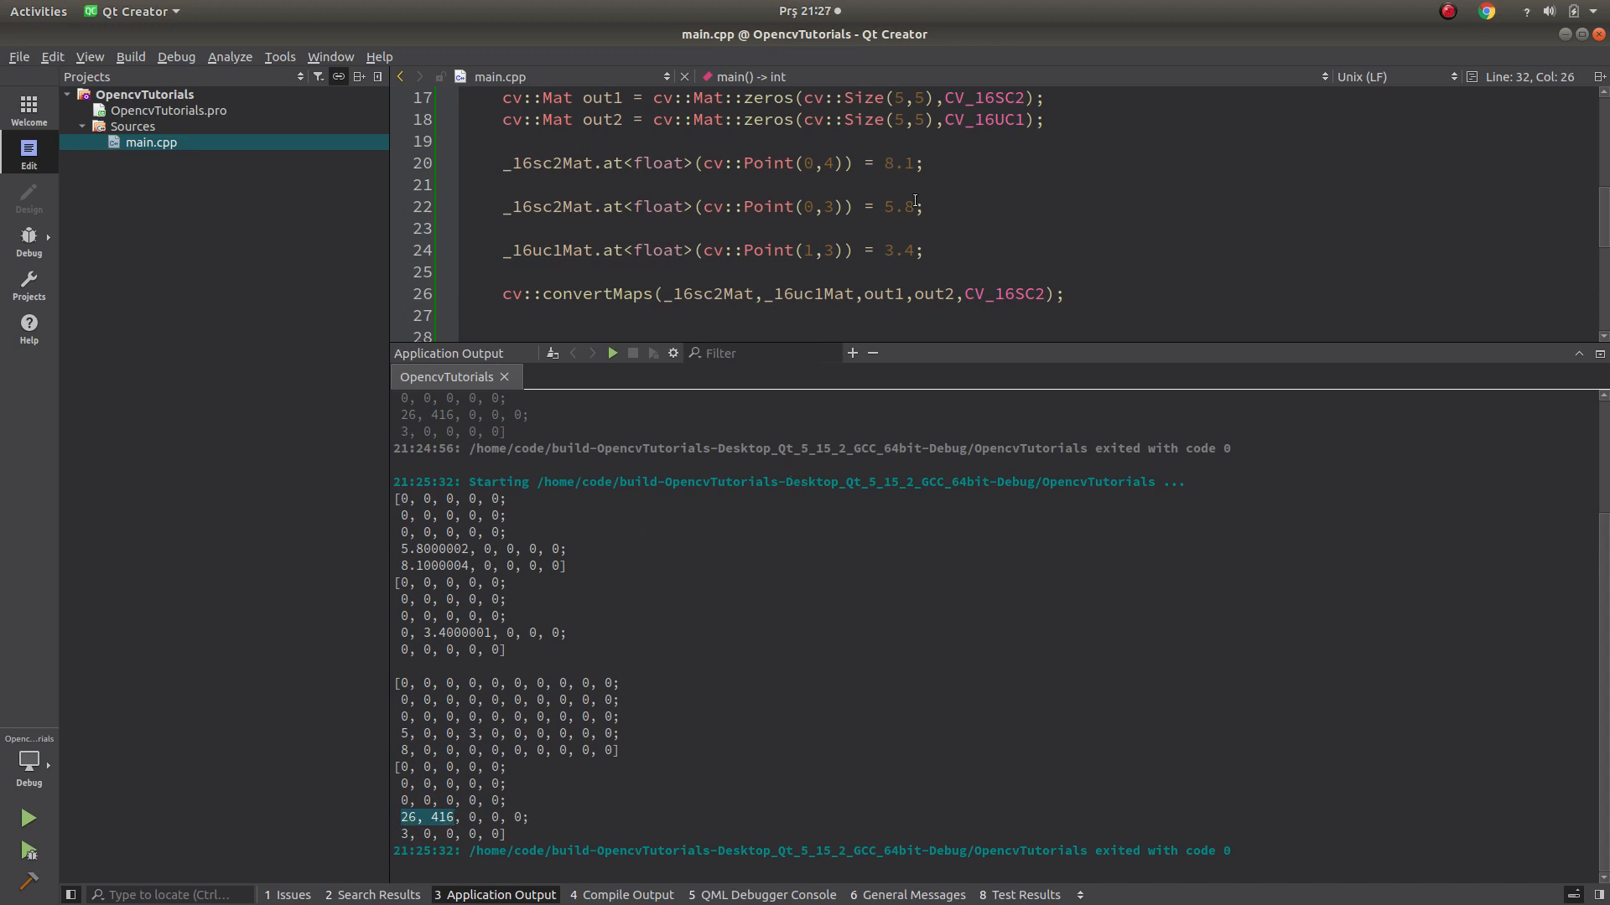
{"action": "left_click", "coordinate": [913, 206]}
{"action": "type", "text": "3"}
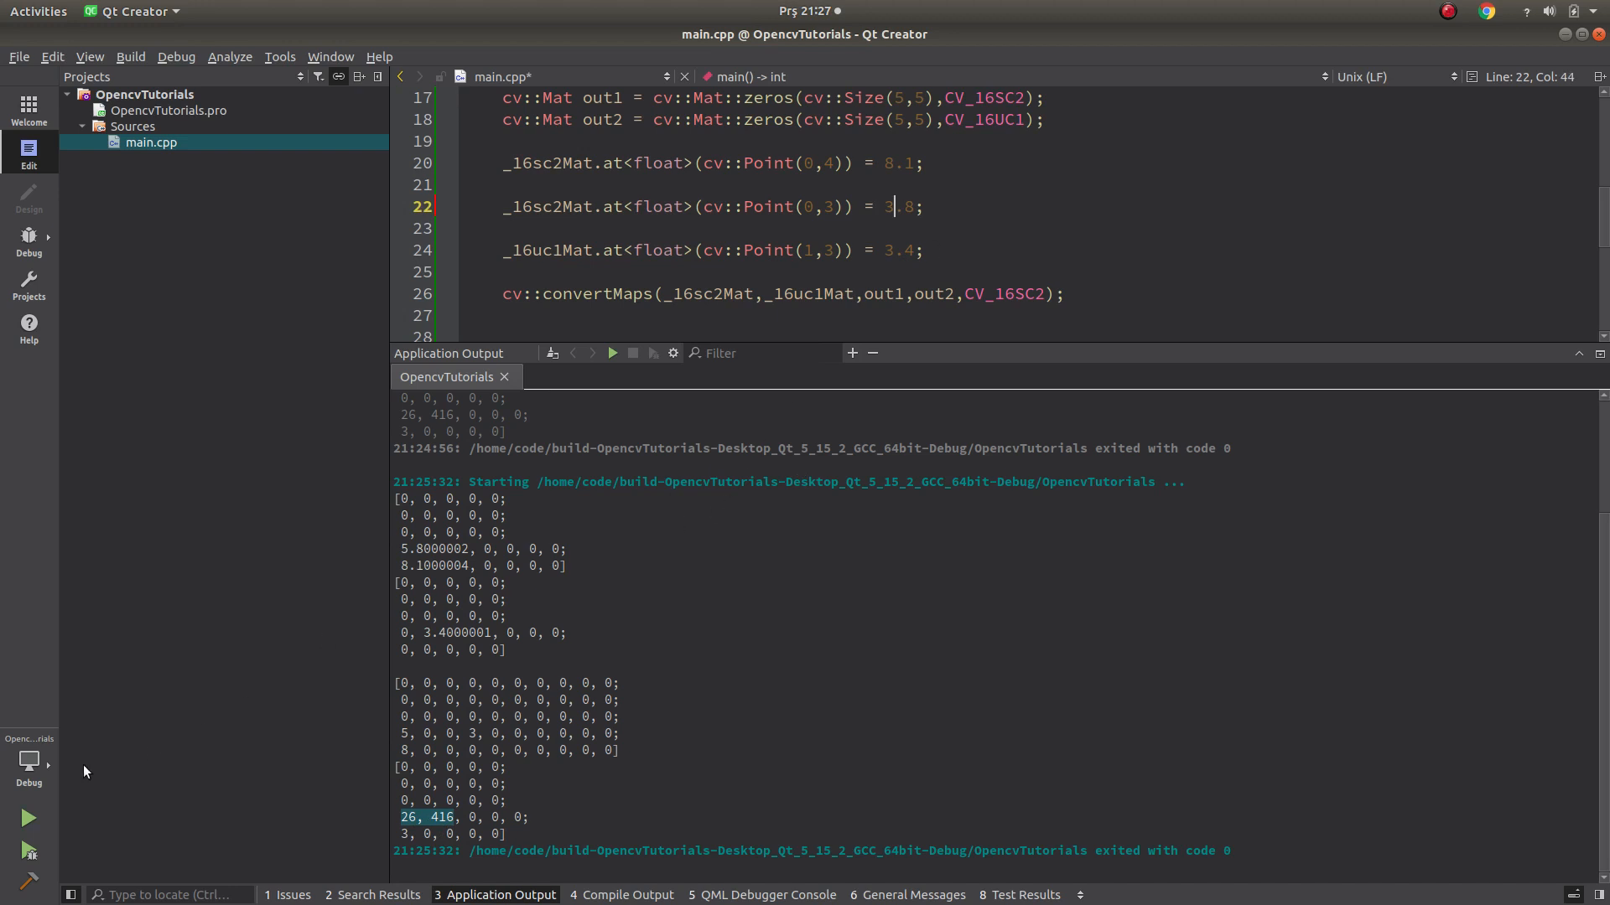
{"action": "key", "text": "ctrl+r"}
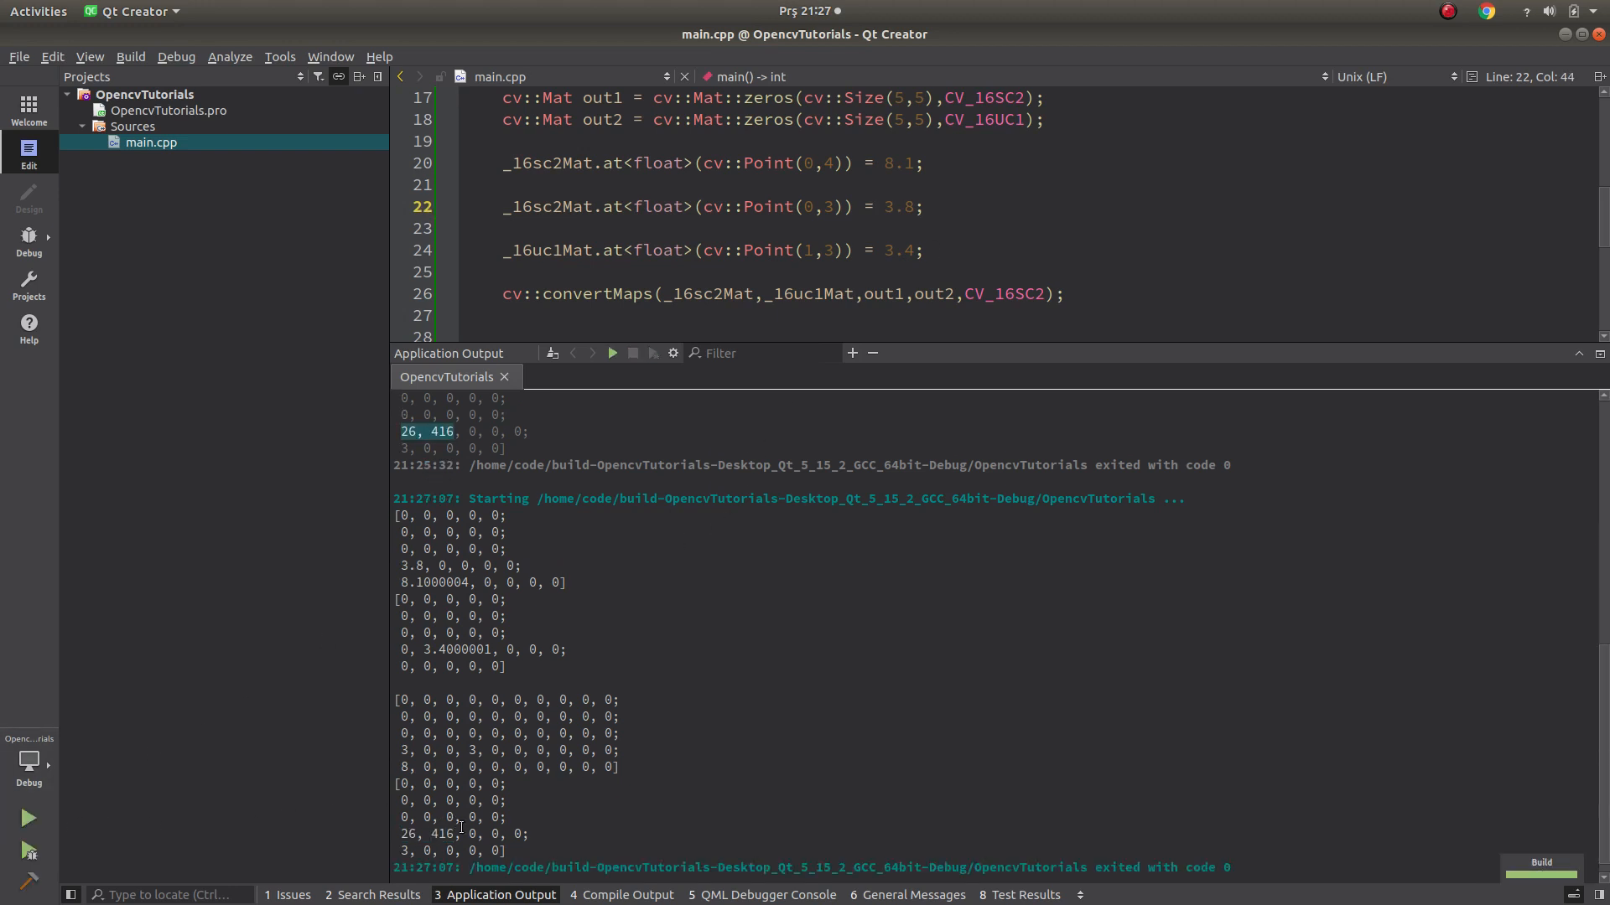
{"action": "left_click", "coordinate": [894, 162]}
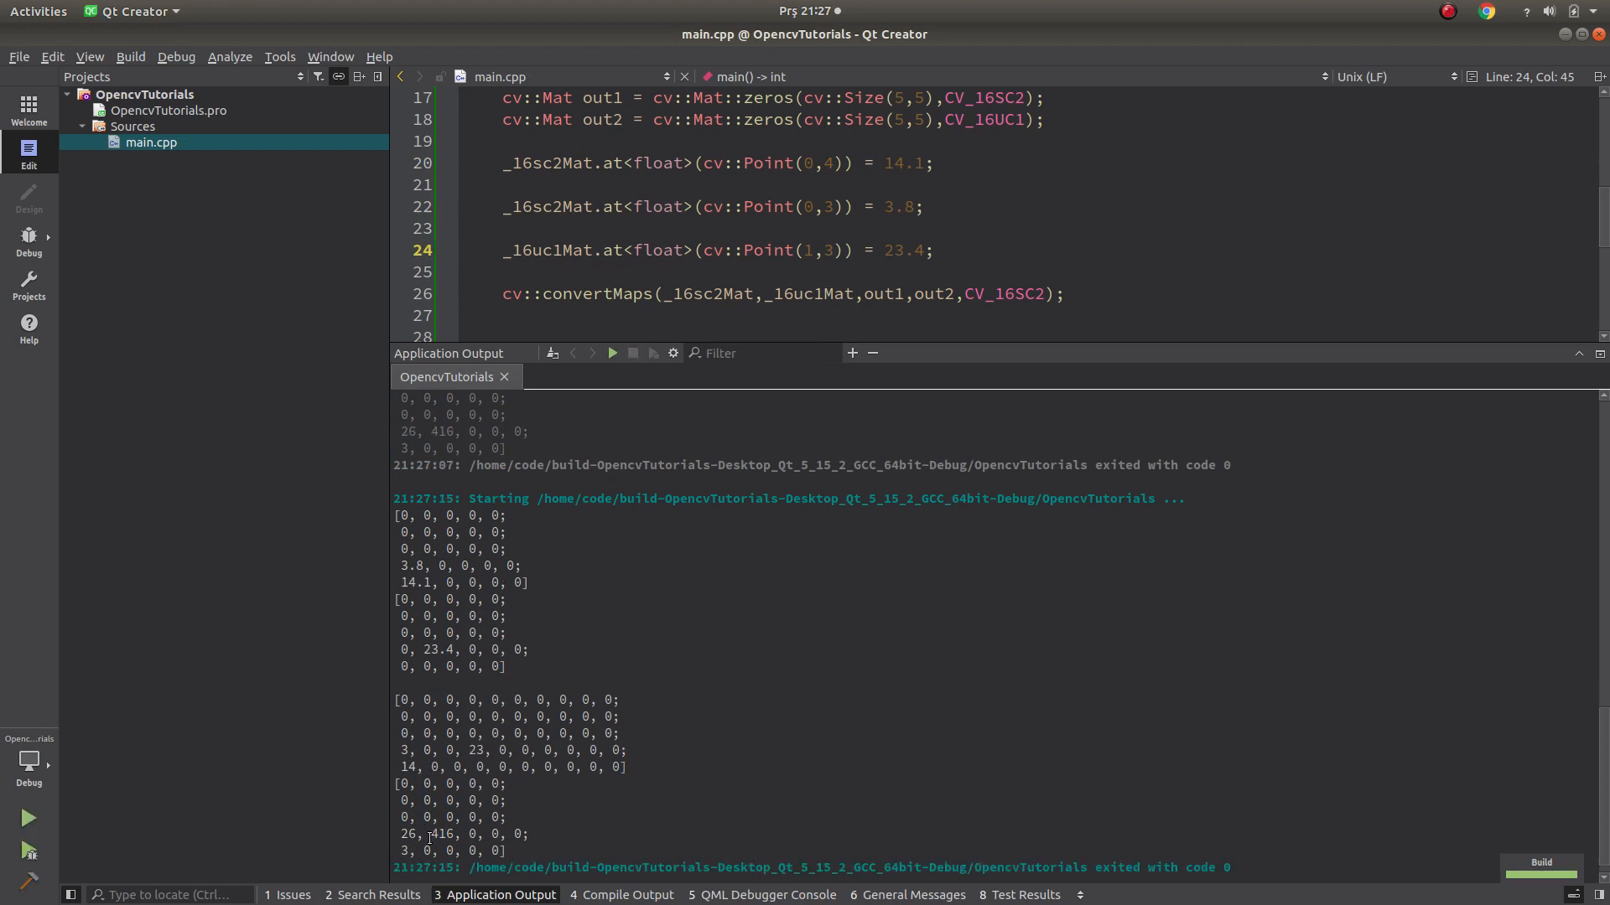
Set the third value to 23.45 and check the new out2 output showing 26, 448.
{"action": "left_click_drag", "start_coordinate": [399, 783], "coordinate": [505, 851]}
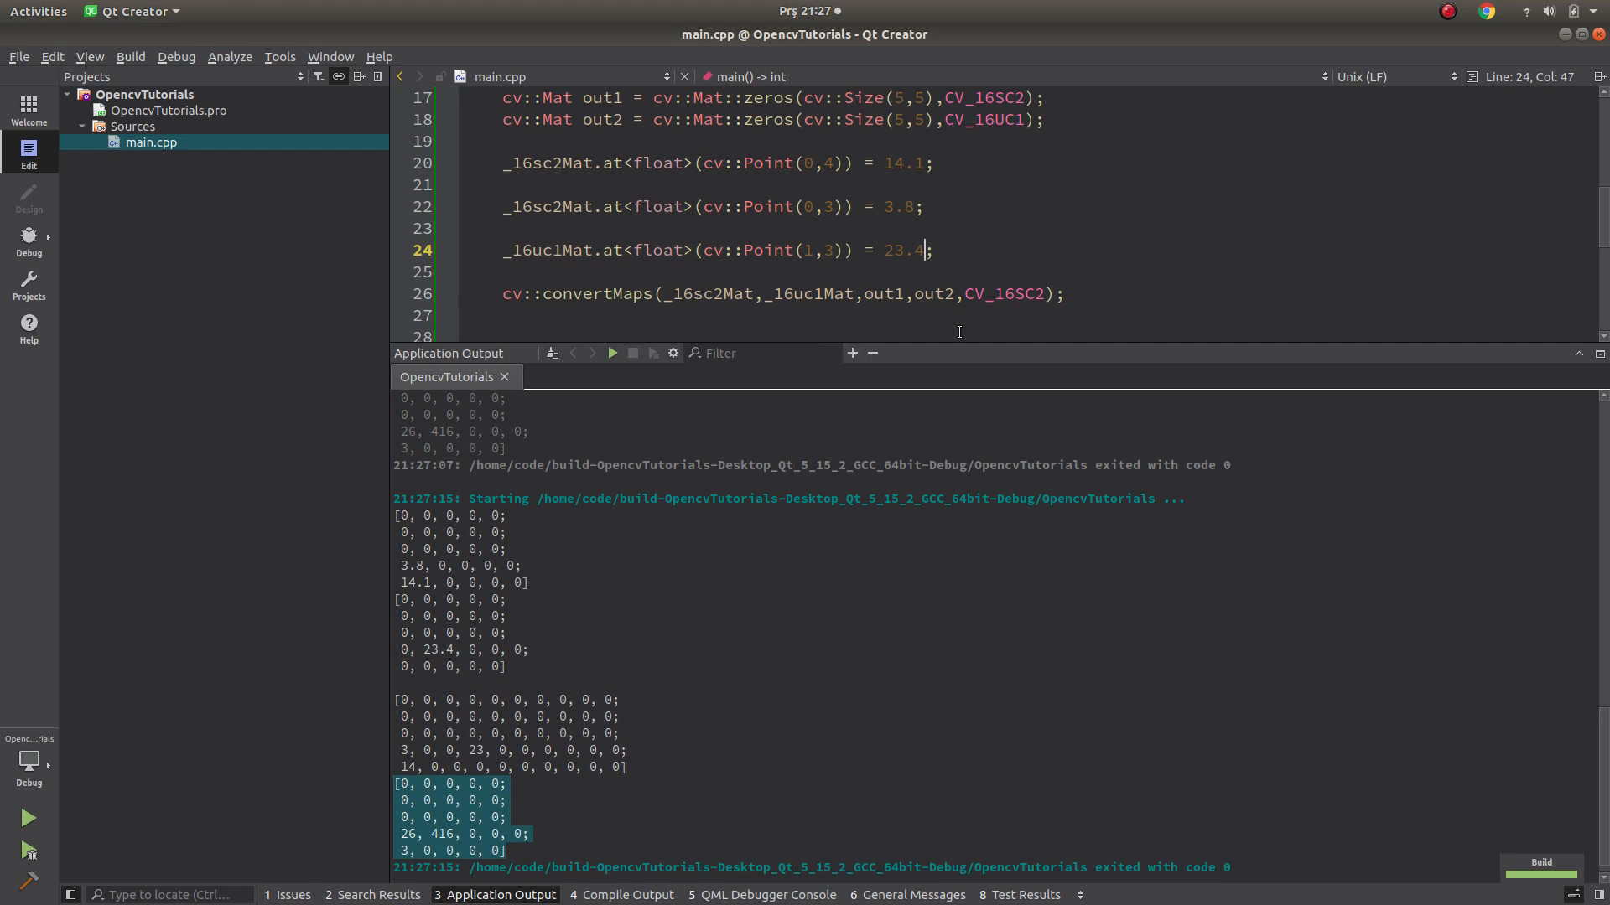
{"action": "type", "text": "5"}
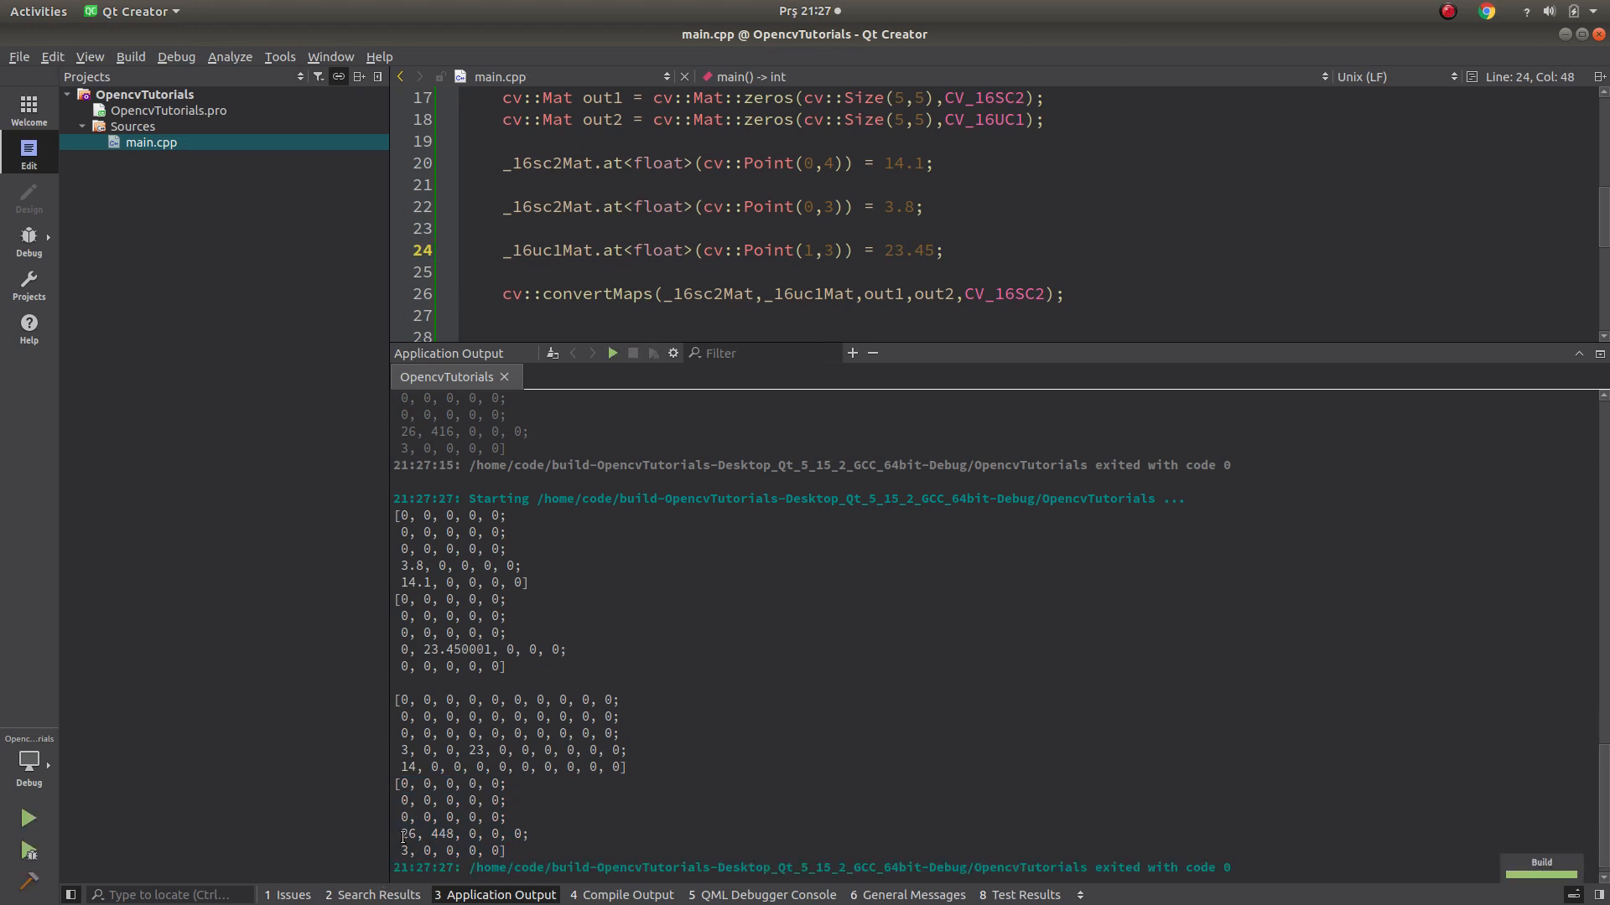
{"action": "double_click", "coordinate": [409, 431]}
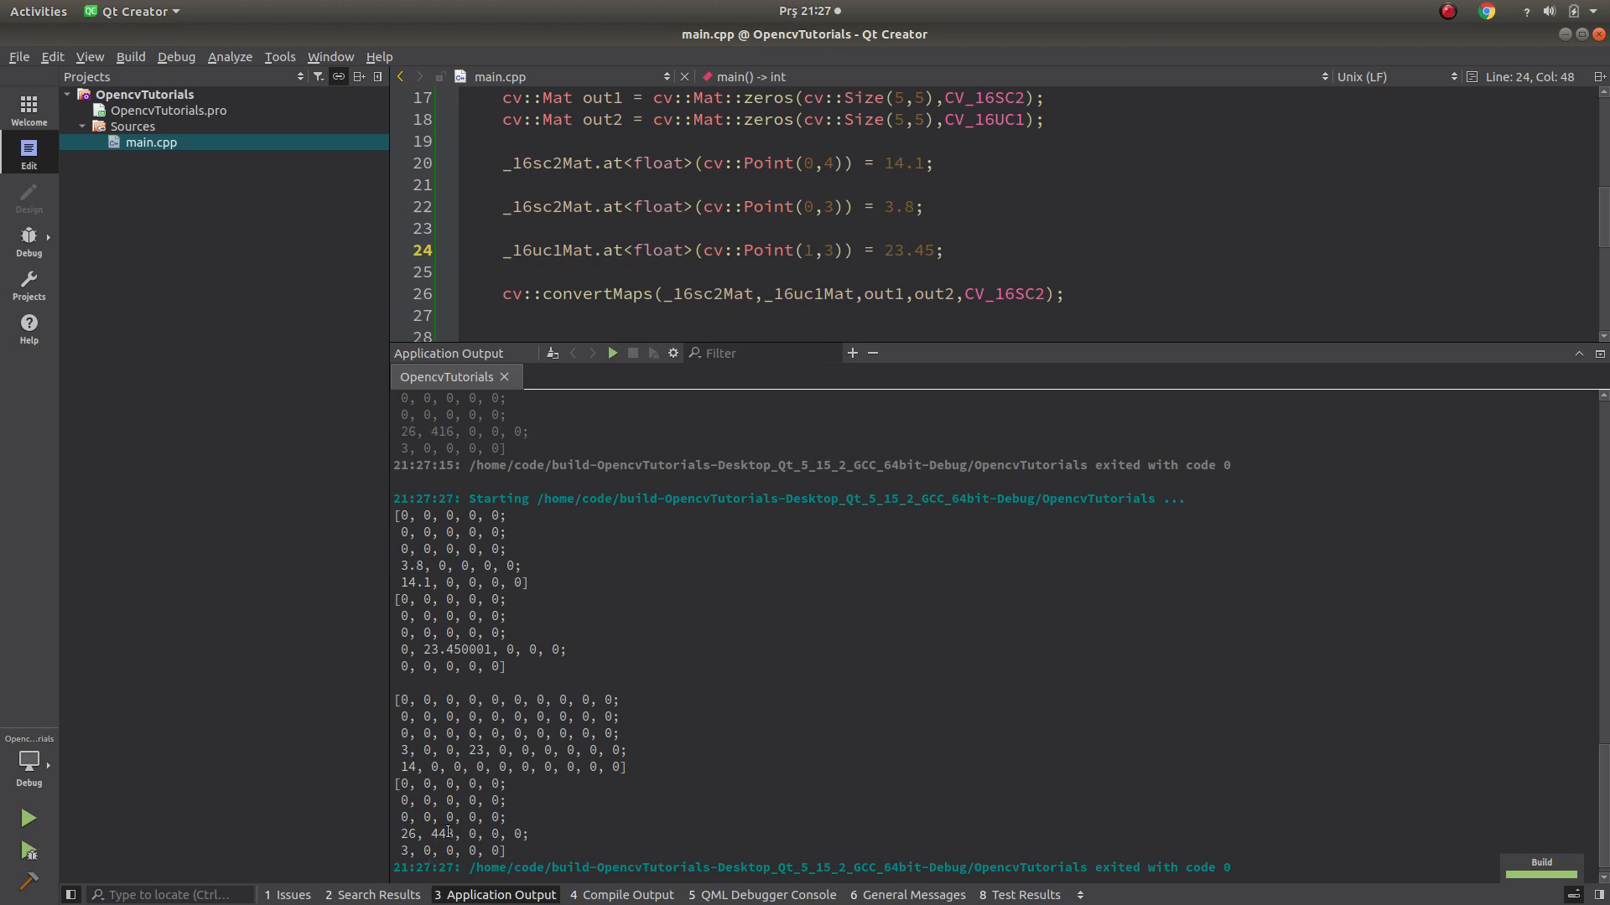
{"action": "double_click", "coordinate": [442, 833]}
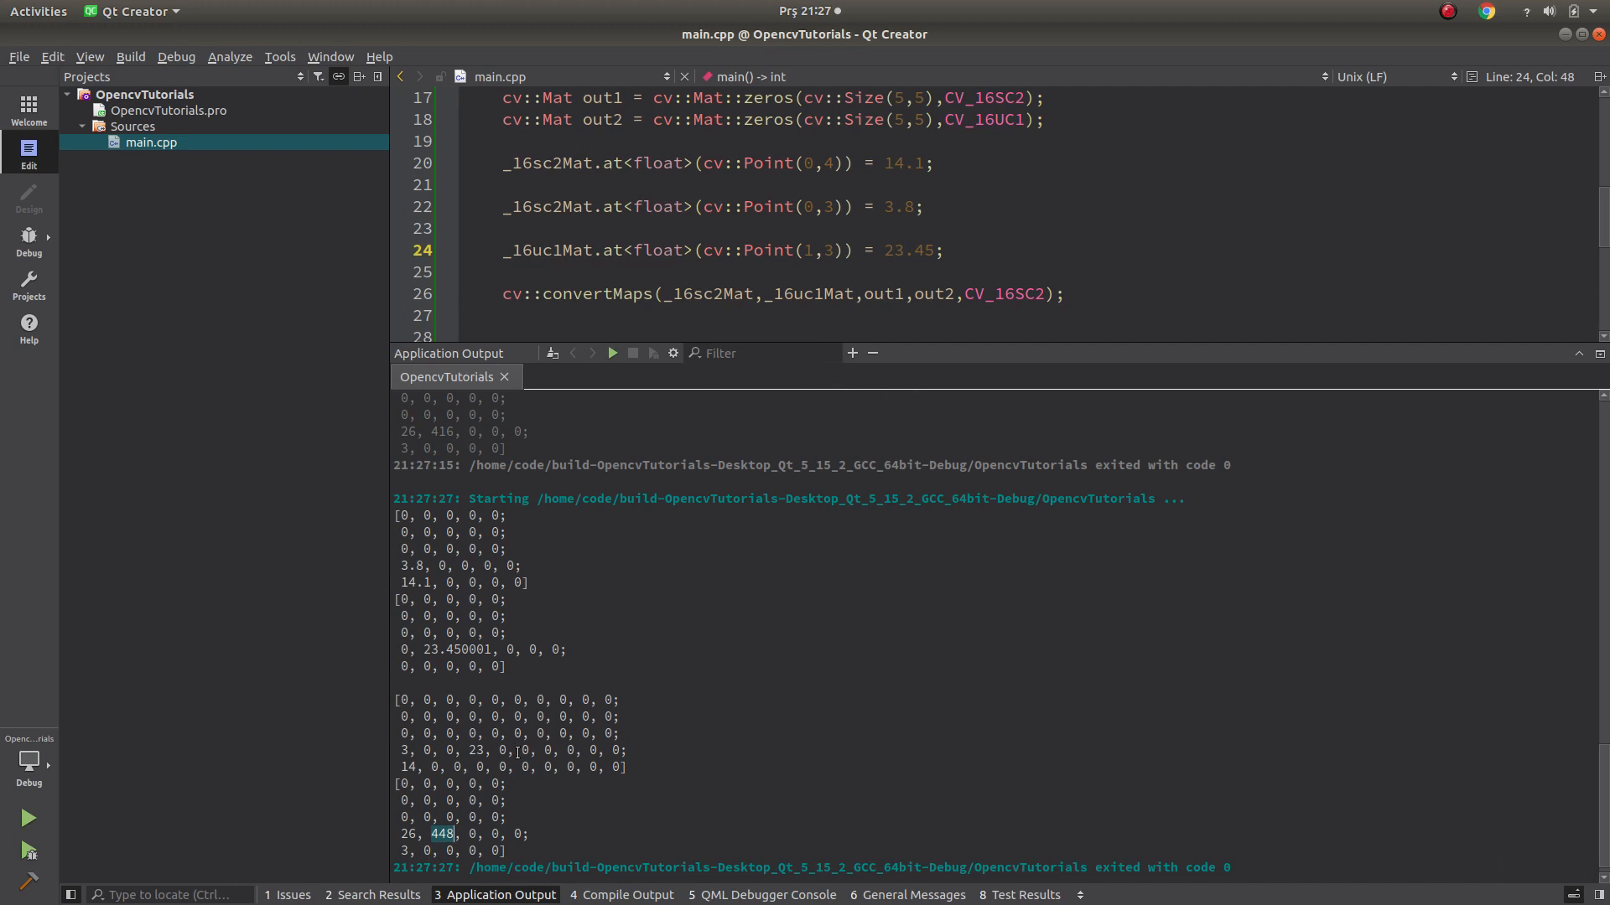
{"action": "left_click_drag", "start_coordinate": [400, 701], "coordinate": [627, 766]}
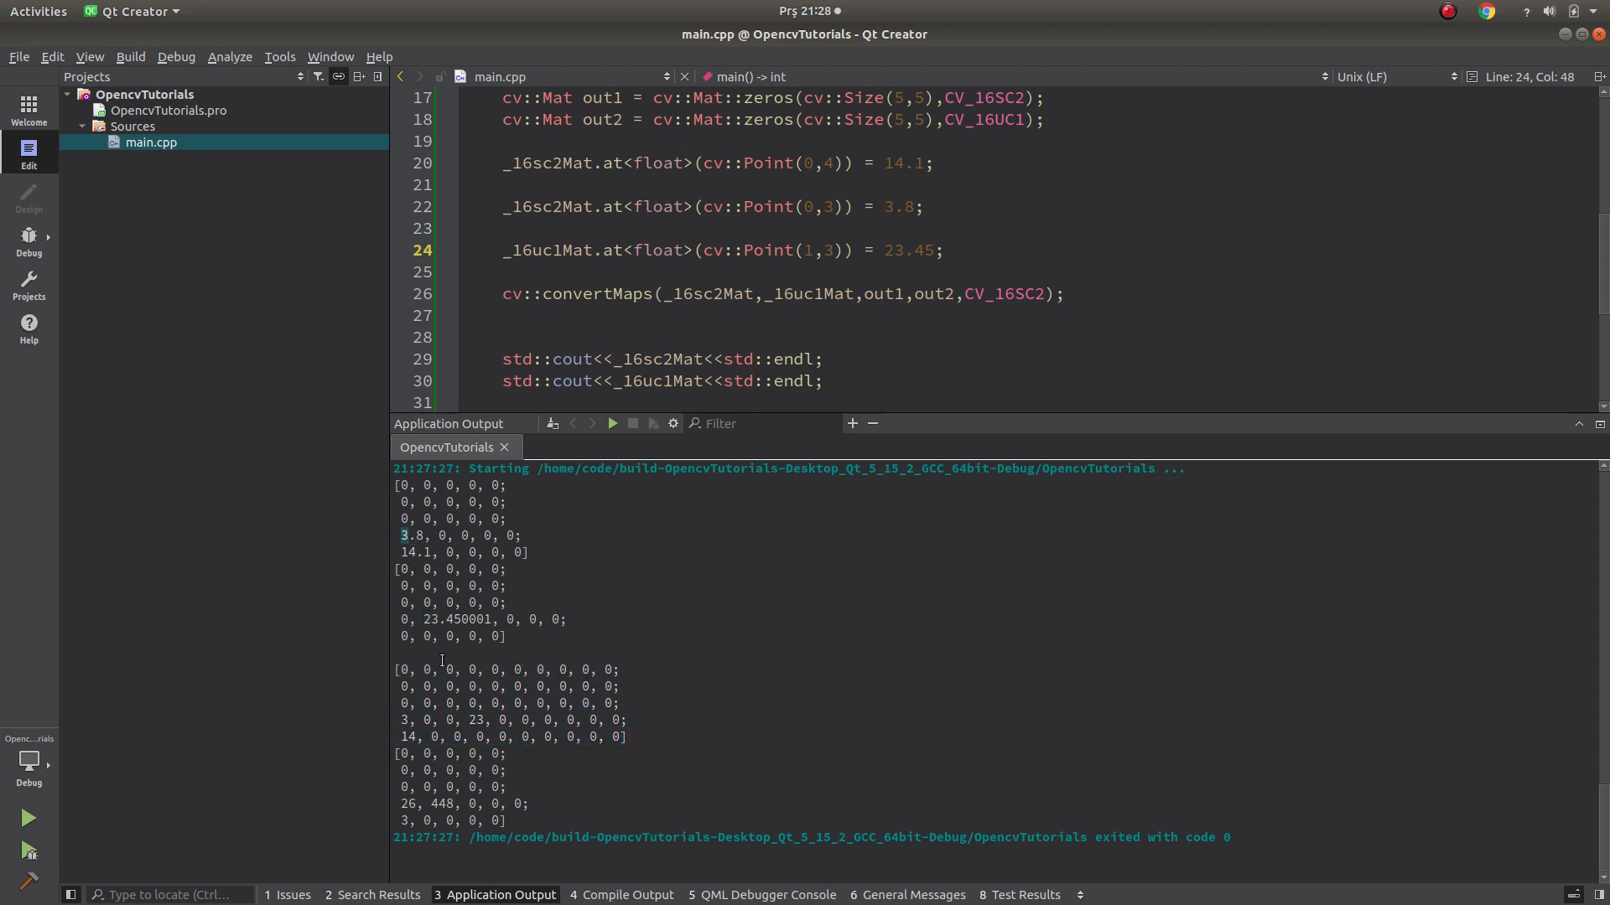
{"action": "left_click_drag", "start_coordinate": [392, 752], "coordinate": [533, 821]}
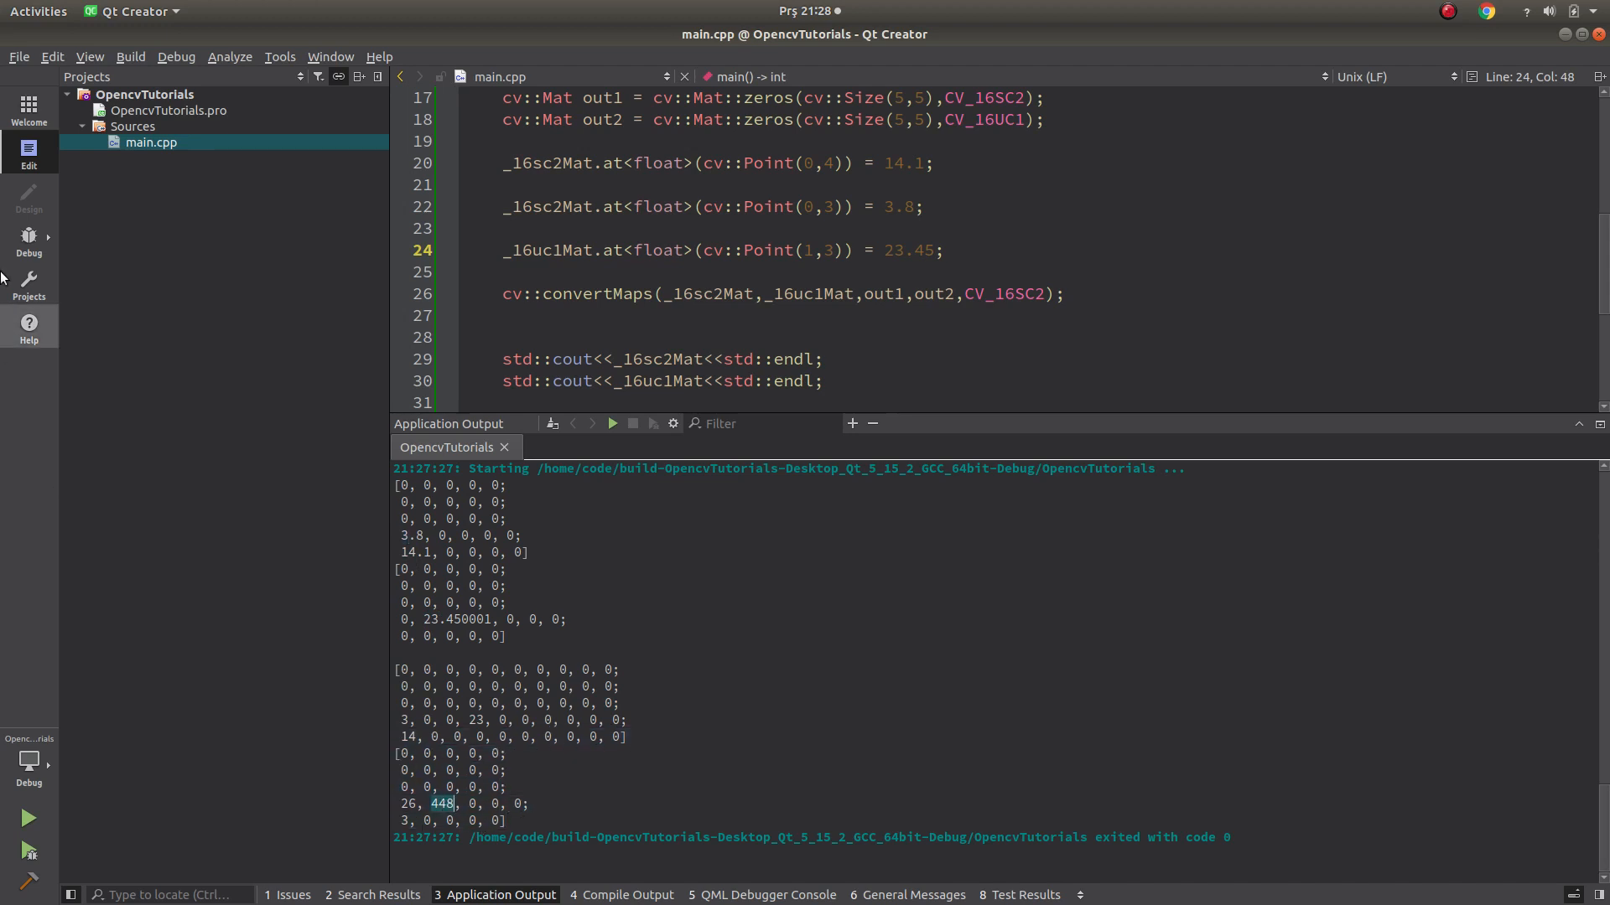
{"action": "left_click_drag", "start_coordinate": [399, 669], "coordinate": [503, 820]}
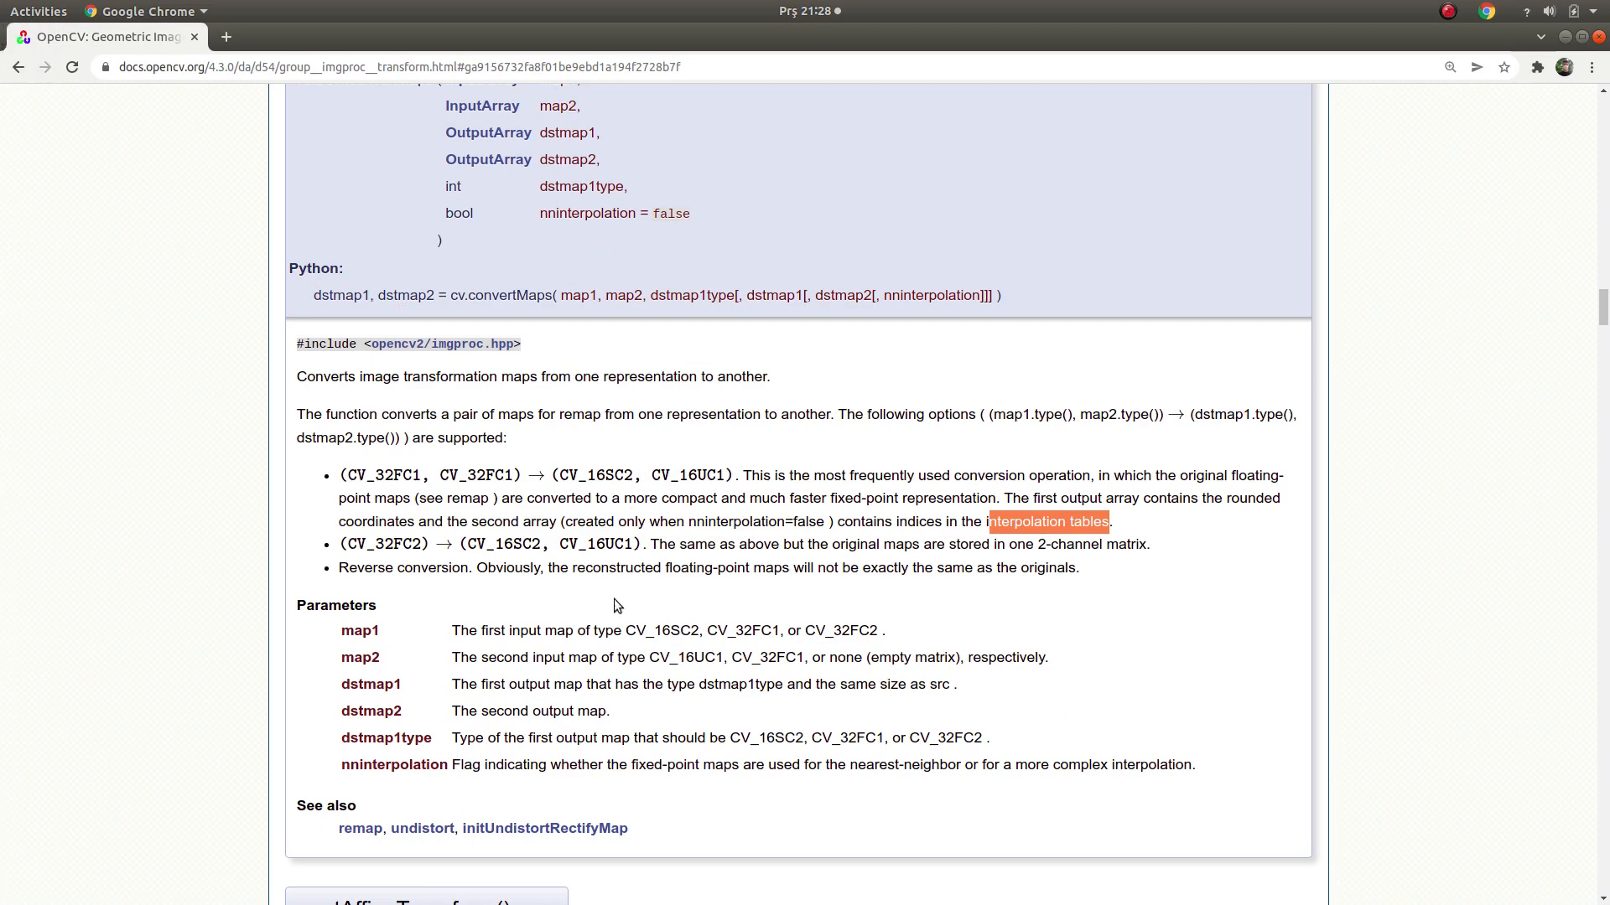
{"action": "mouse_move", "coordinate": [543, 829]}
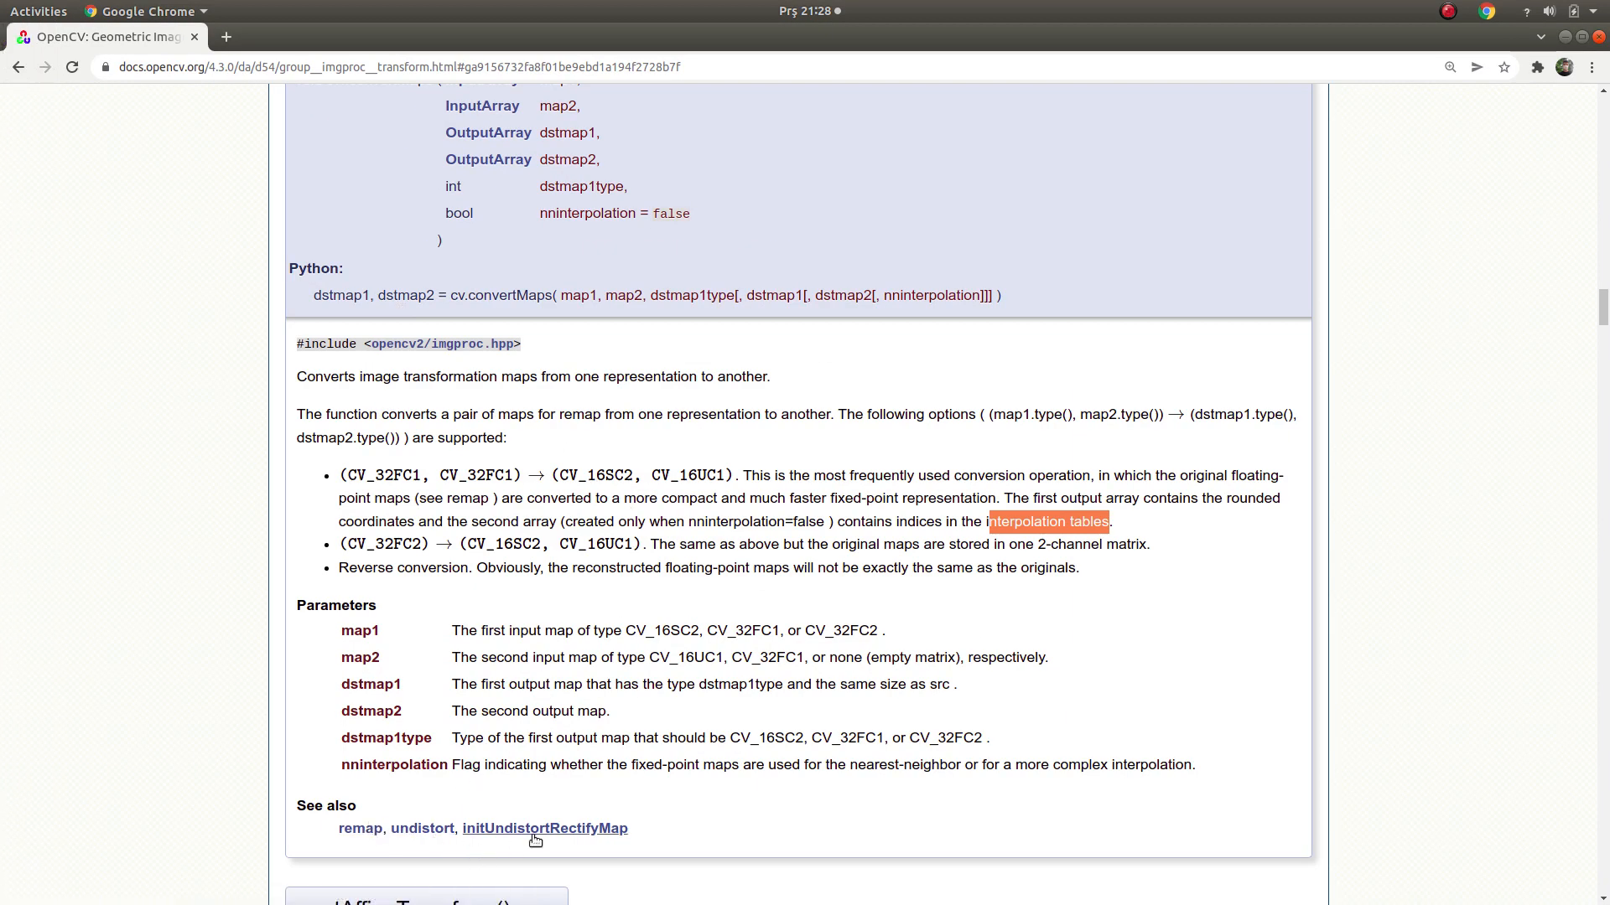
{"action": "mouse_move", "coordinate": [543, 828]}
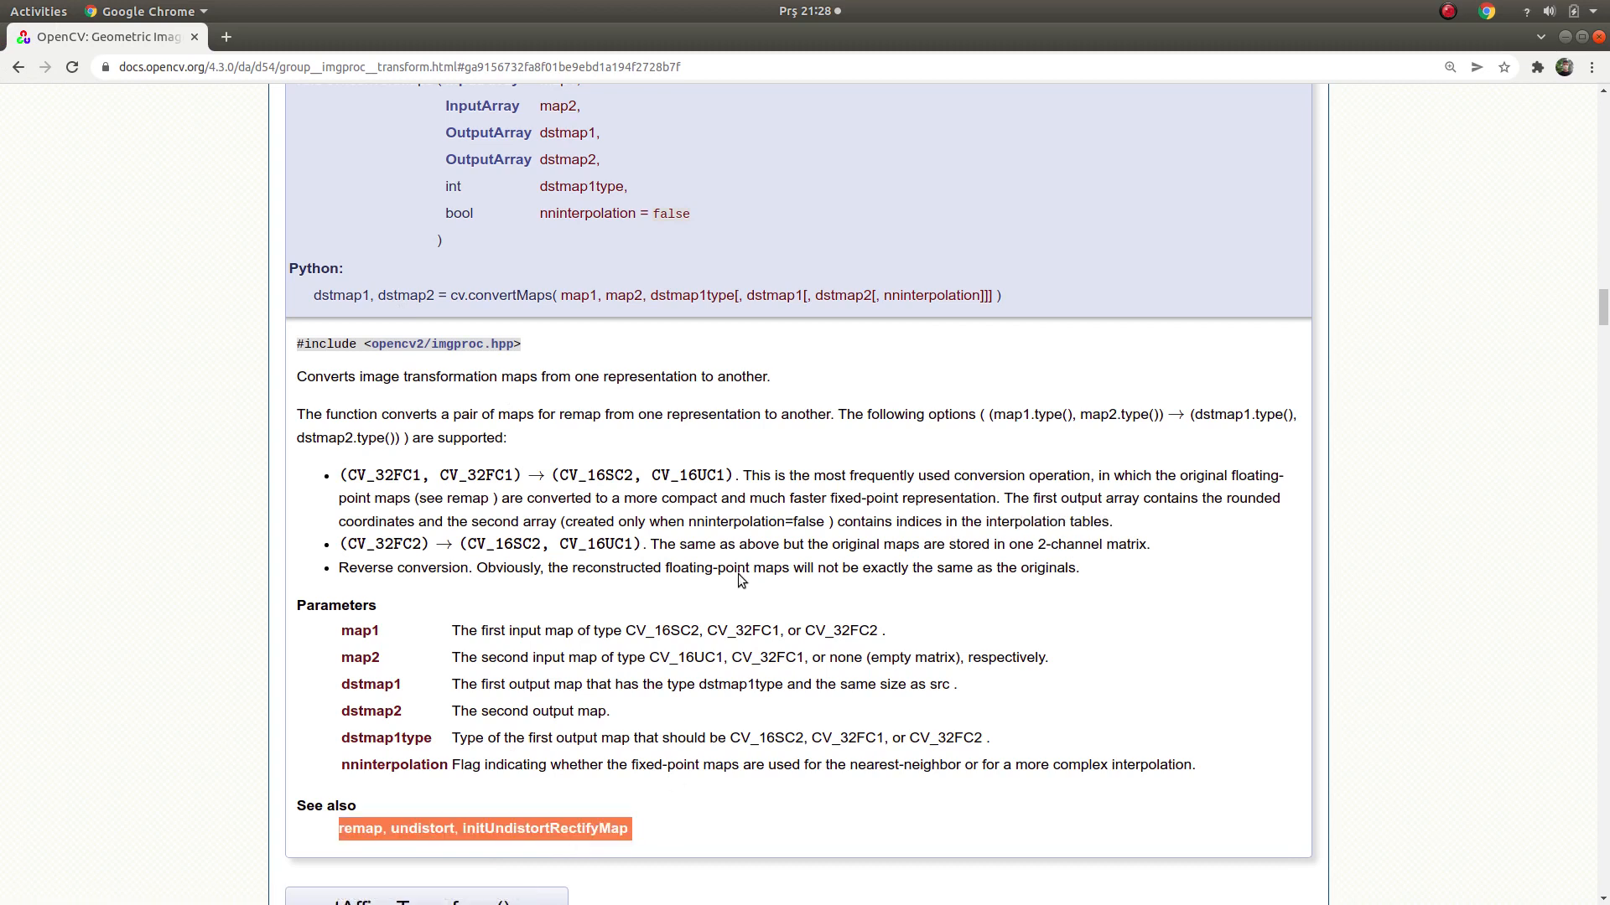
{"action": "mouse_move", "coordinate": [407, 845]}
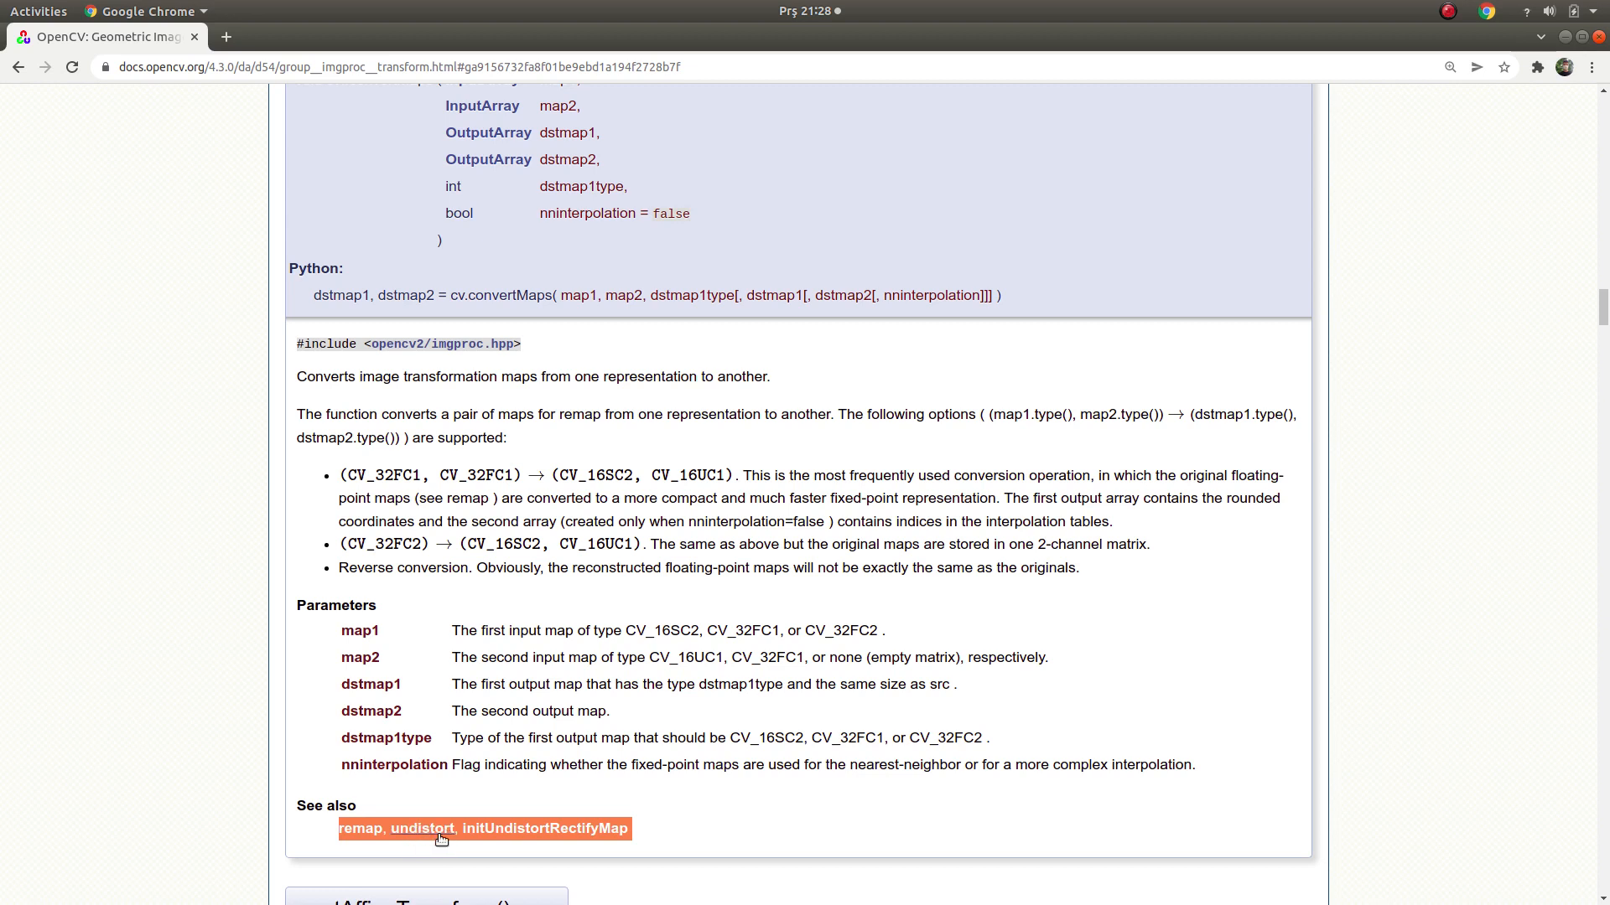
{"action": "mouse_move", "coordinate": [676, 438]}
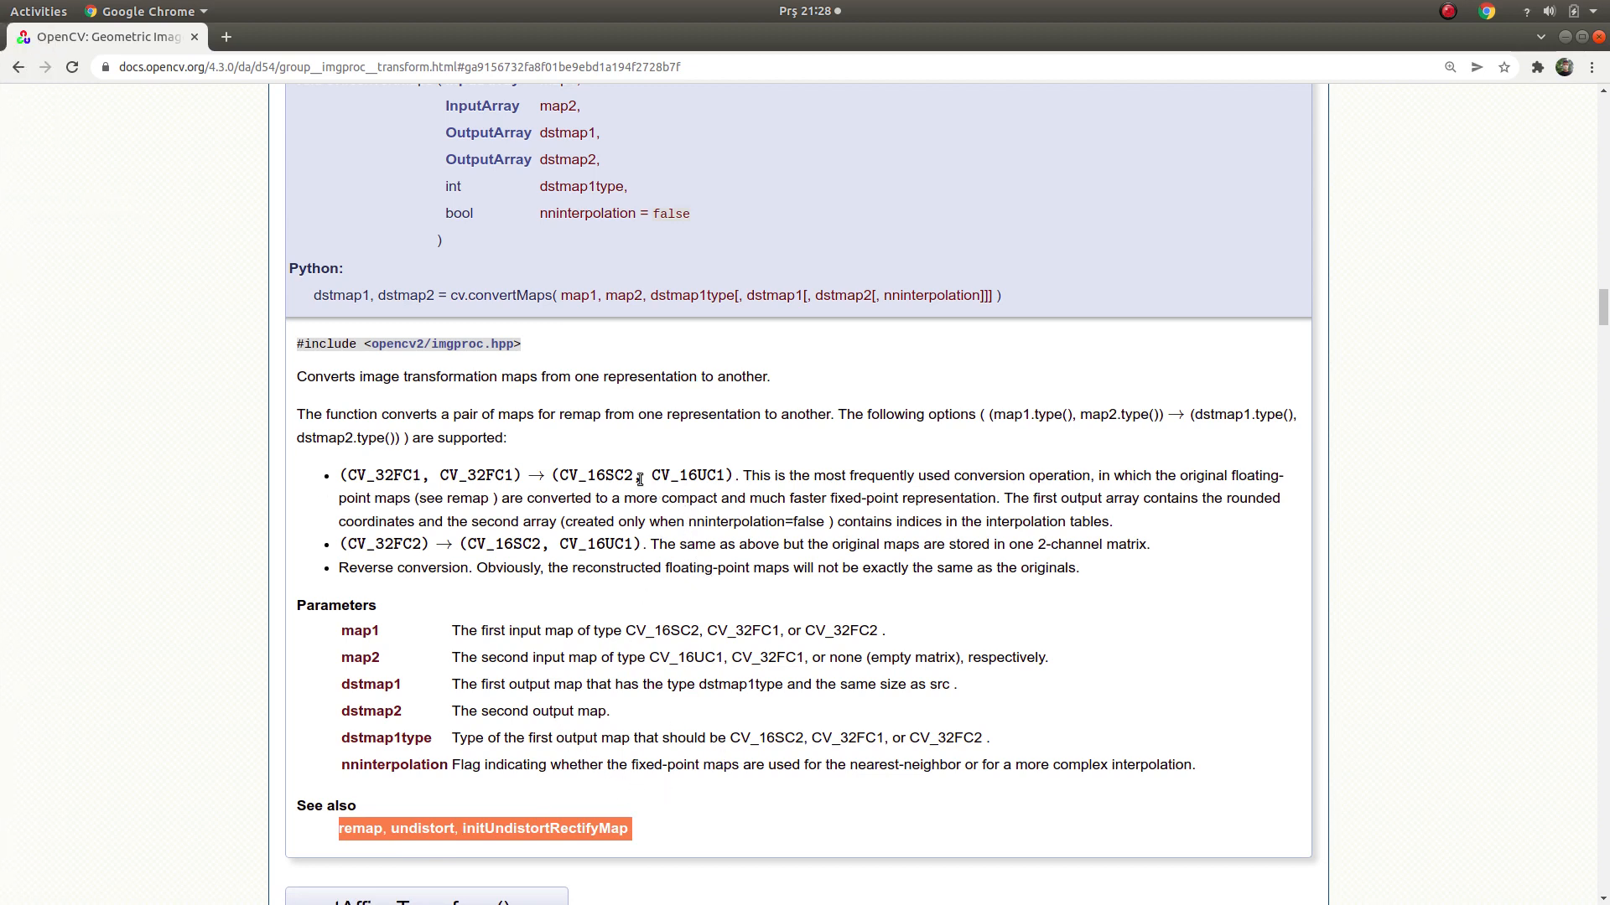
{"action": "mouse_move", "coordinate": [639, 515]}
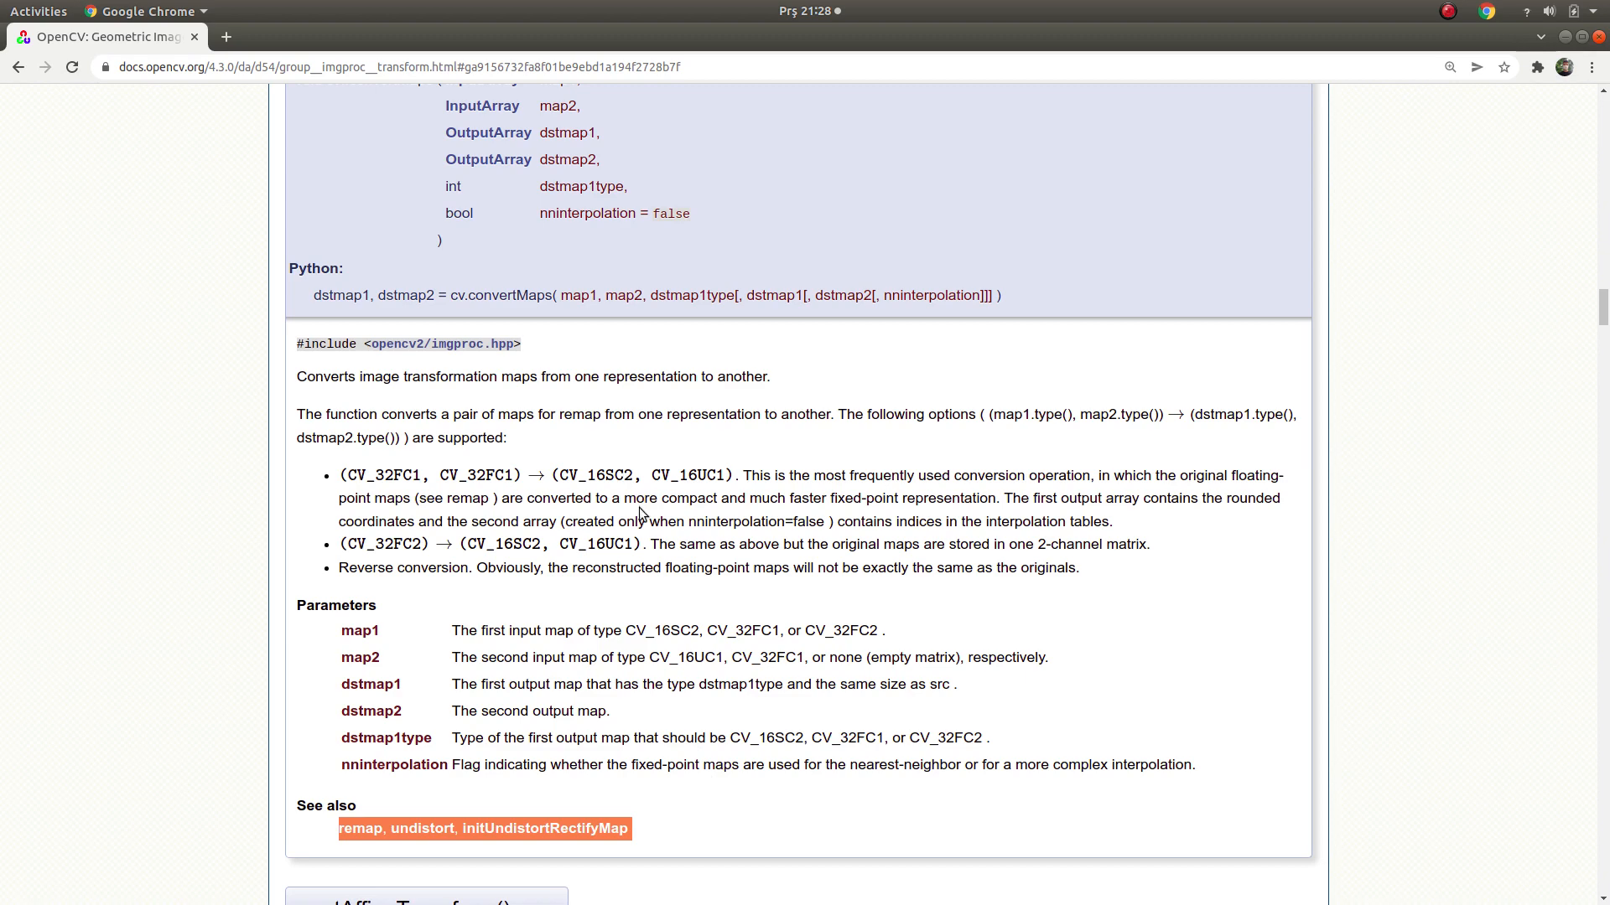
Scroll the docs to the convertMaps signature and parameter list, leaving nothing selected.
{"action": "scroll", "scroll_direction": "down", "scroll_amount": 3}
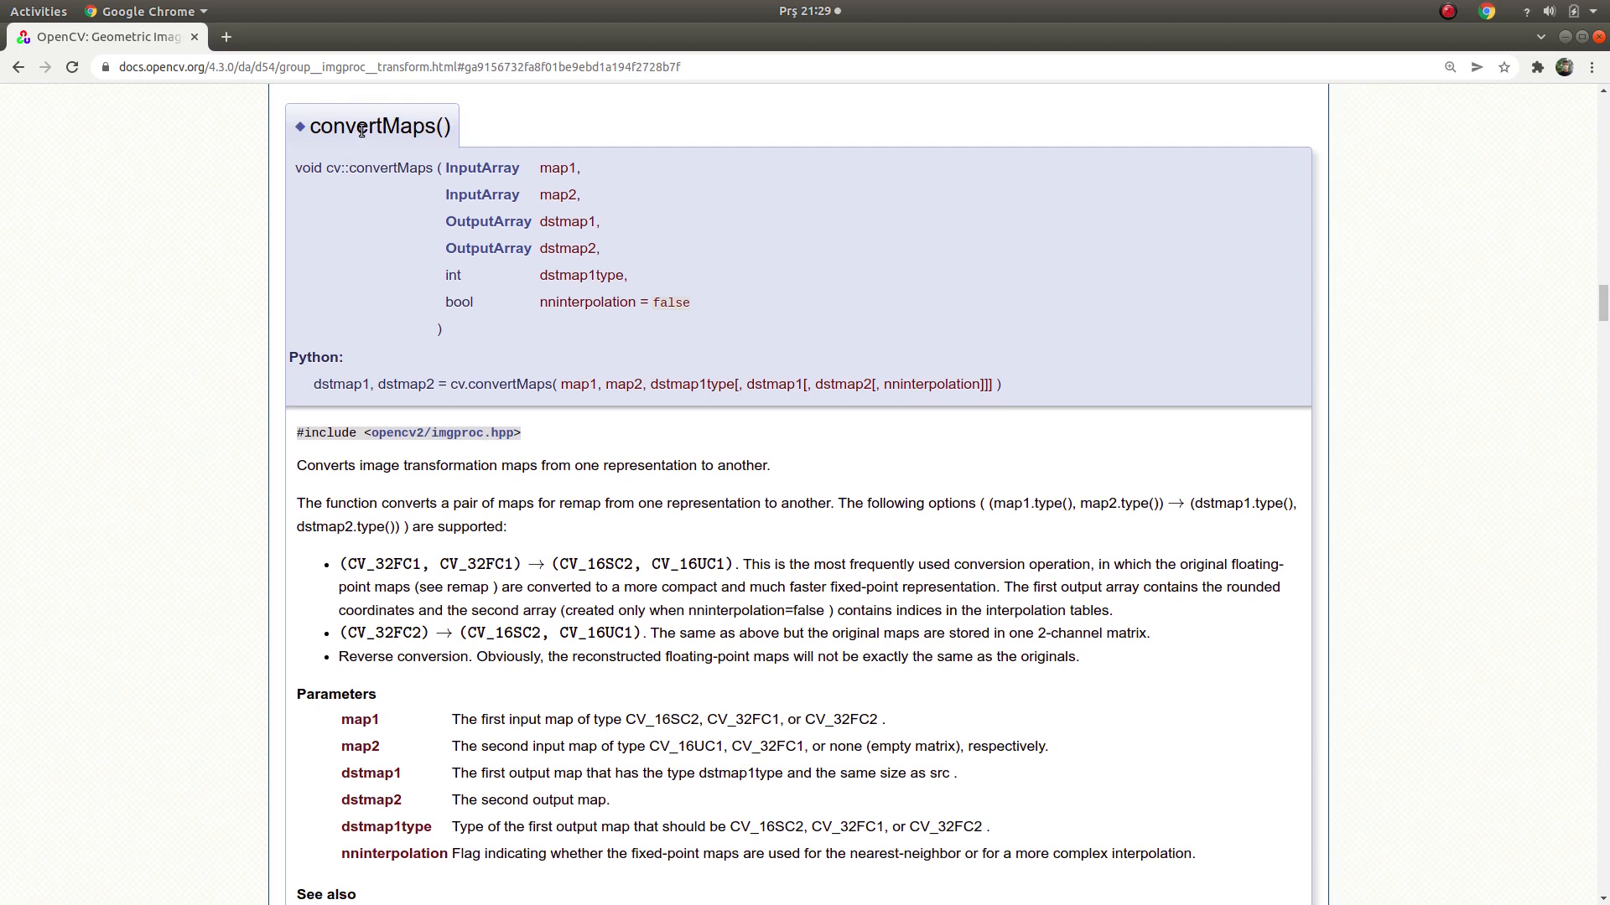
{"action": "double_click", "coordinate": [372, 126]}
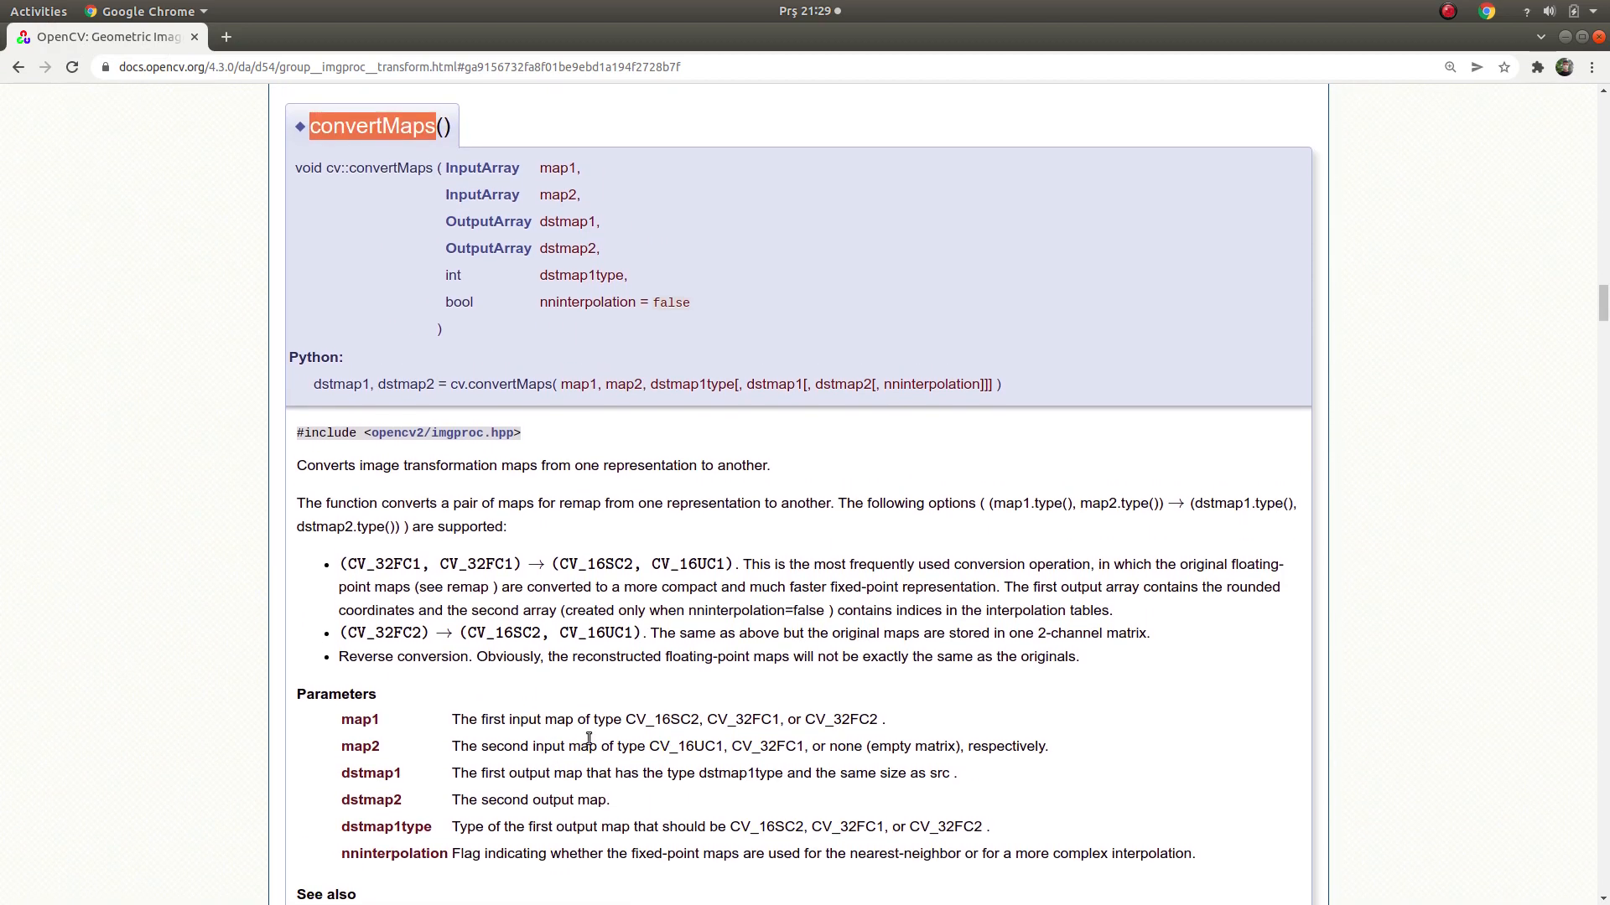
{"action": "scroll", "scroll_direction": "down", "scroll_amount": 3}
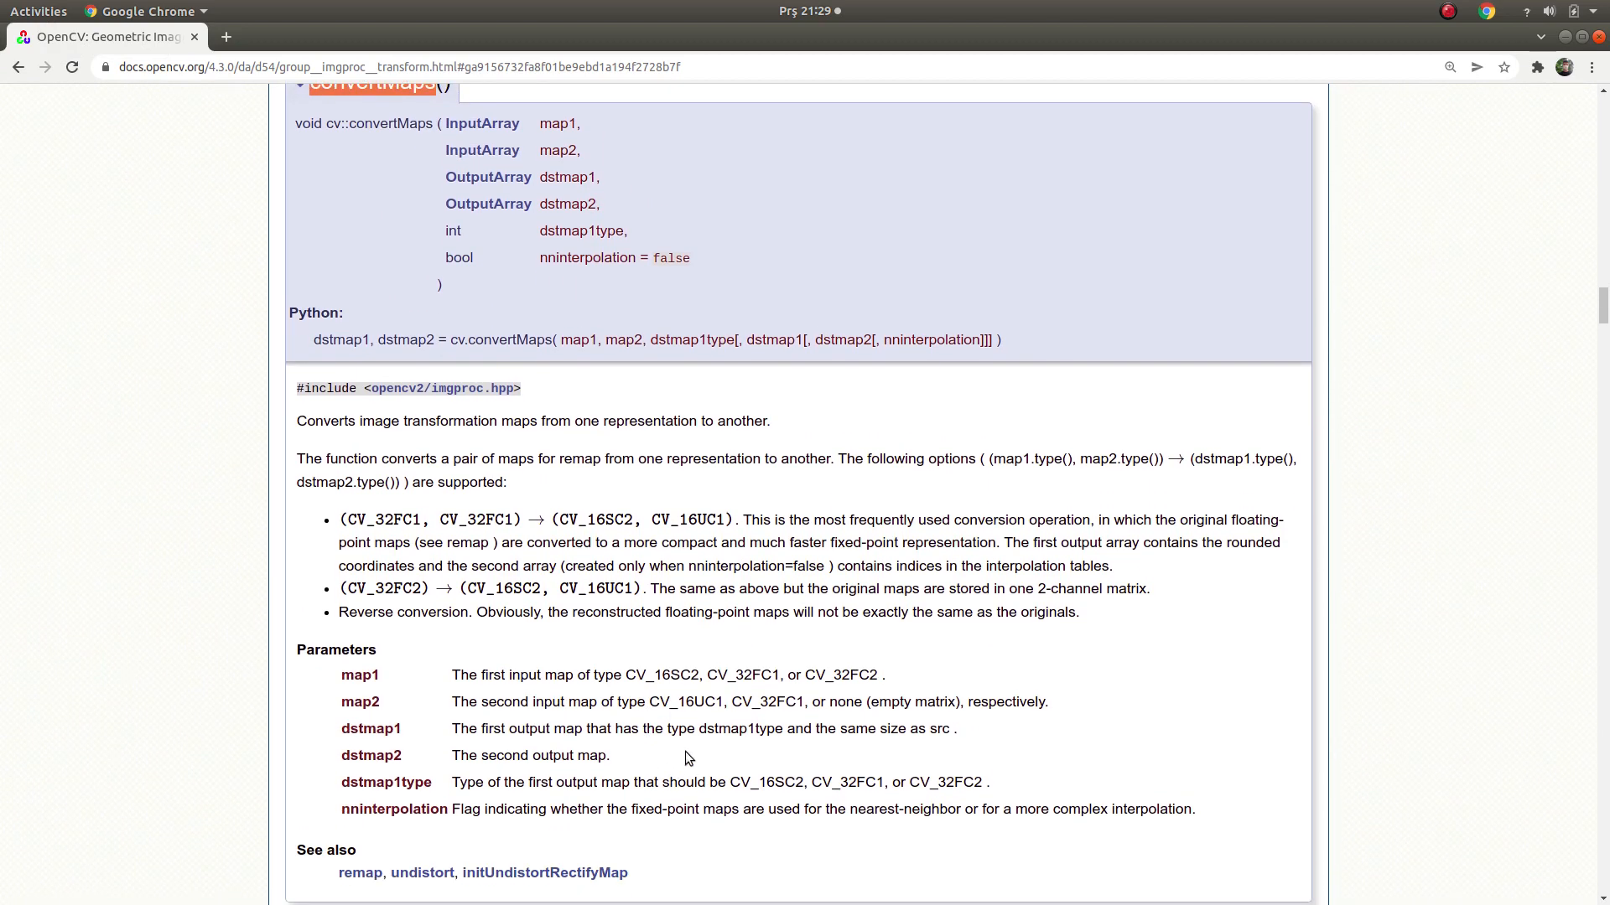
{"action": "mouse_move", "coordinate": [694, 798]}
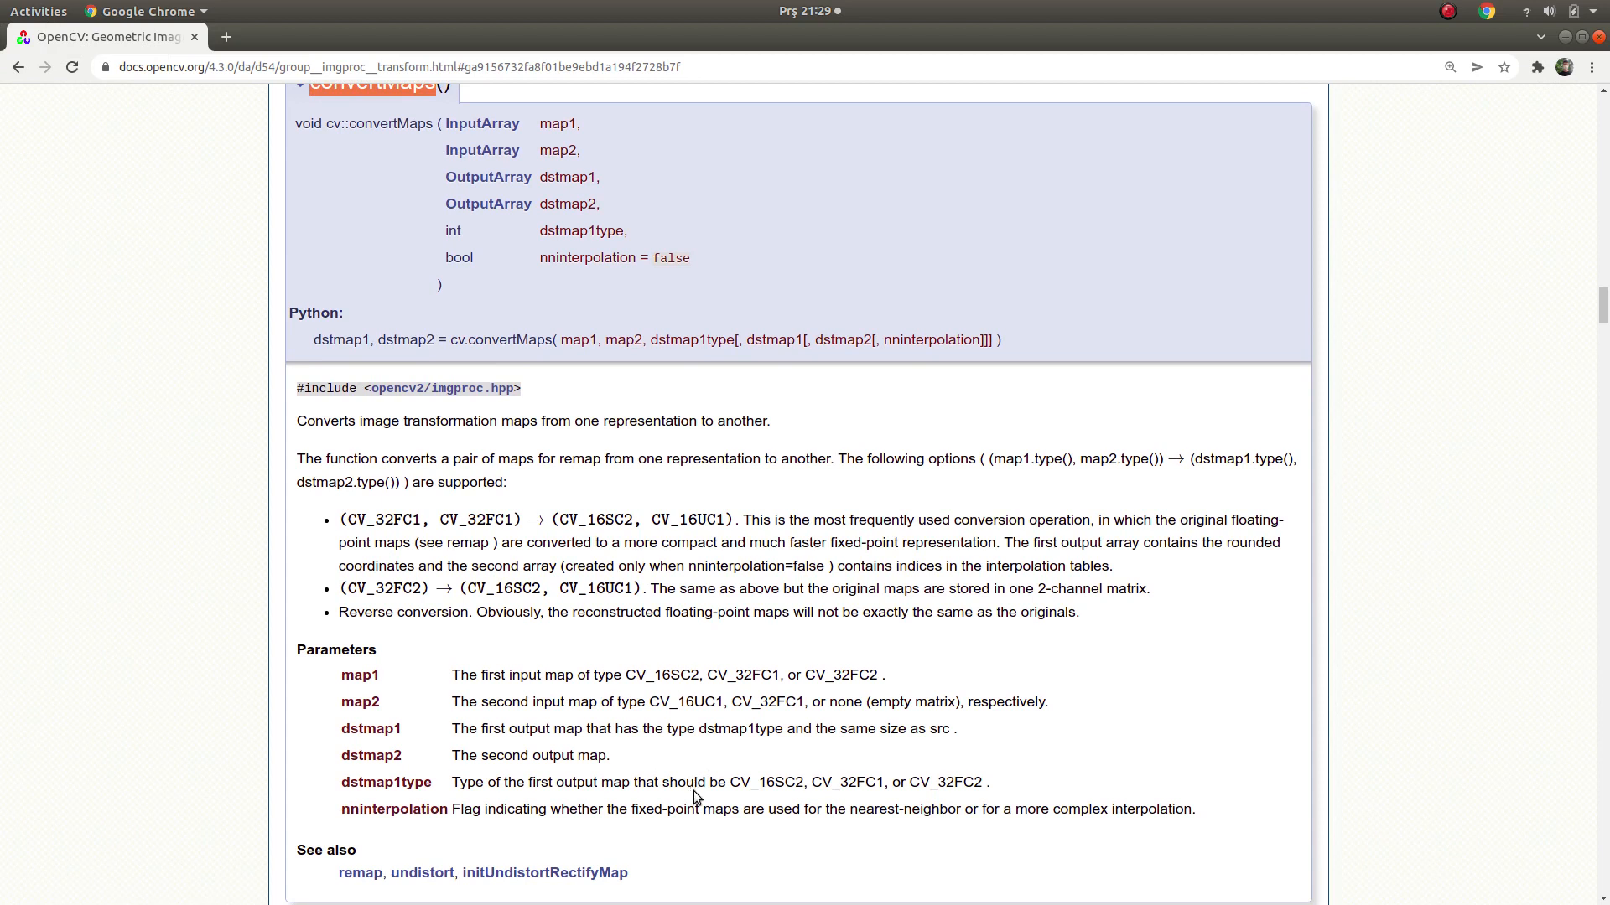
{"action": "mouse_move", "coordinate": [751, 798]}
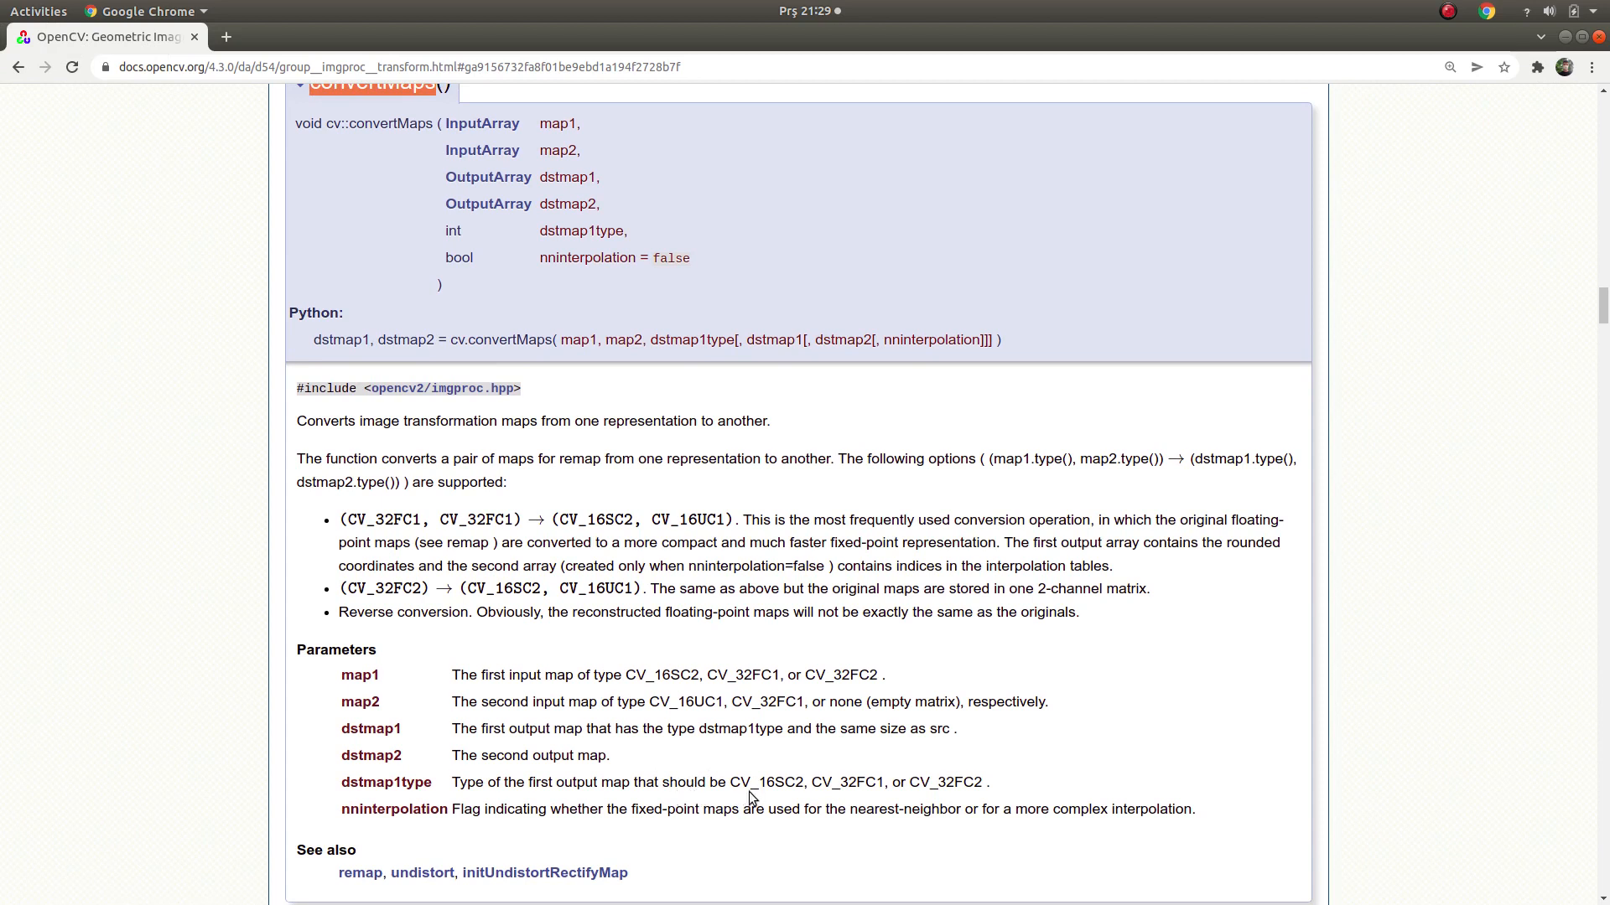
{"action": "mouse_move", "coordinate": [634, 879]}
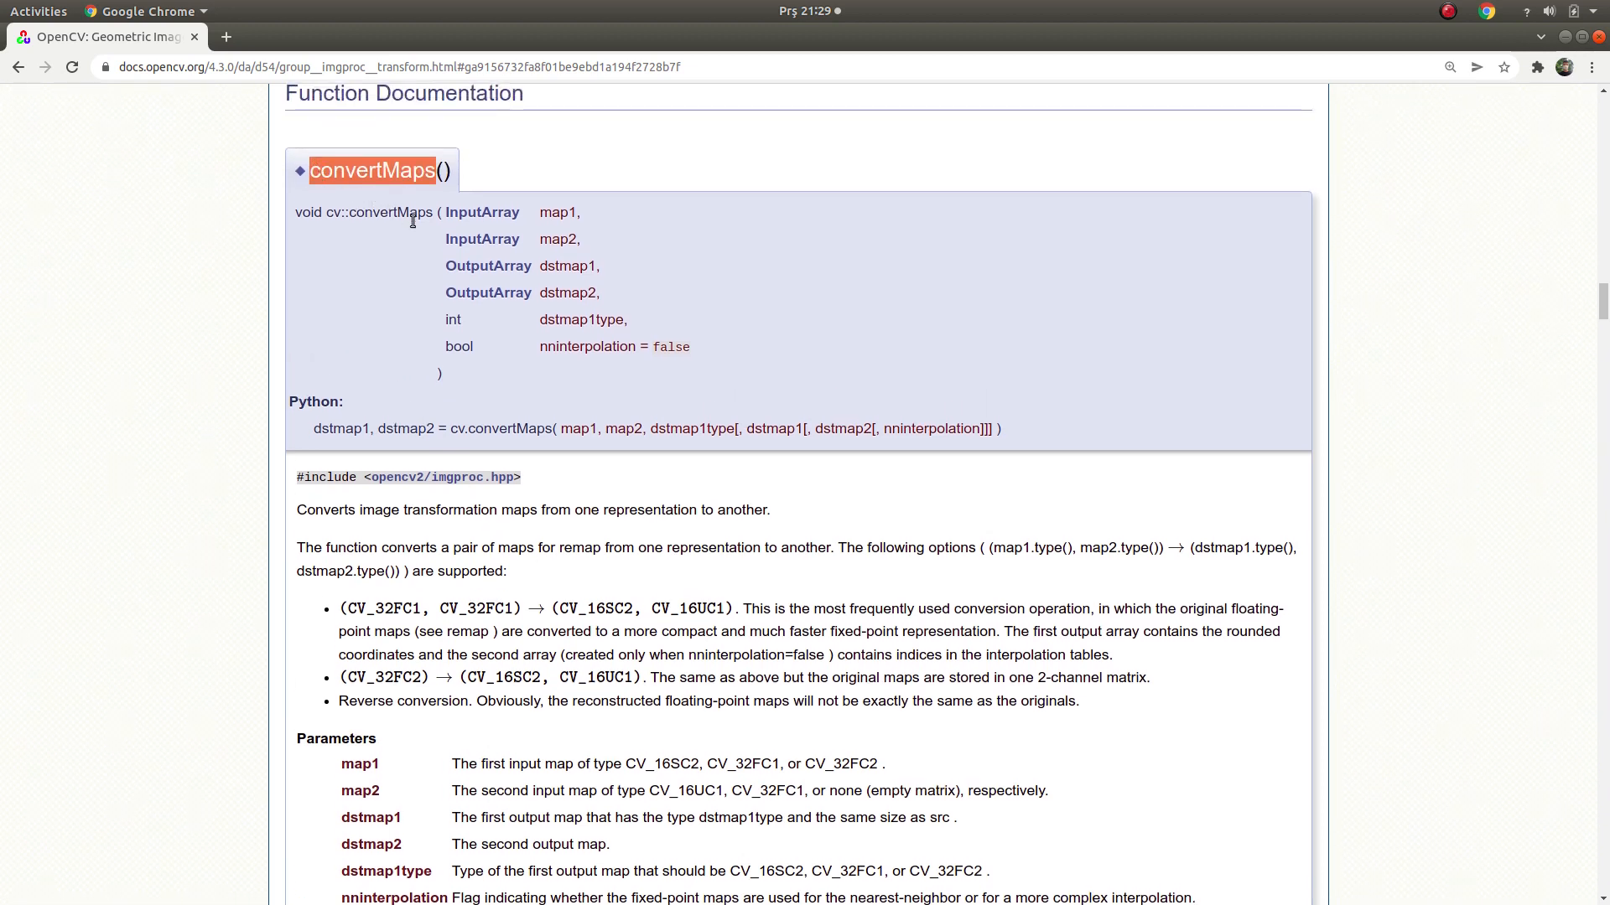
{"action": "left_click", "coordinate": [807, 400]}
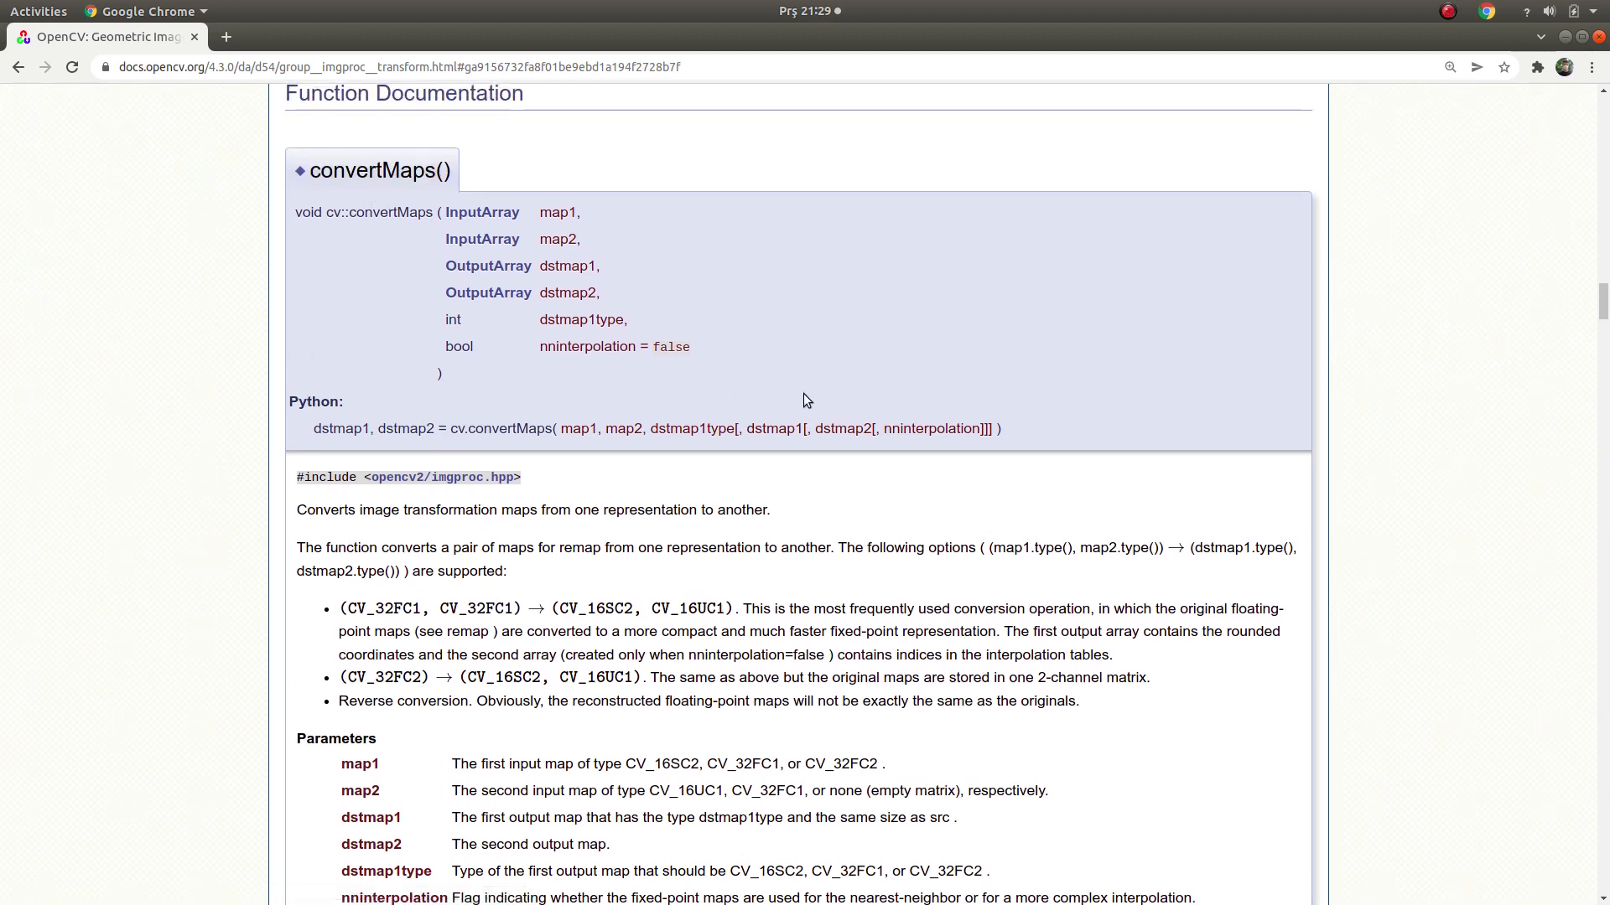